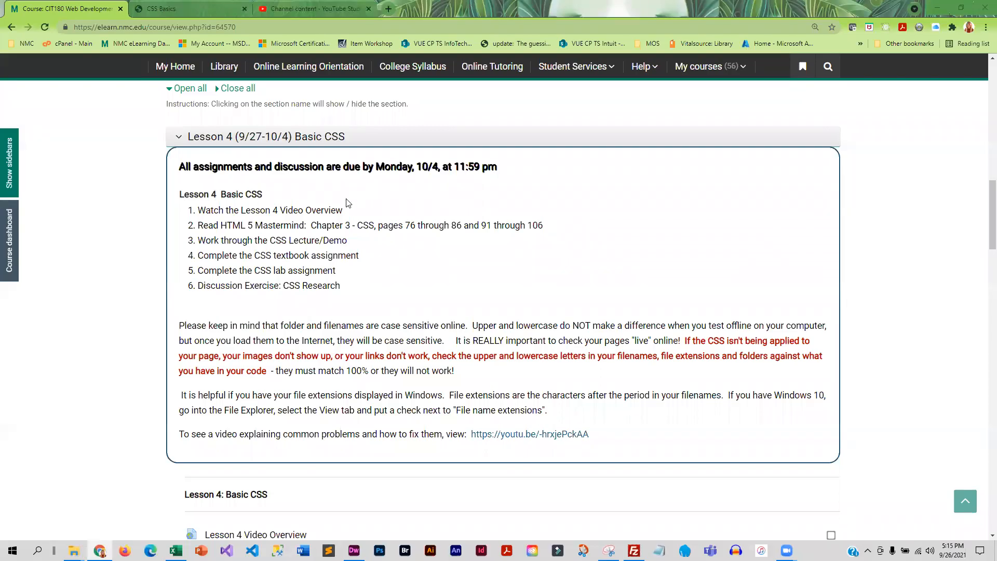
mouse_move(263, 204)
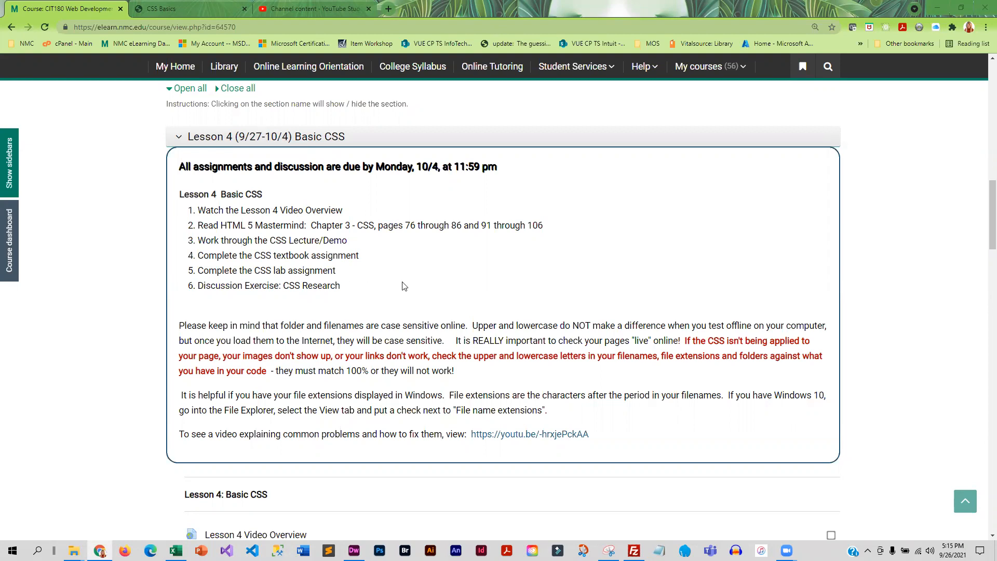
mouse_move(399, 285)
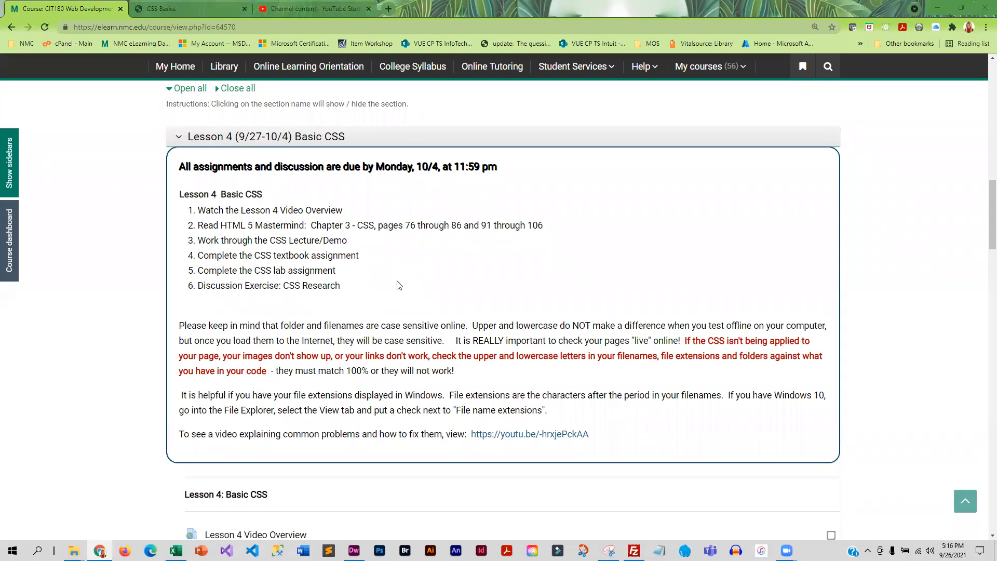
mouse_move(278, 319)
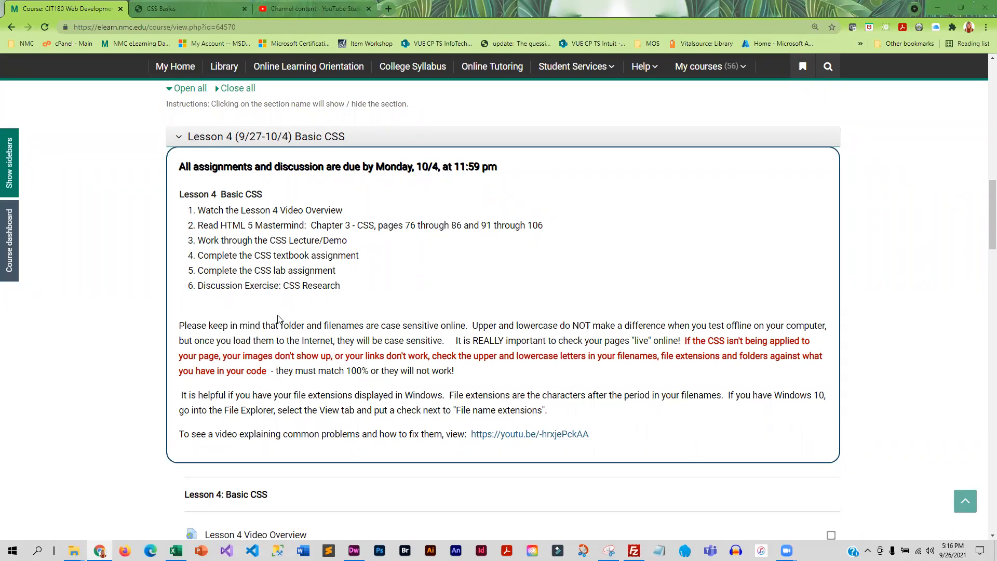
Open the CSS Lecture/Demo page from the Lesson 4 activities.
scroll(down, 3)
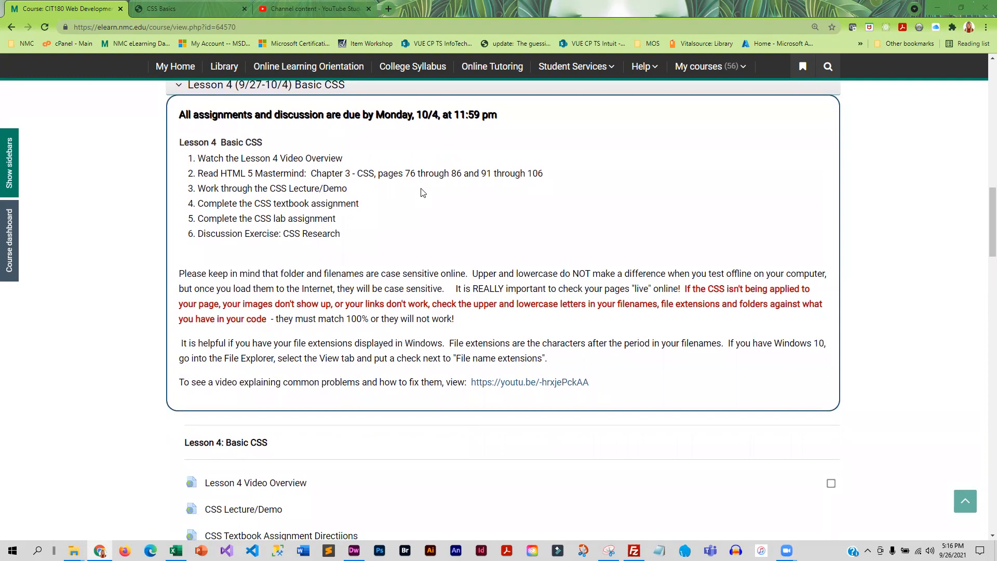
scroll(down, 3)
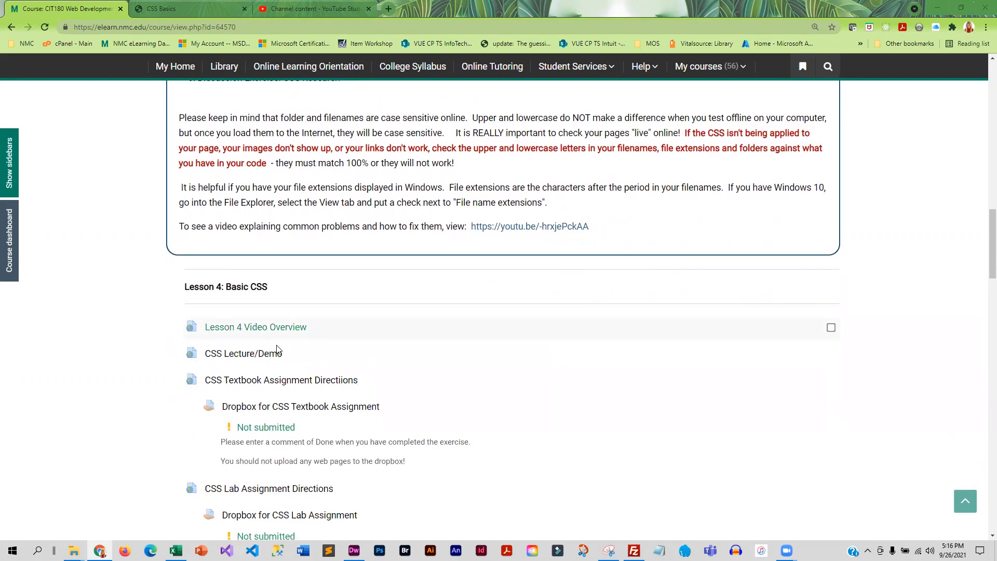
mouse_move(243, 354)
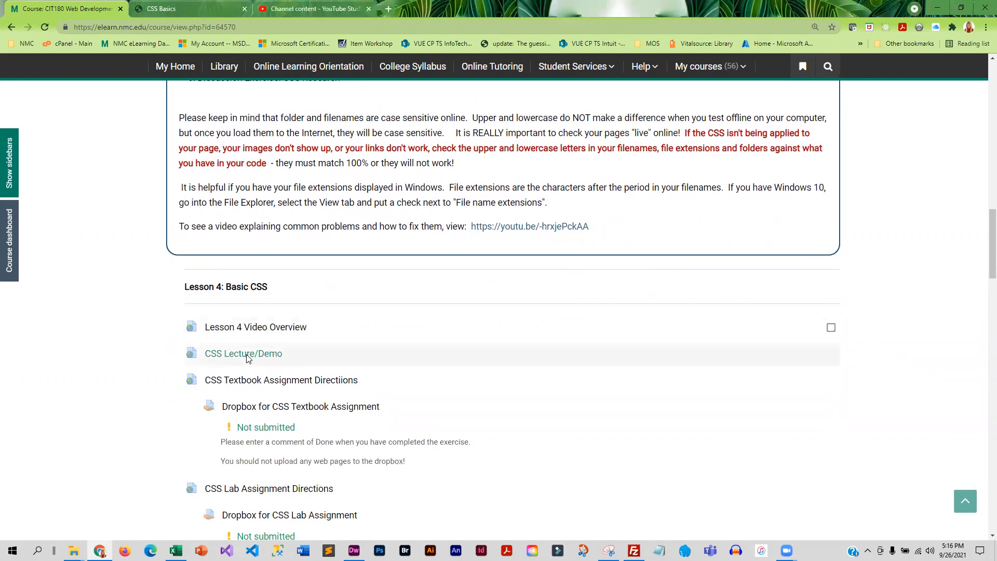
click(243, 353)
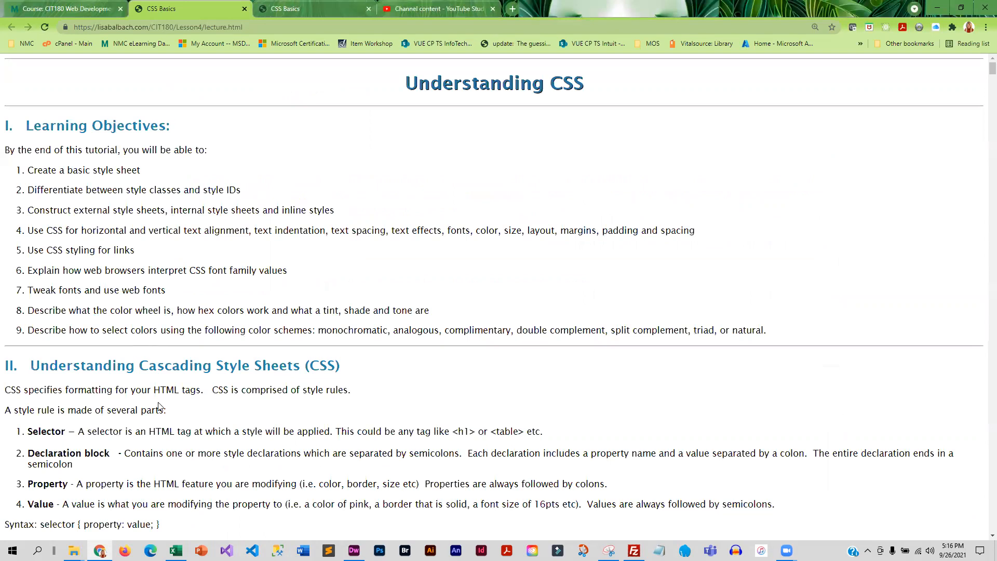
Read the CSS Basics lecture down to the internal style sheet rules and example.
scroll(down, 3)
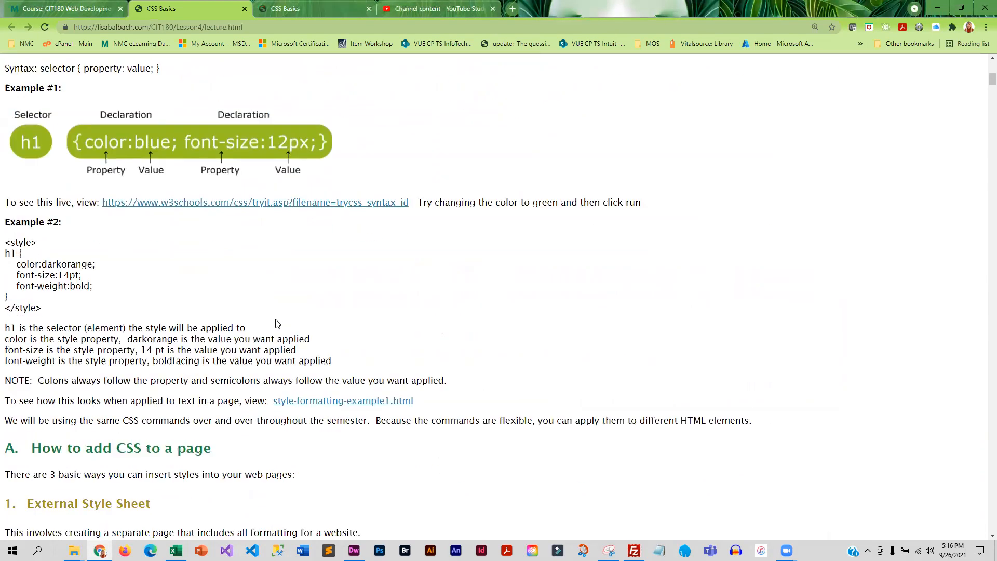
scroll(down, 3)
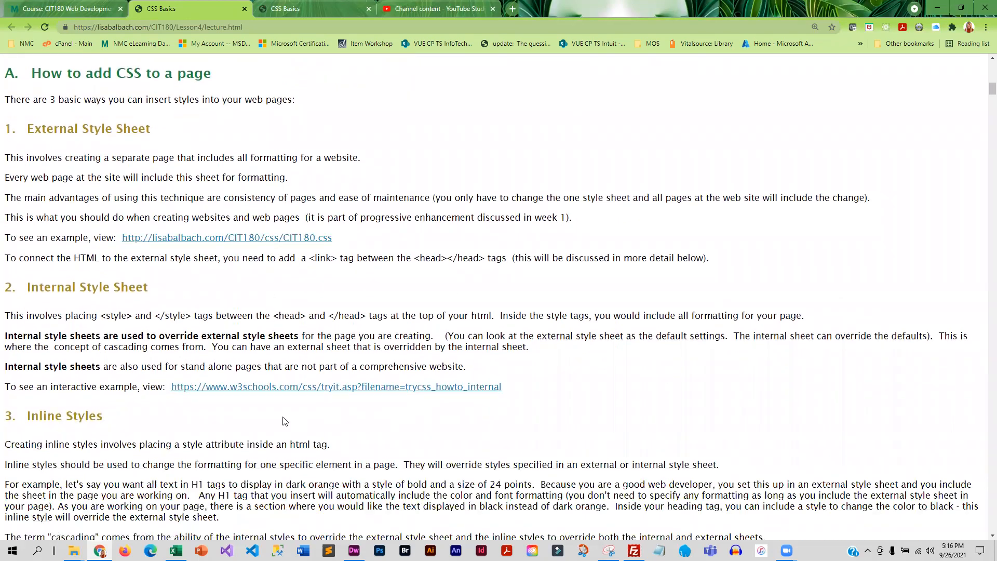
scroll(down, 3)
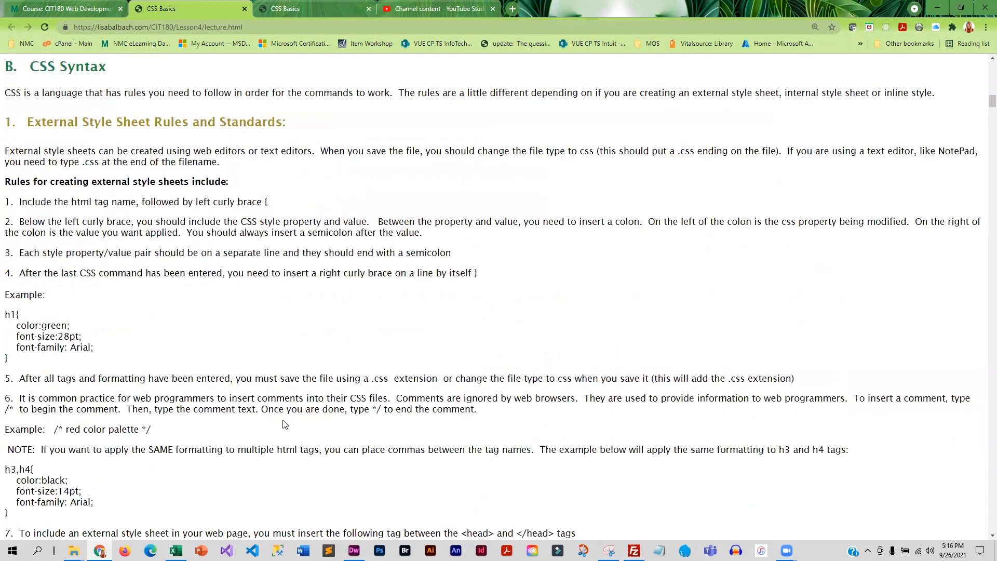
scroll(down, 3)
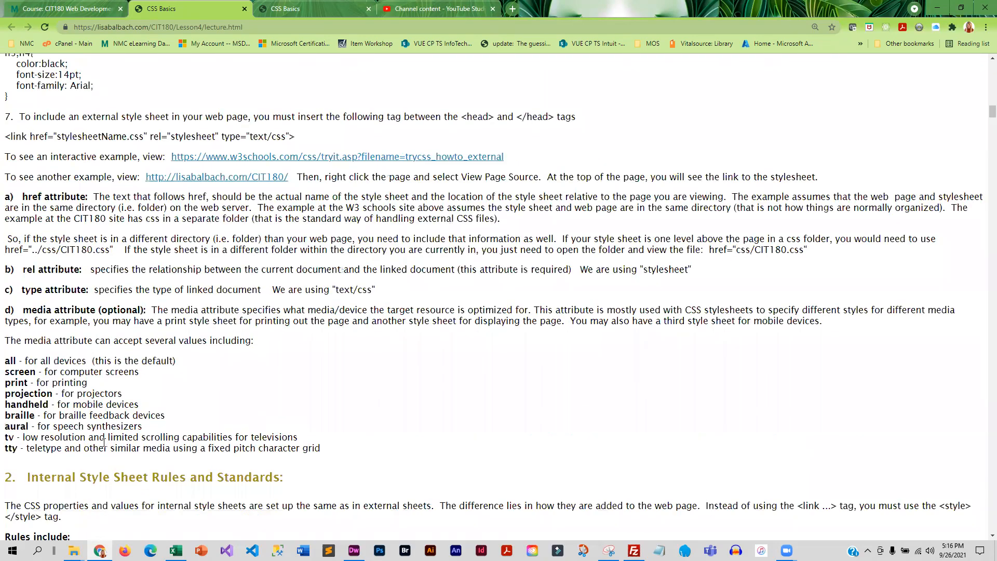
scroll(down, 3)
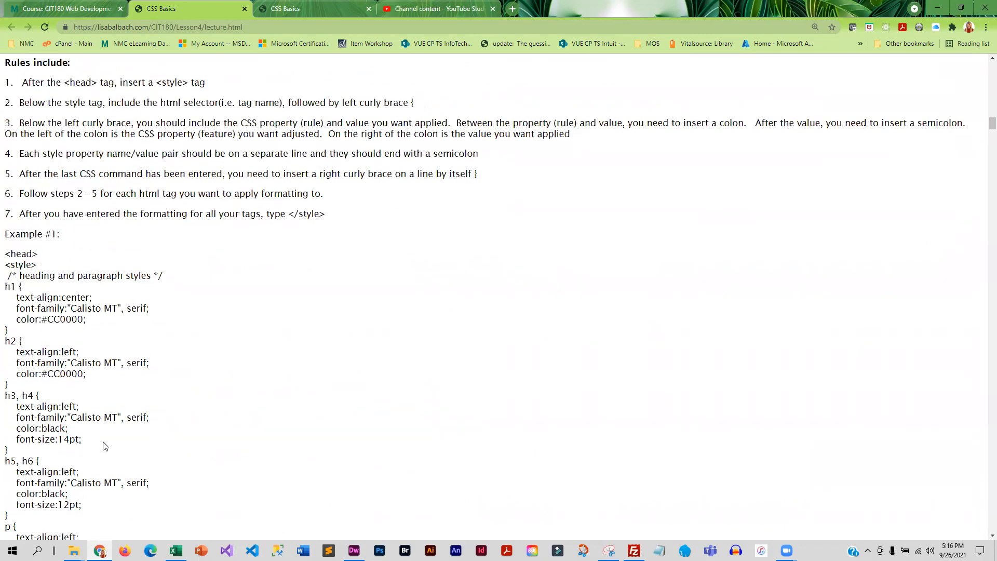
scroll(down, 3)
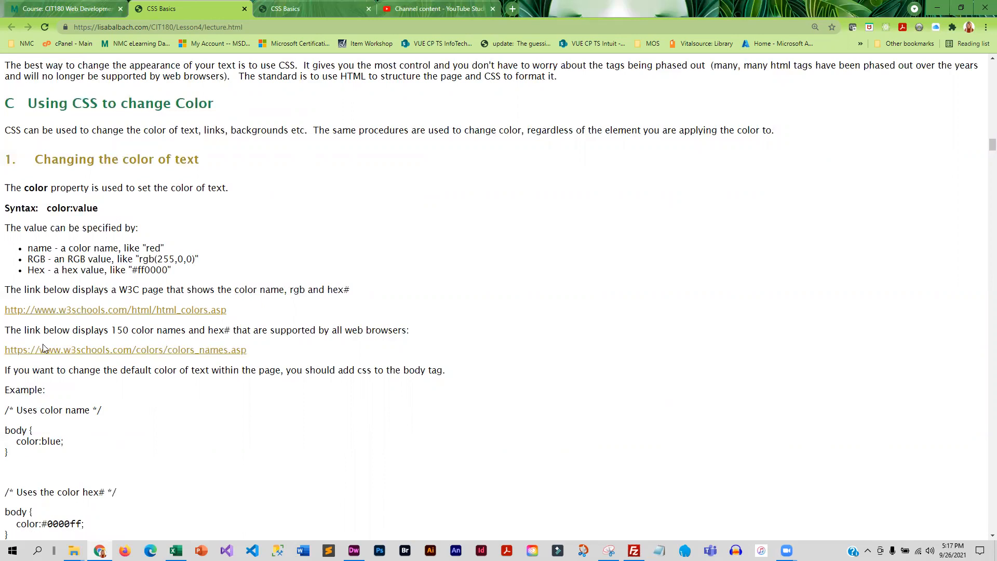
scroll(down, 3)
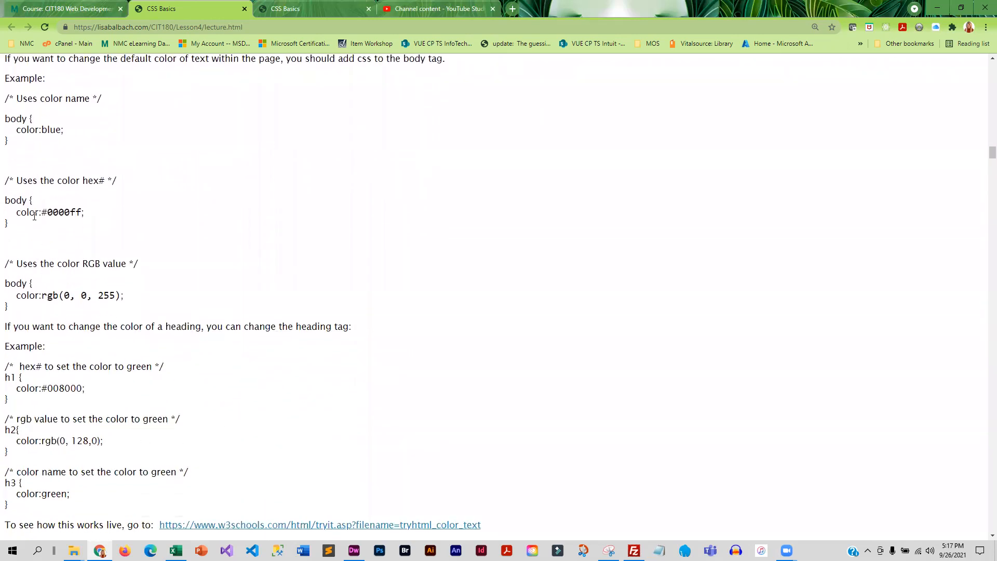
mouse_move(75, 368)
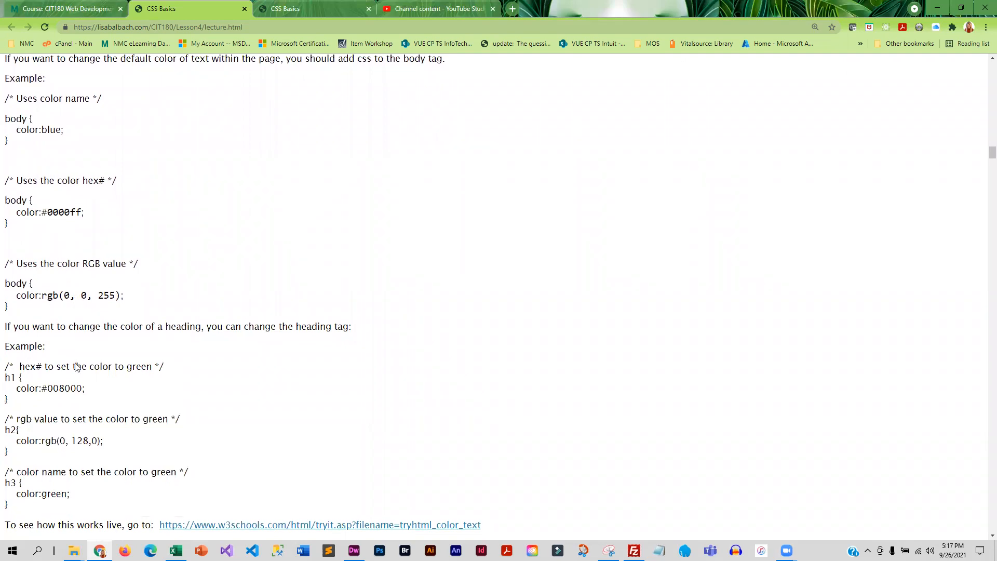
scroll(down, 3)
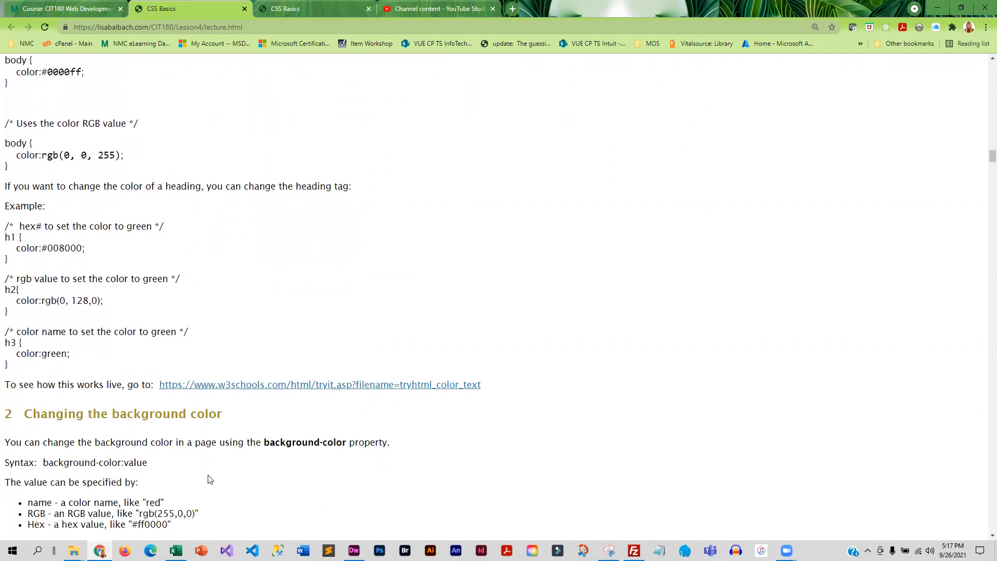
scroll(down, 3)
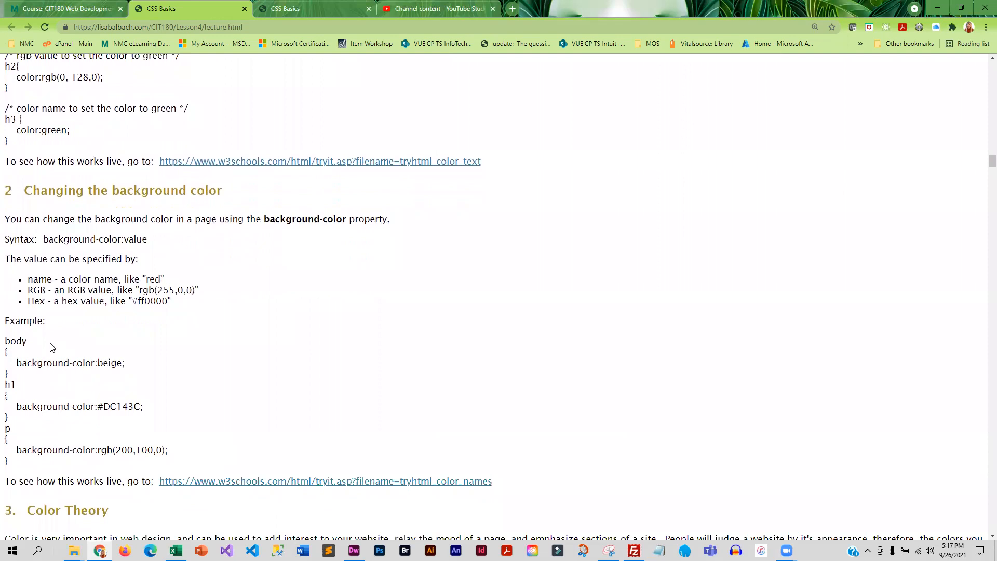
mouse_move(106, 326)
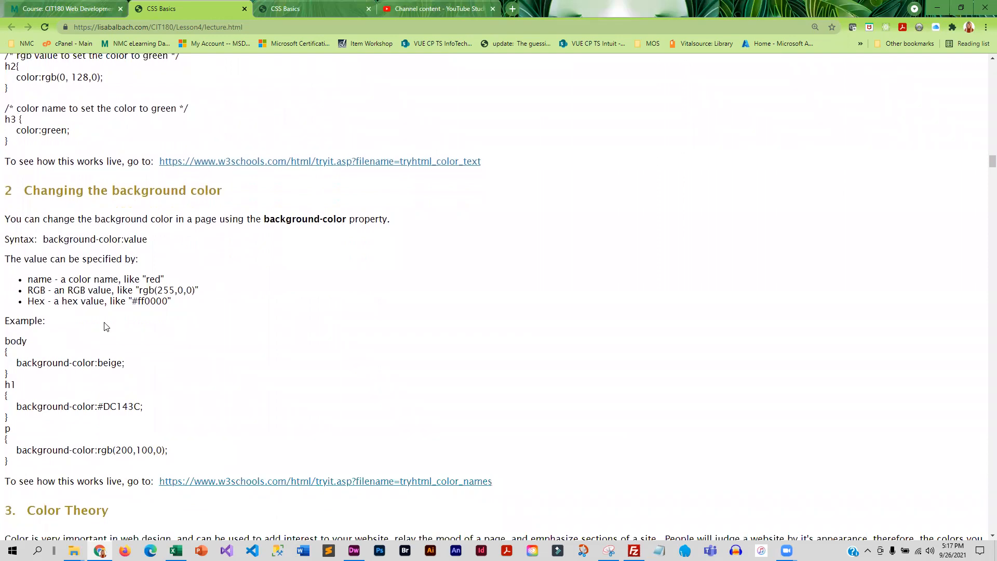
mouse_move(165, 377)
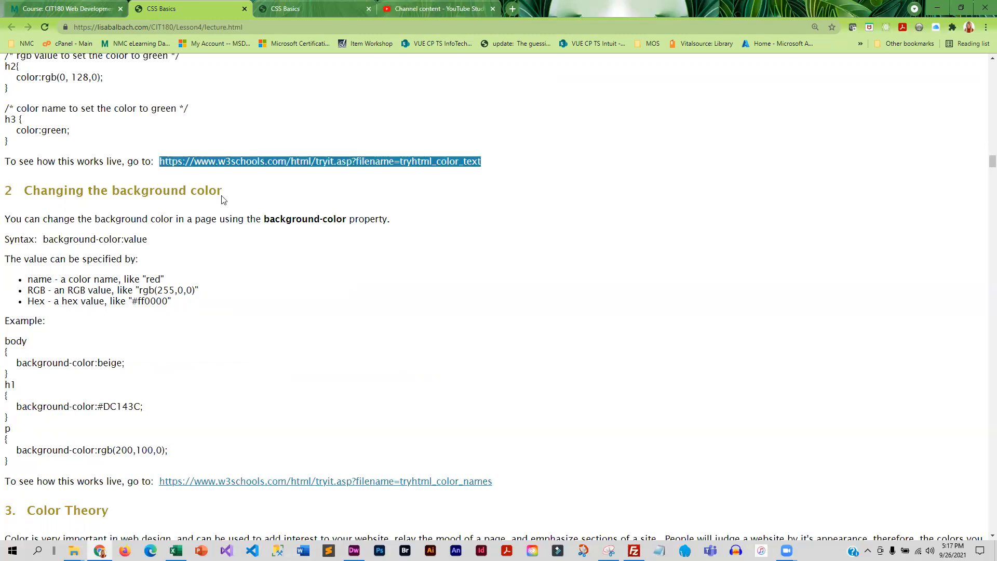
scroll(down, 3)
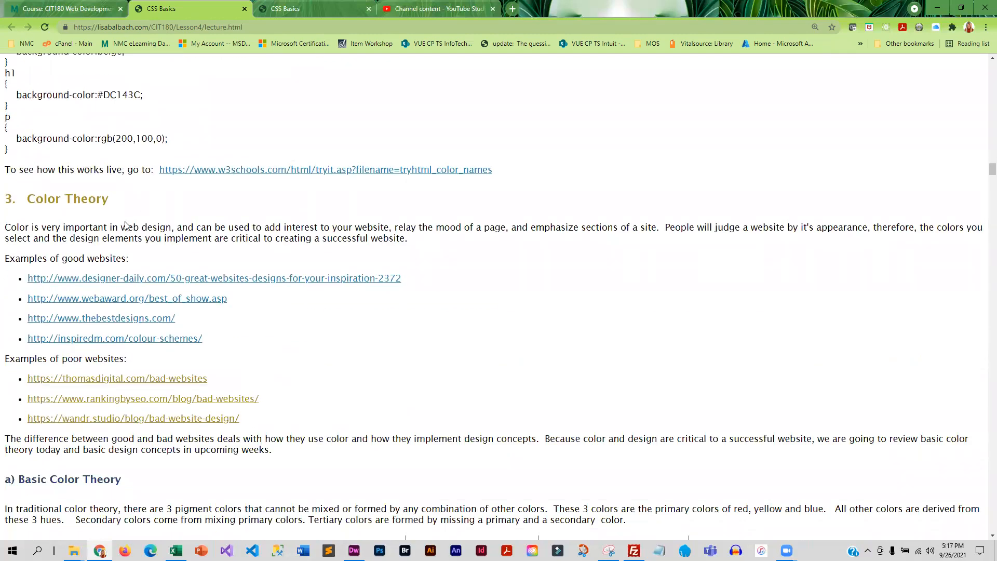
mouse_move(148, 223)
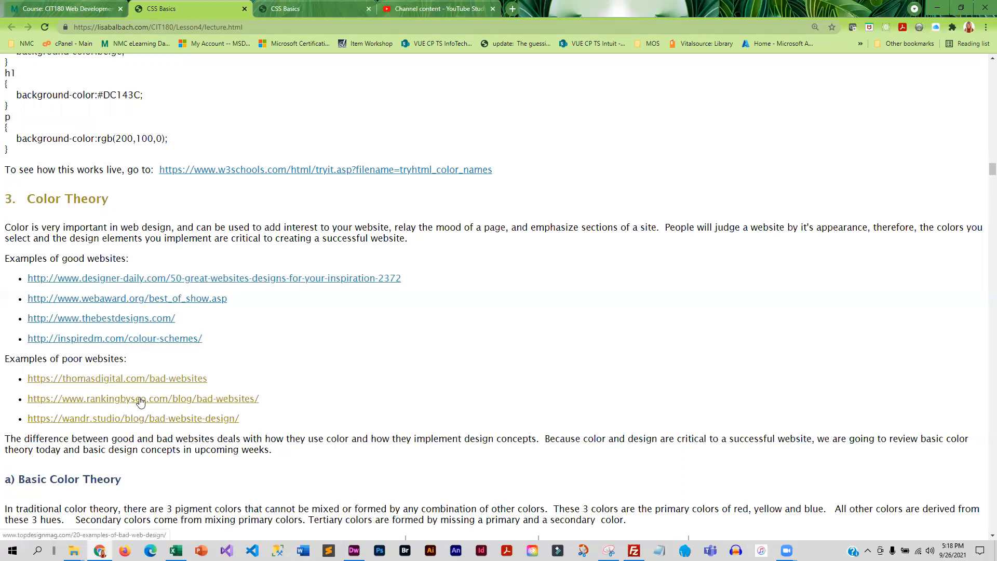
scroll(down, 3)
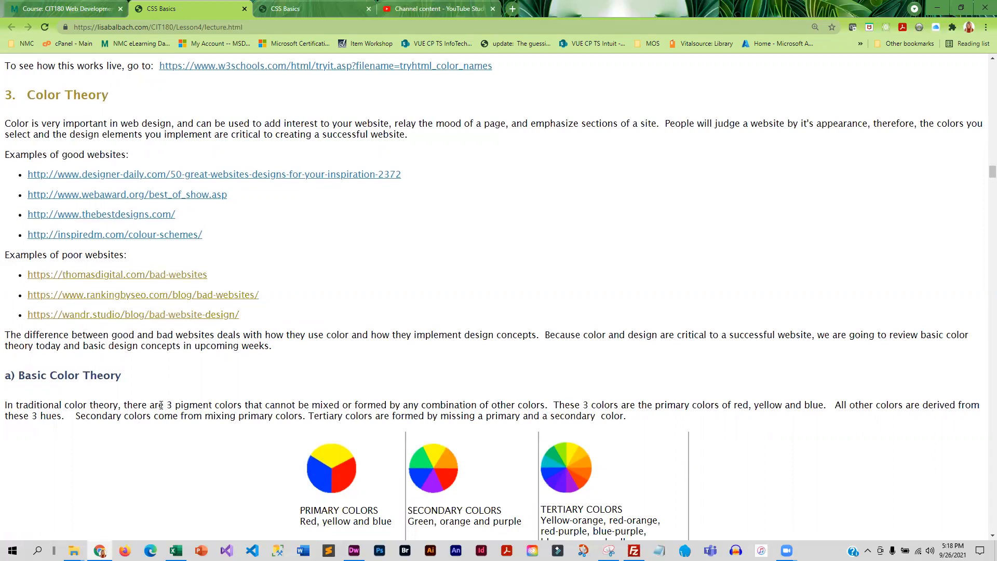
scroll(down, 3)
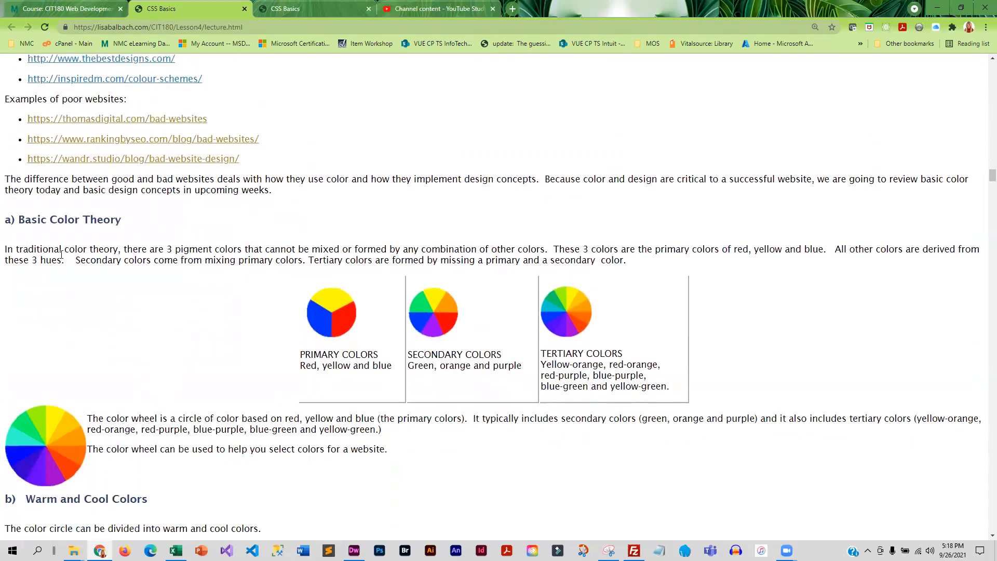
scroll(down, 3)
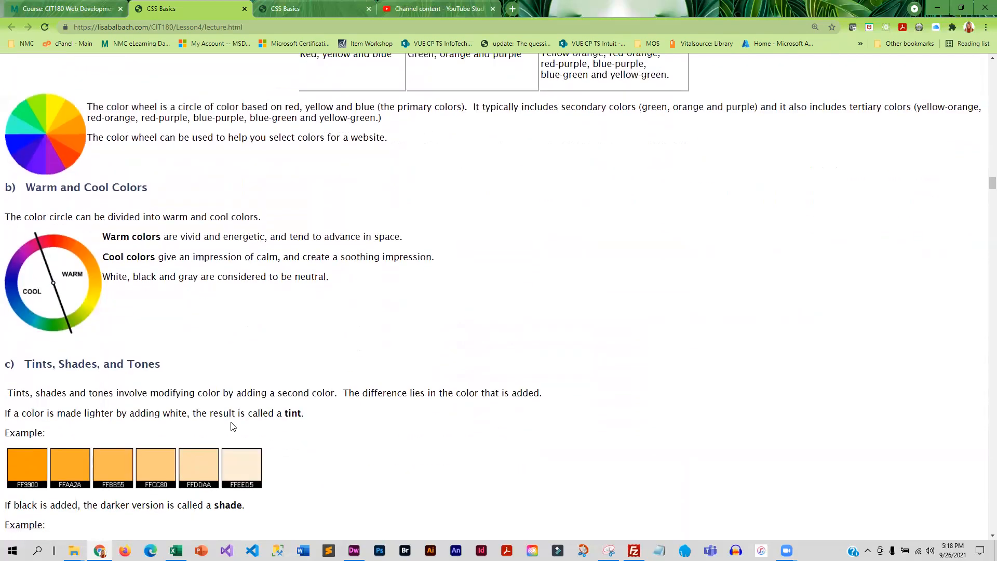
scroll(down, 3)
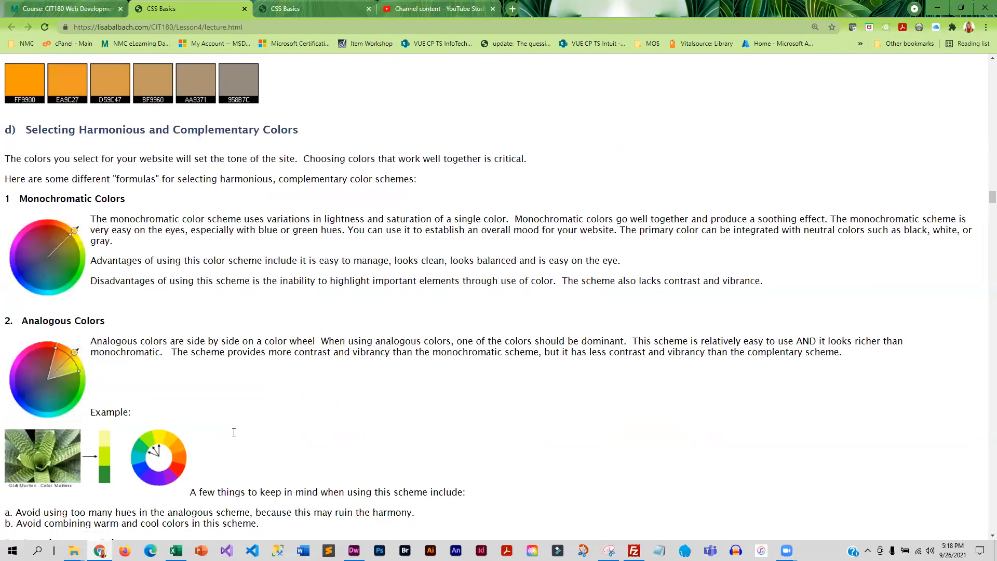
scroll(down, 3)
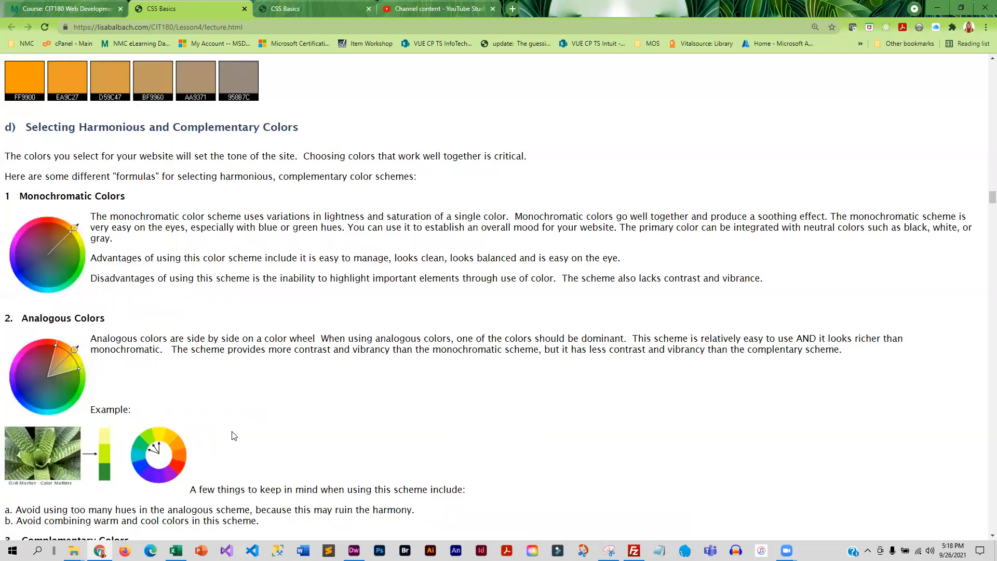
scroll(down, 3)
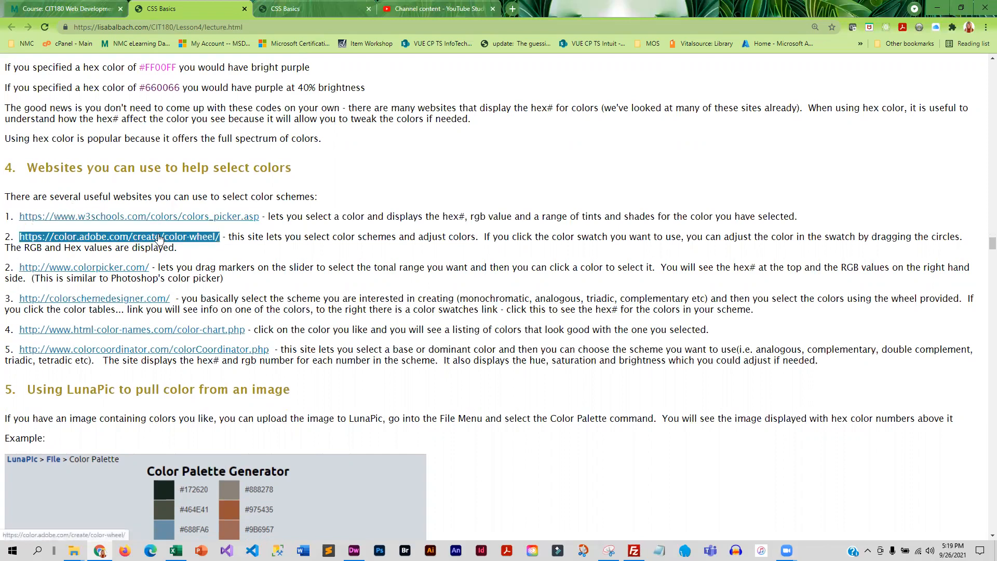
Go to the Adobe Color wheel site and dismiss the What's New announcement.
click(118, 236)
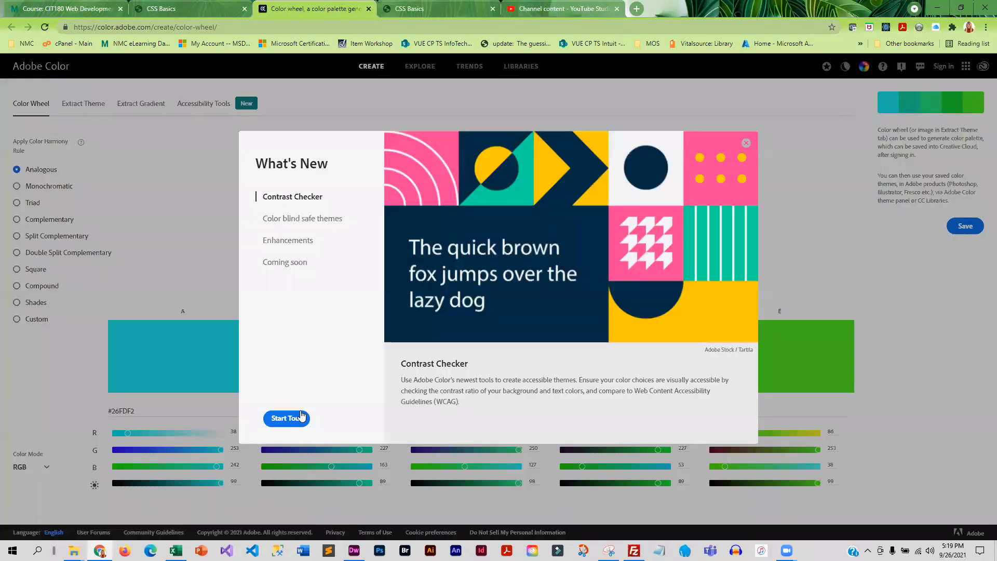
click(746, 143)
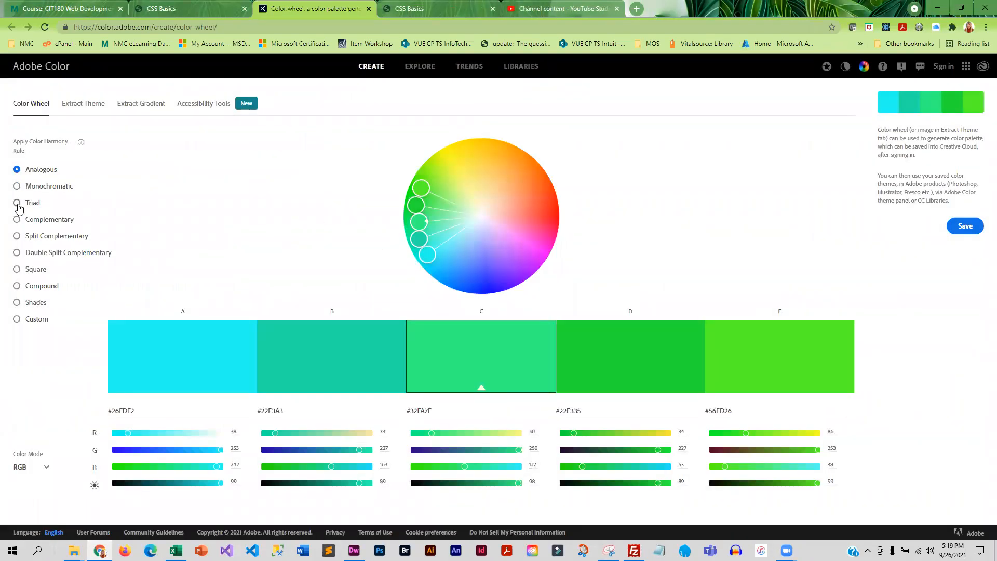
Apply the Triad harmony rule and shift the wheel toward magenta and teal tones like #80035A.
click(17, 203)
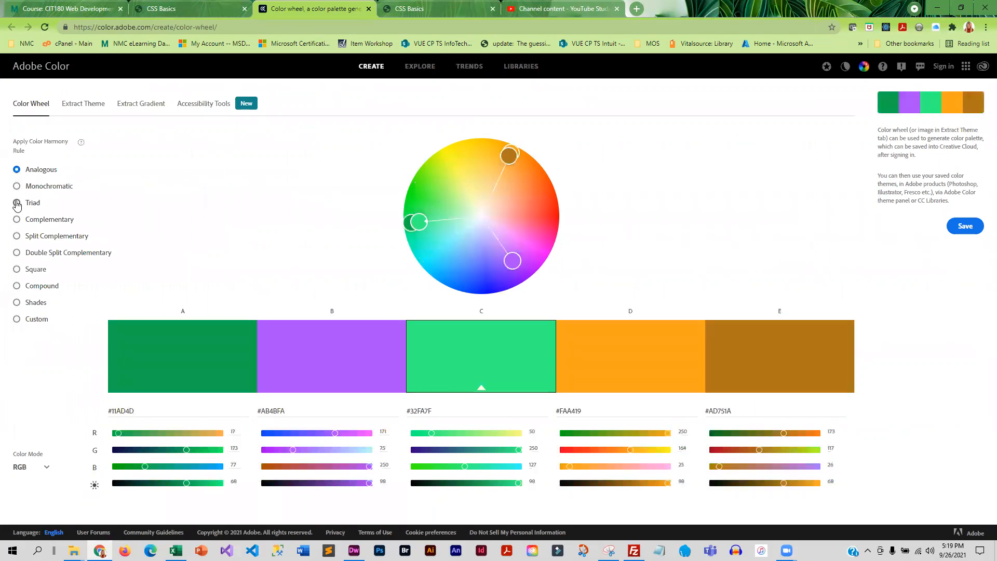
click(16, 202)
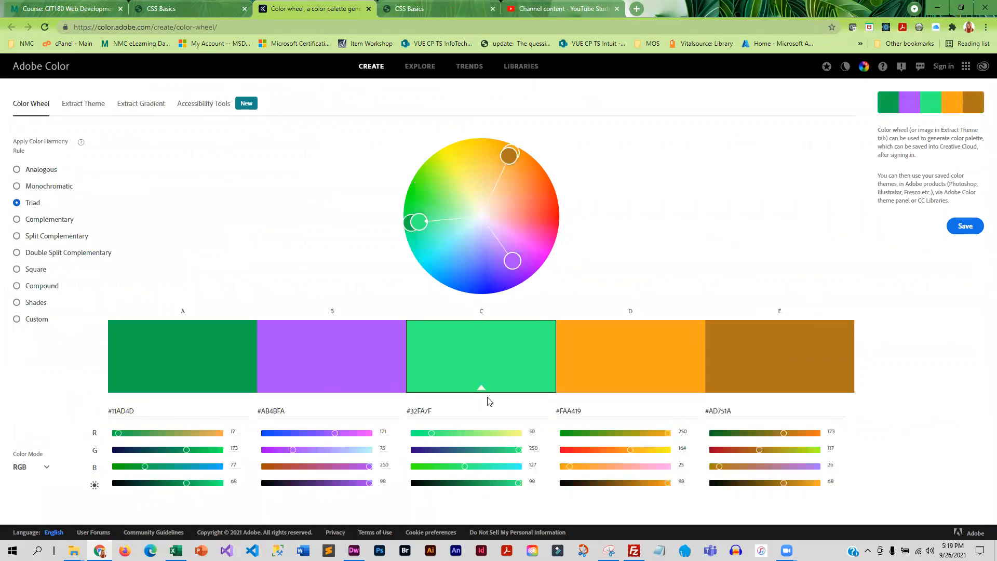
mouse_move(428, 453)
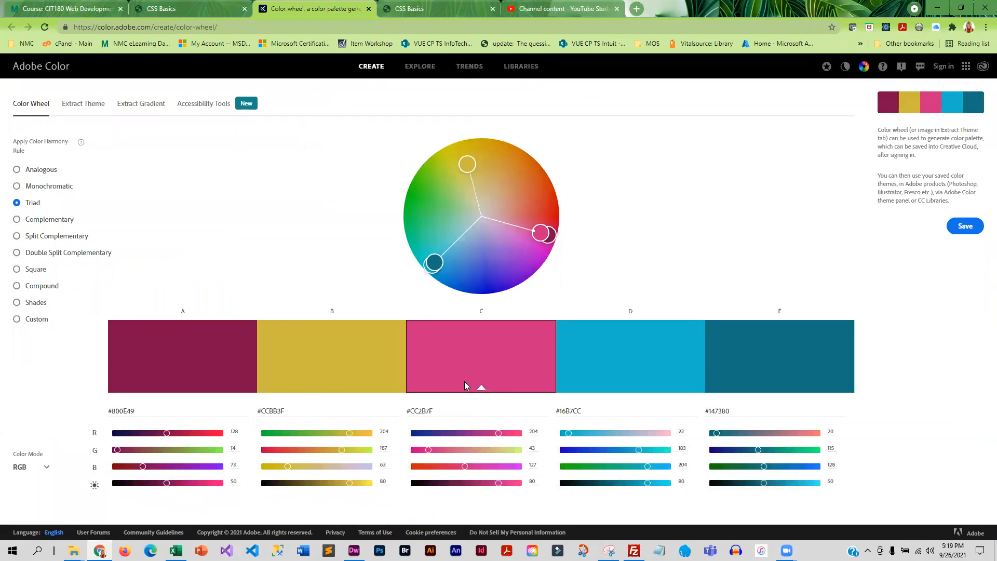
mouse_move(539, 228)
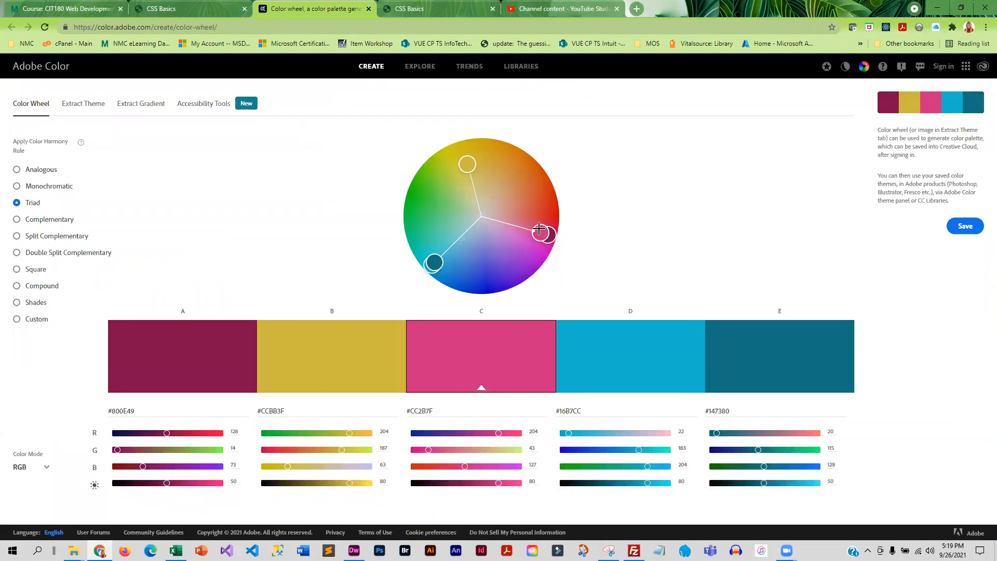
drag(540, 229, 548, 240)
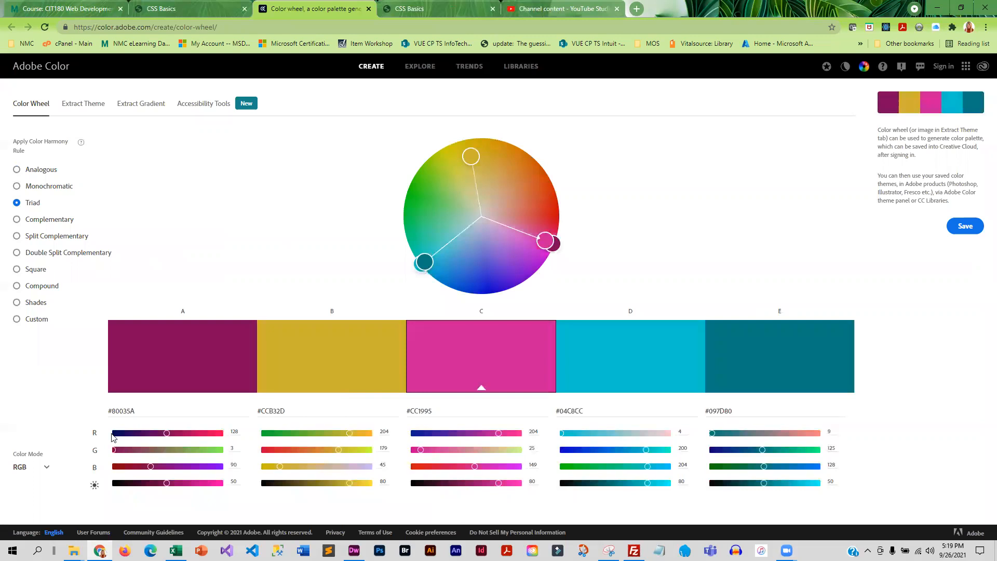
mouse_move(156, 425)
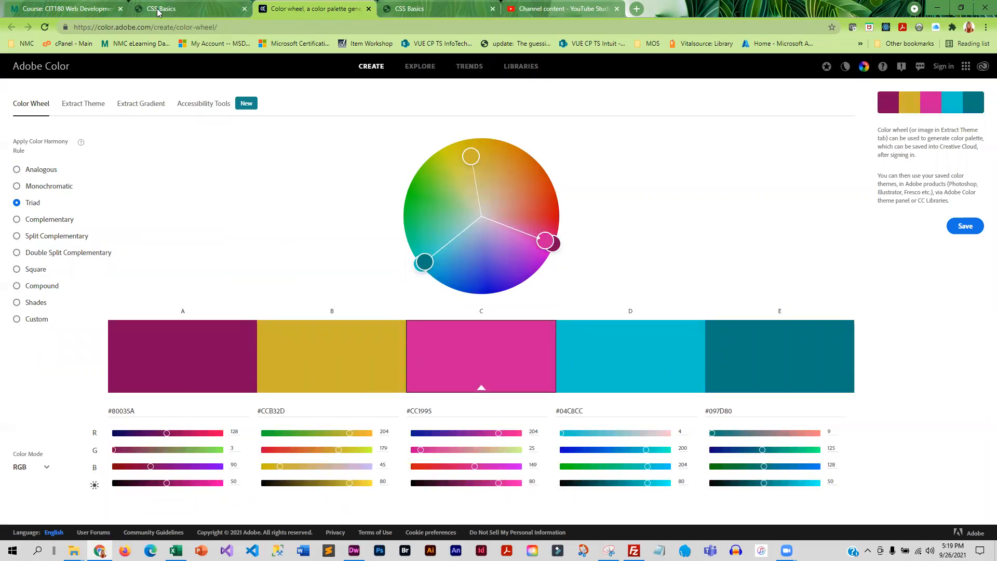
Return to the CSS Basics lecture and read down to the How Color affects Mood section.
click(160, 8)
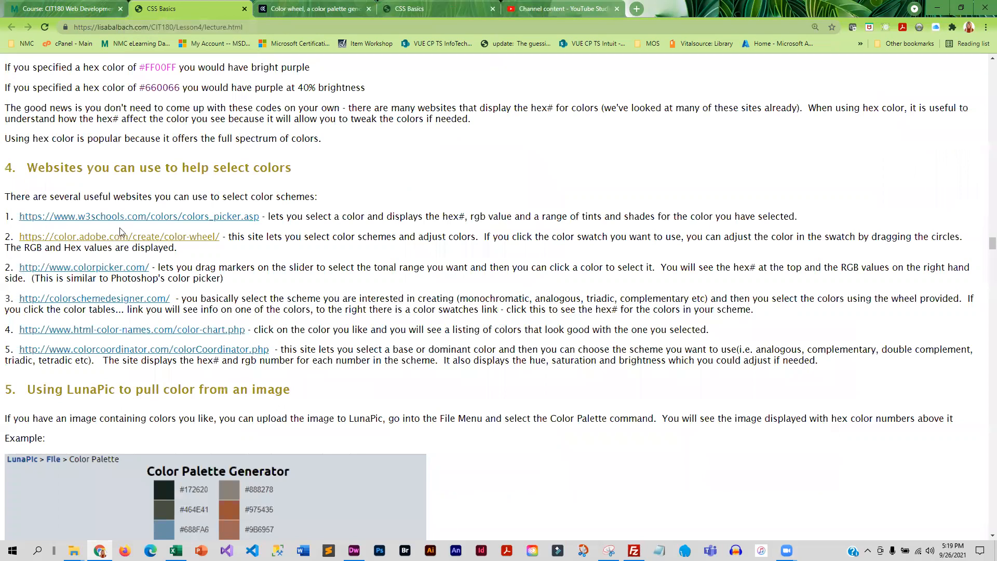
mouse_move(236, 392)
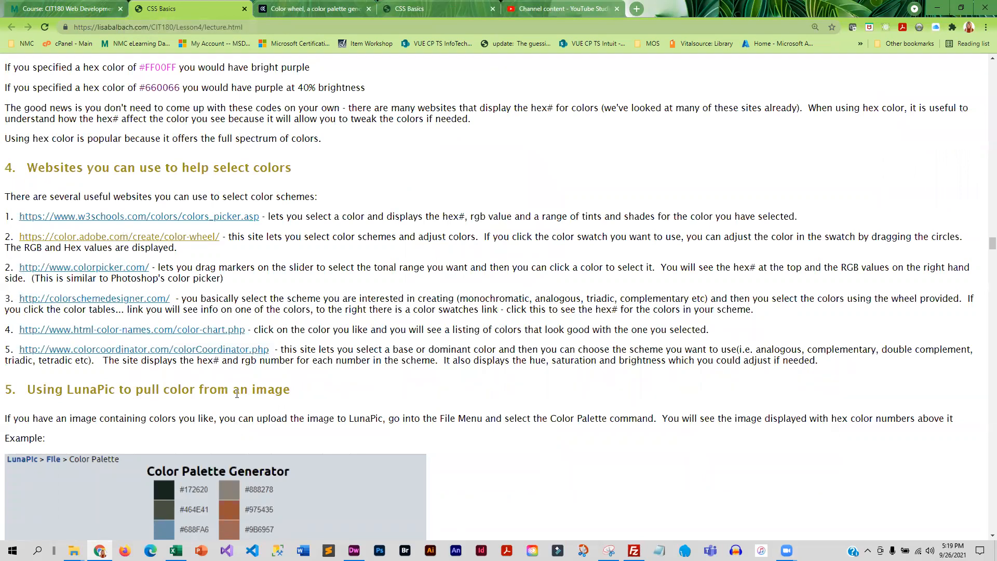
scroll(down, 3)
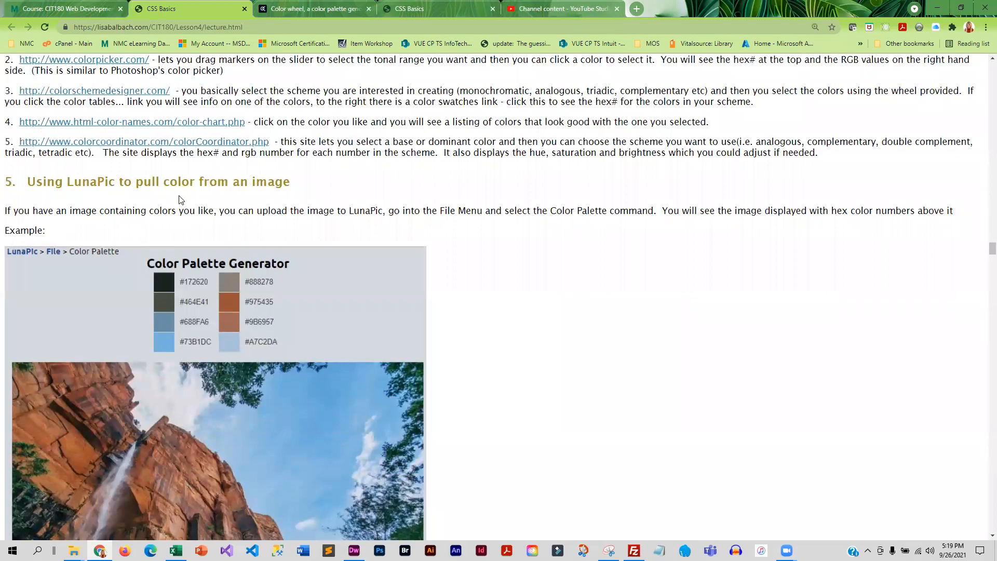
mouse_move(246, 296)
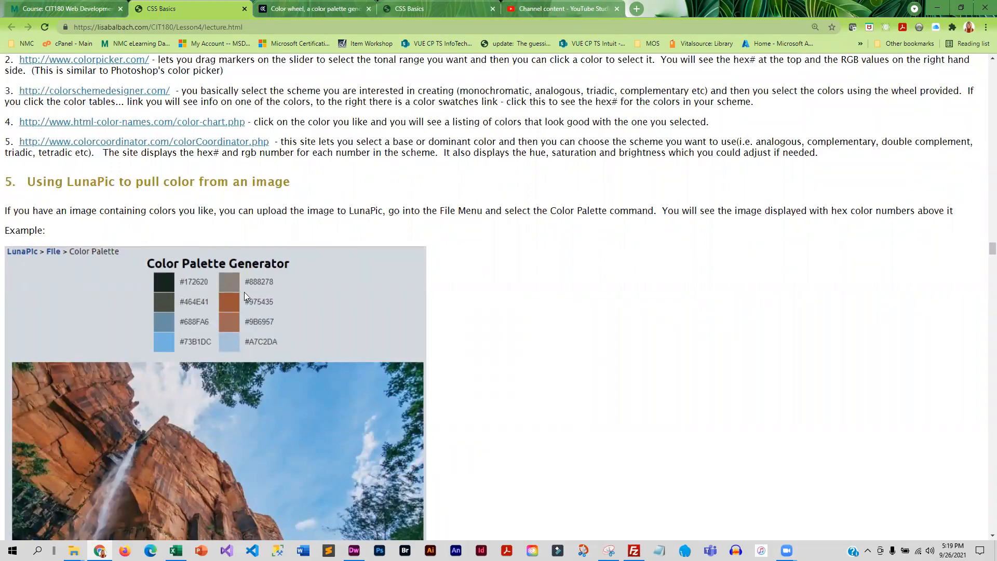
scroll(down, 3)
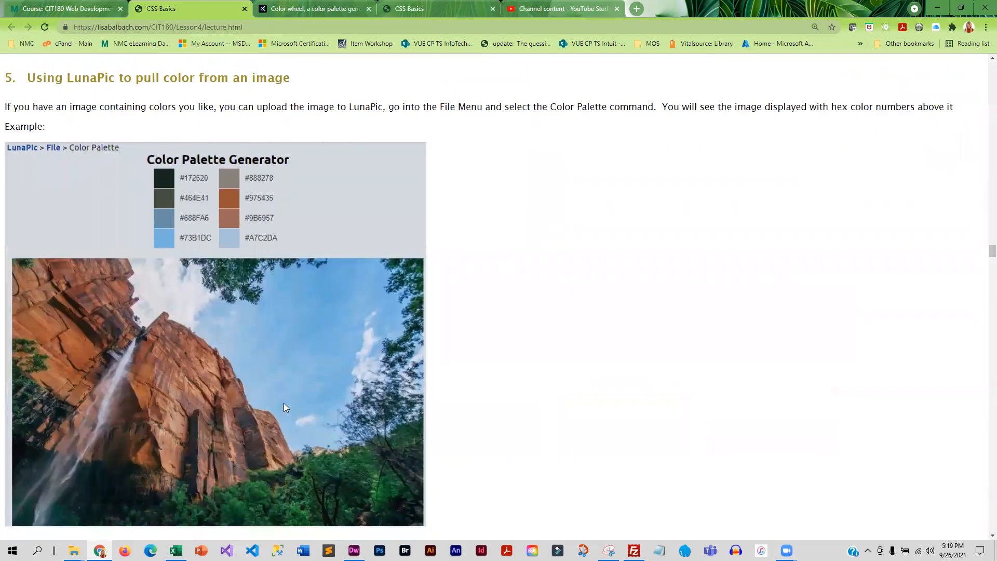
mouse_move(313, 425)
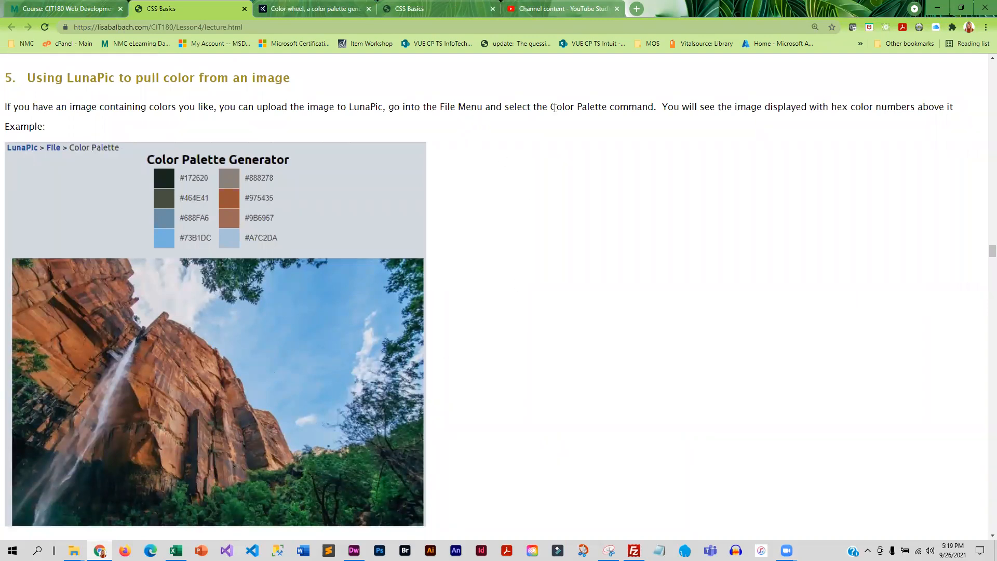
mouse_move(430, 185)
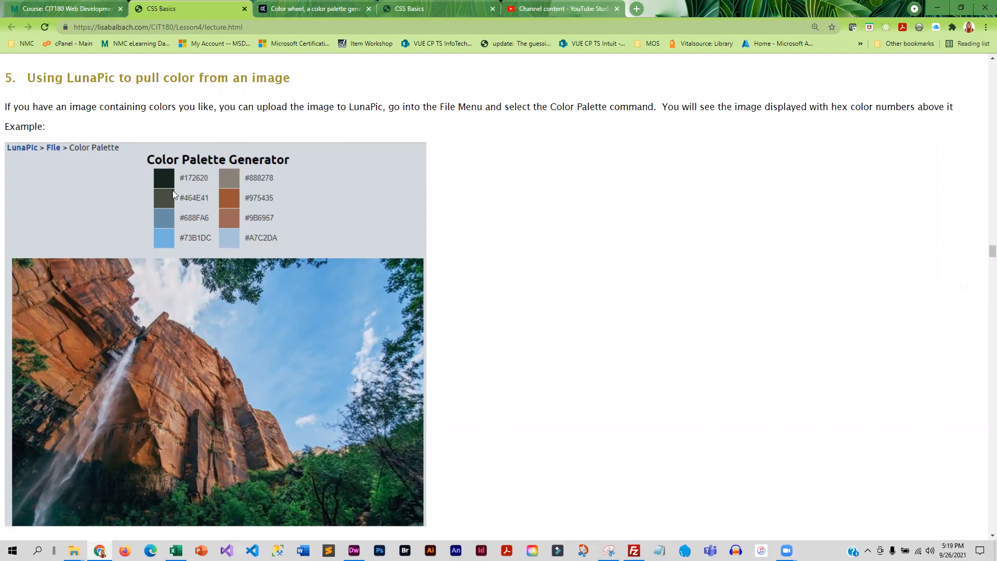
mouse_move(168, 211)
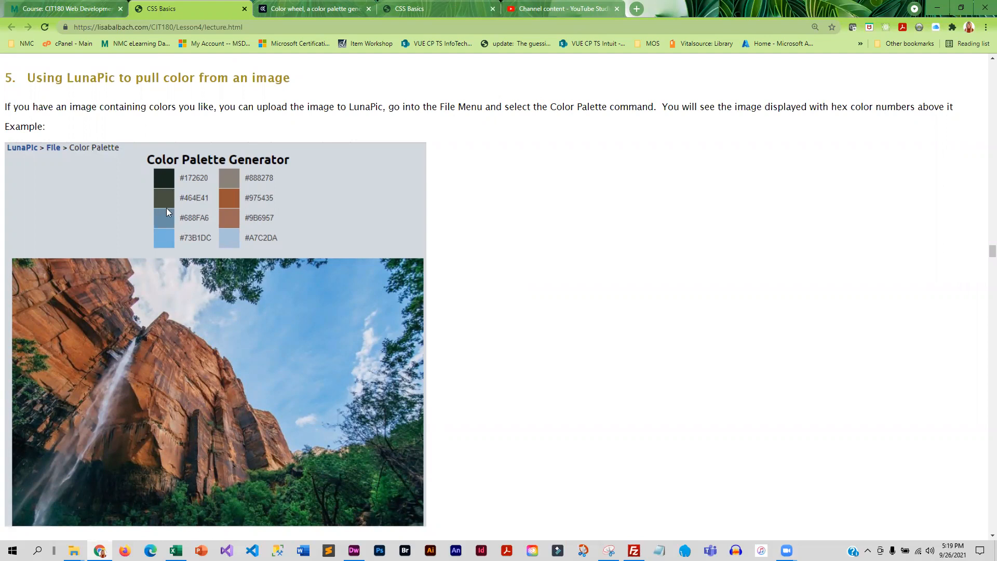
scroll(down, 3)
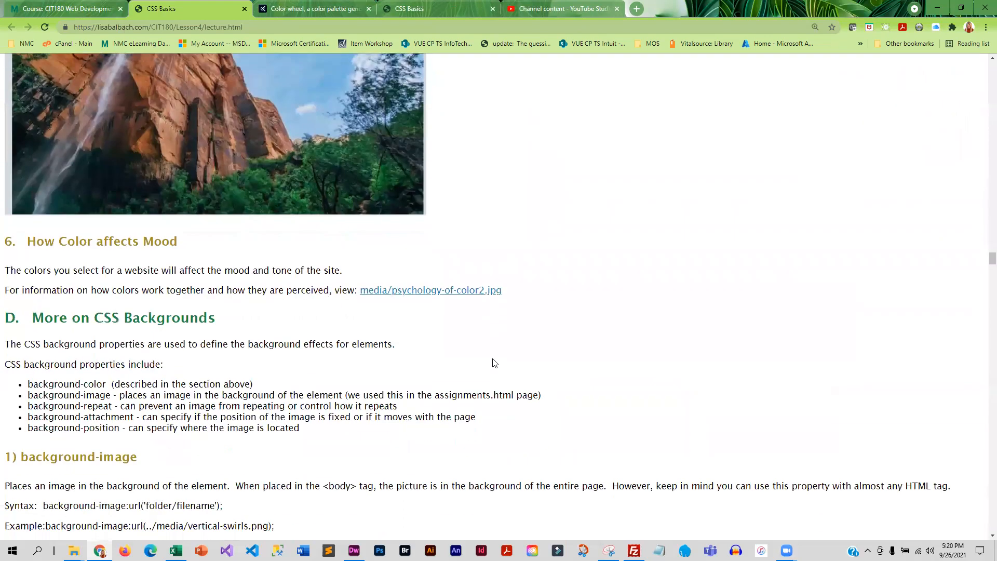
scroll(down, 3)
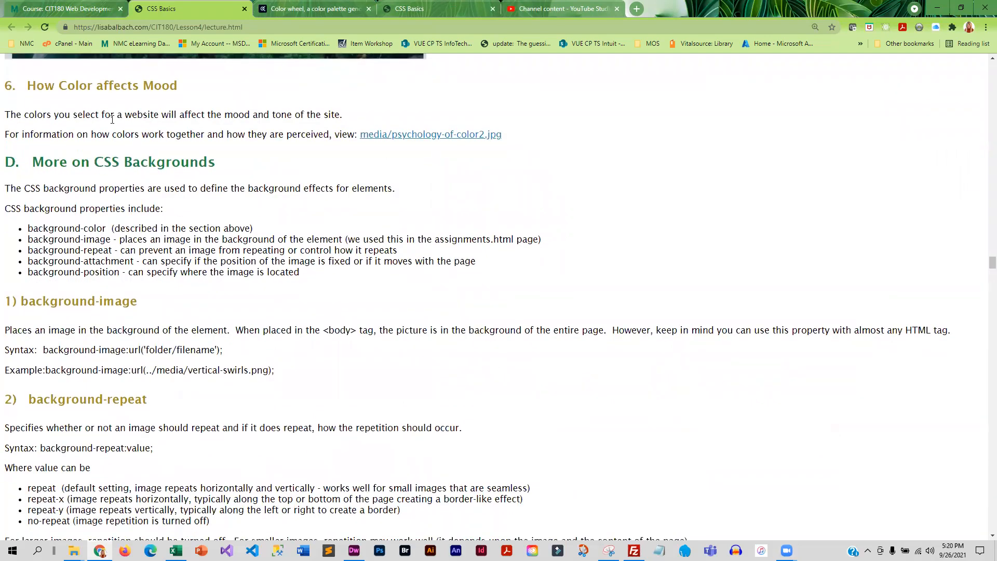
mouse_move(430, 134)
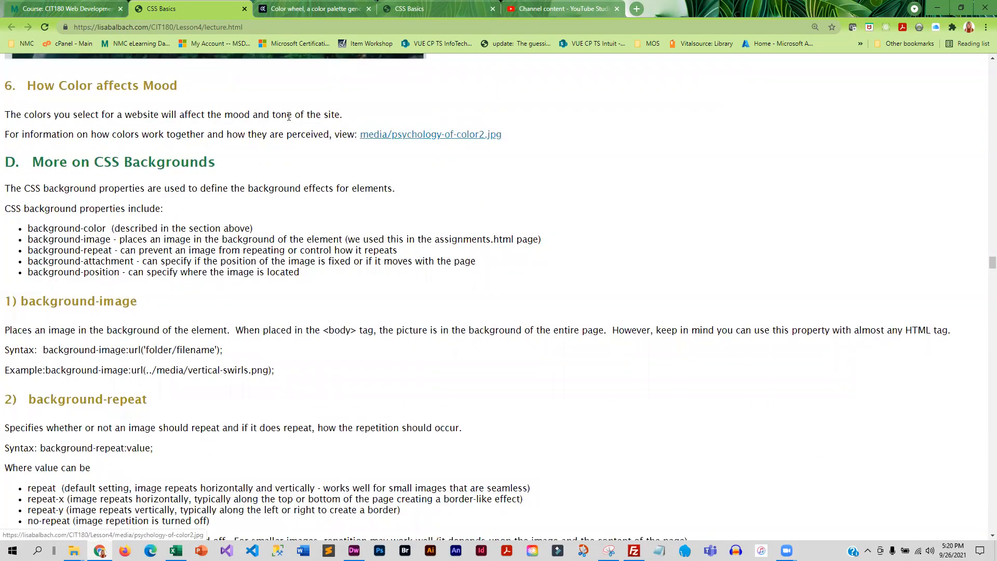
Open the psychology-of-color2.jpg colour chart in a new tab.
double_click(431, 134)
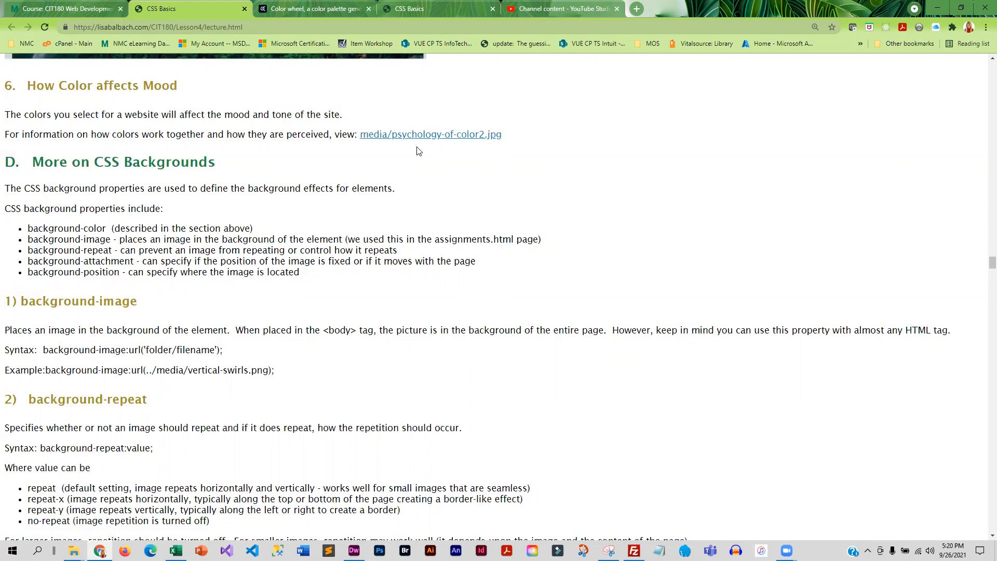
mouse_move(431, 138)
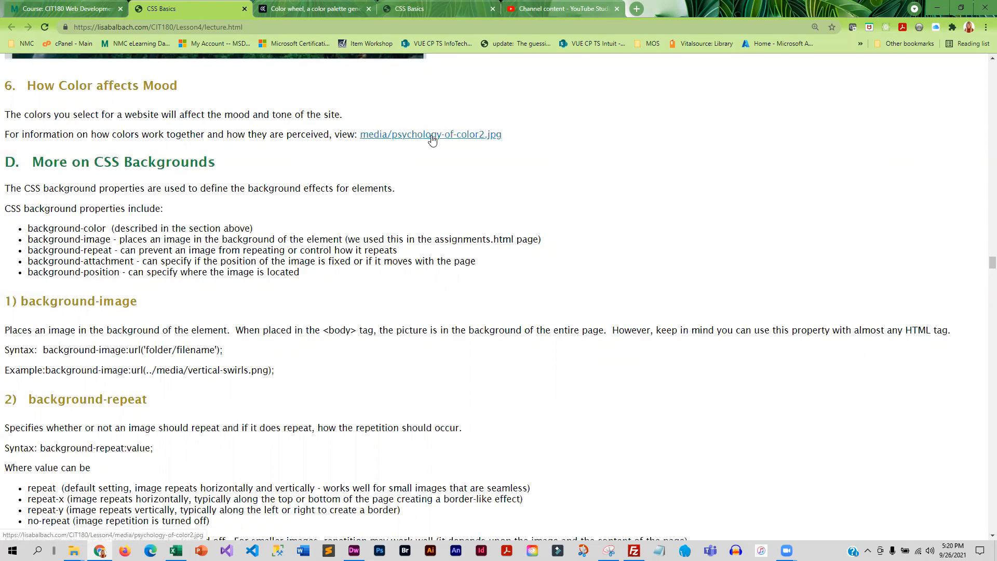
click(430, 134)
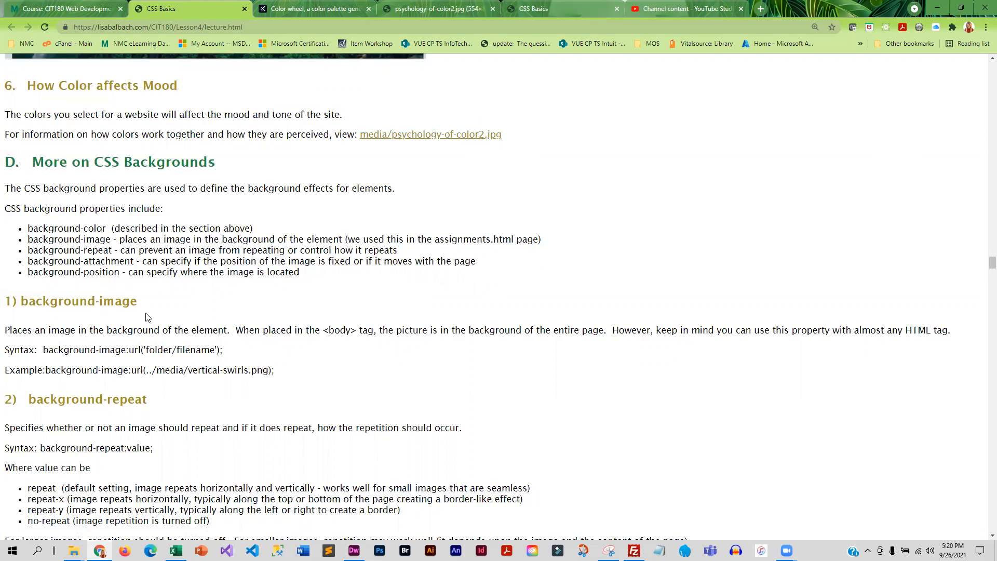
mouse_move(169, 183)
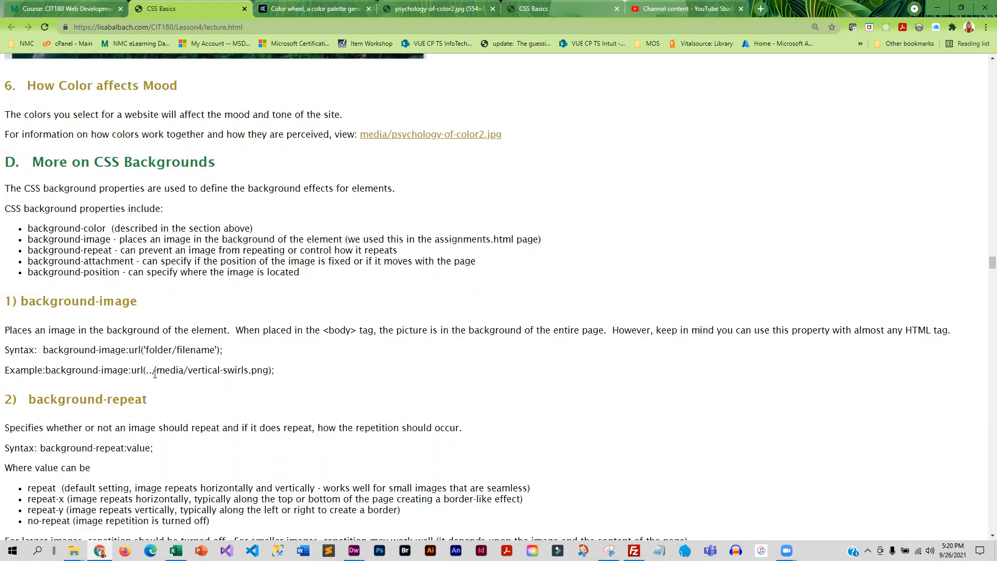
scroll(down, 3)
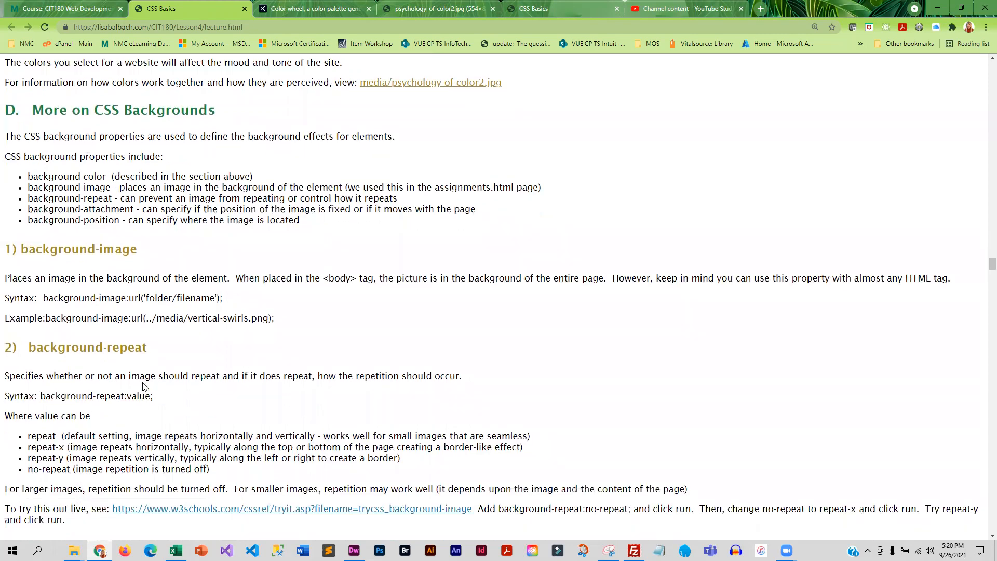
mouse_move(107, 344)
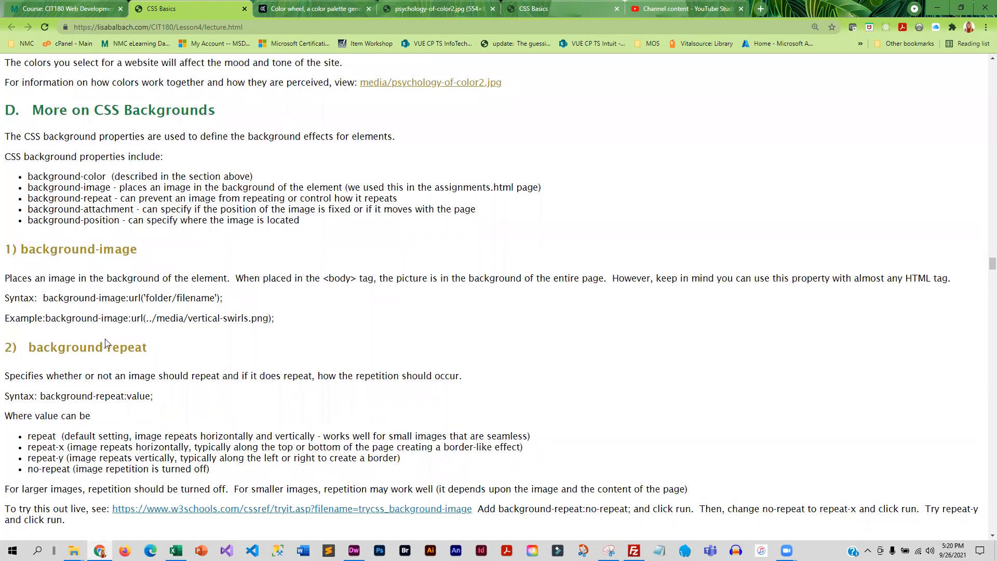
scroll(down, 3)
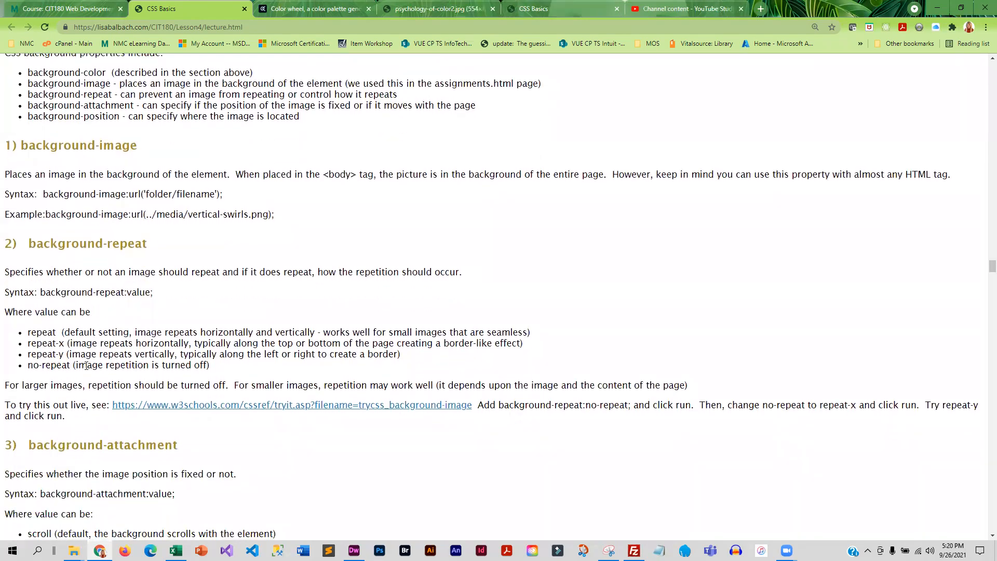
scroll(down, 3)
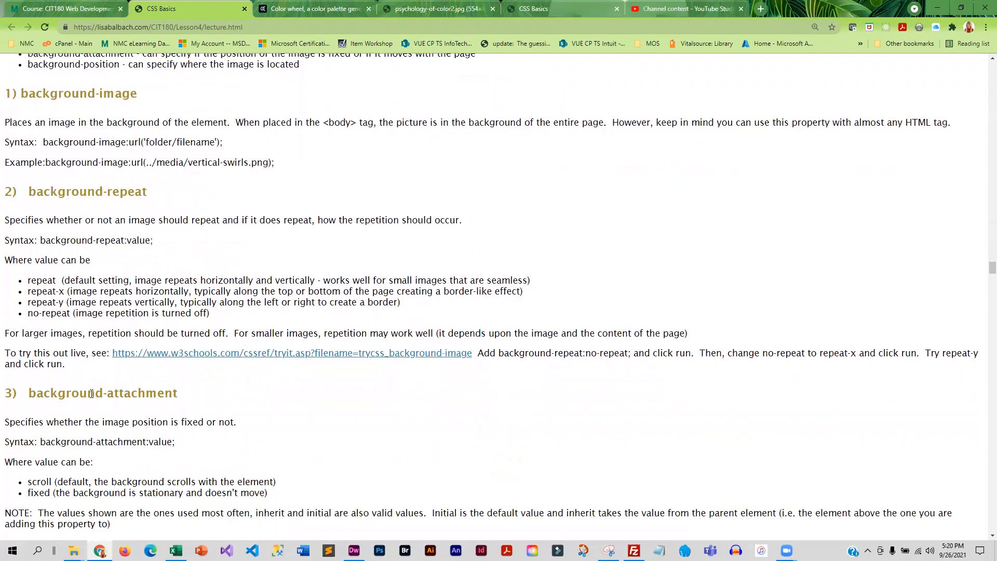
scroll(down, 3)
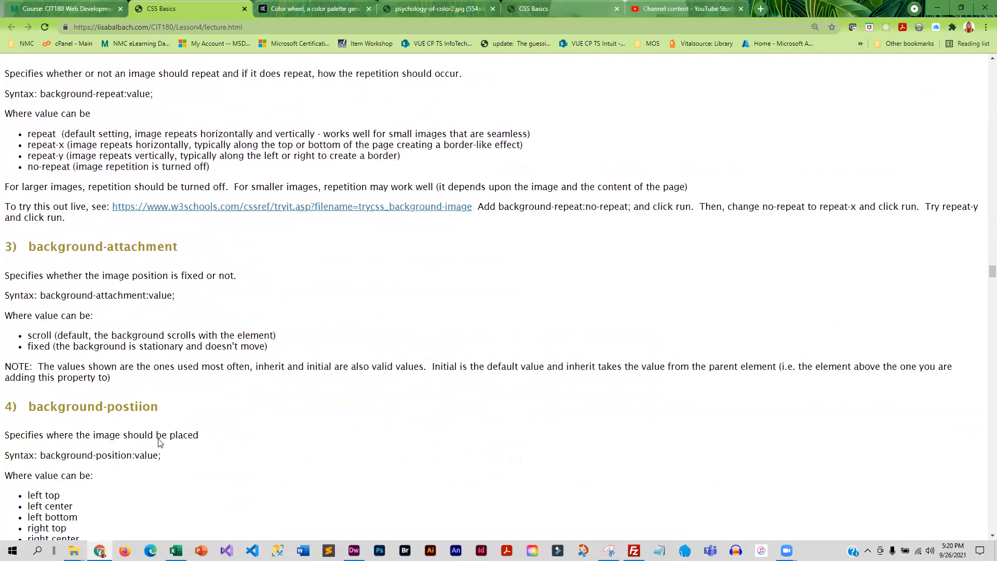
scroll(down, 3)
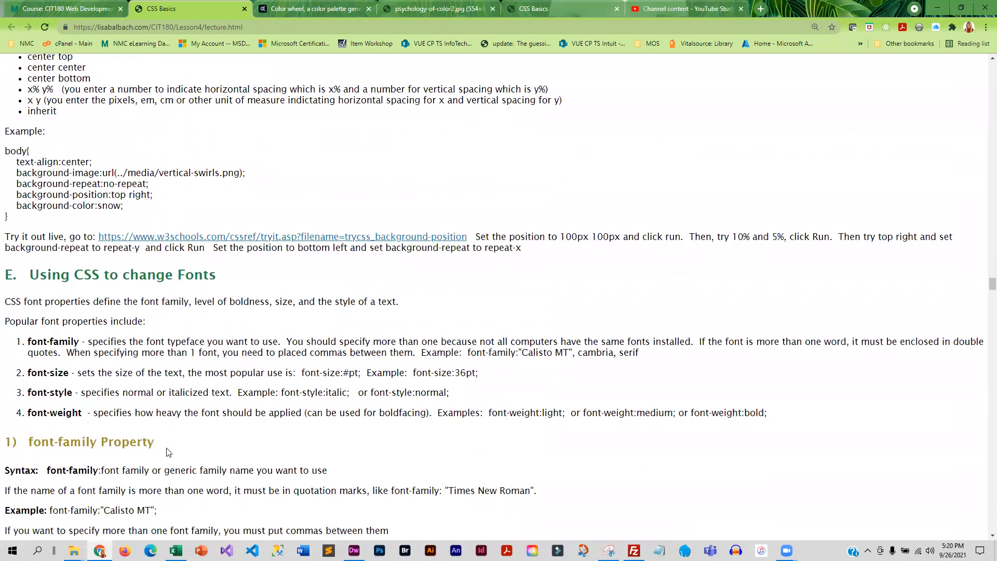
scroll(down, 3)
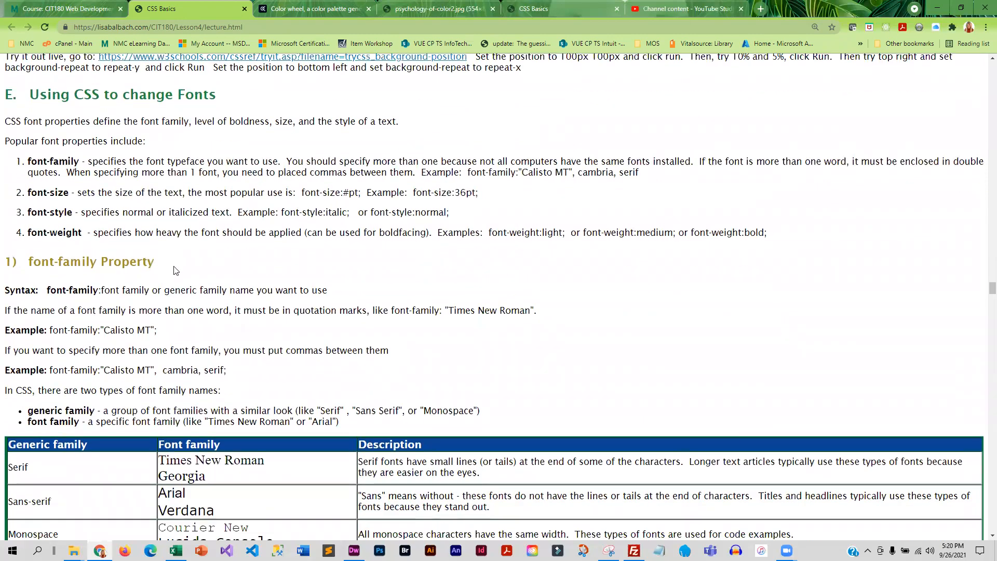
scroll(down, 3)
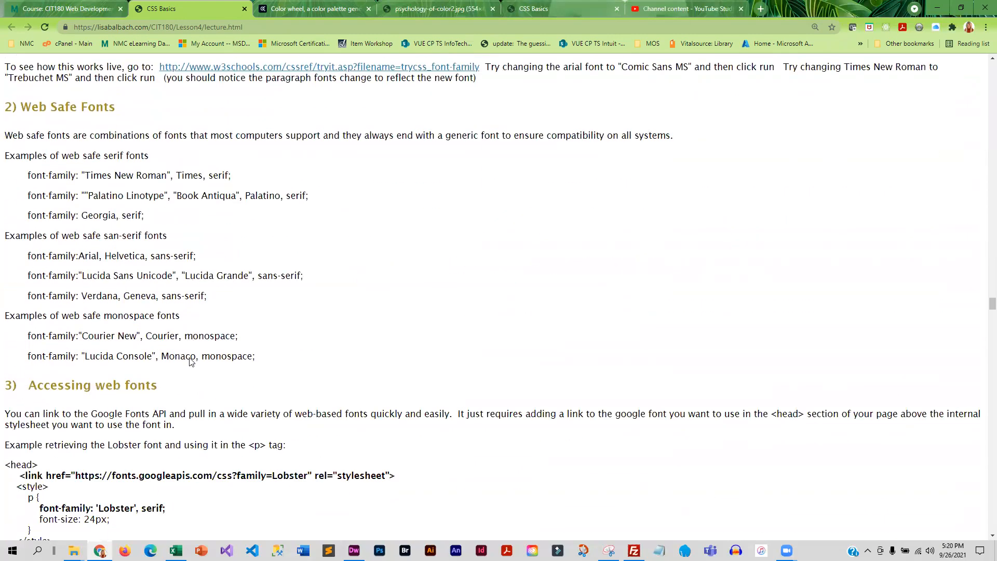
scroll(down, 3)
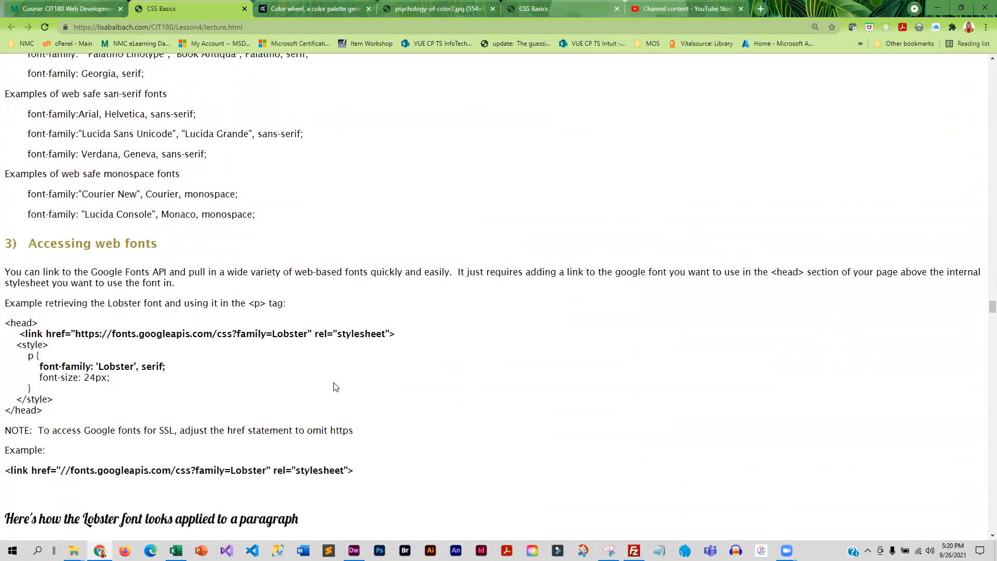
scroll(down, 3)
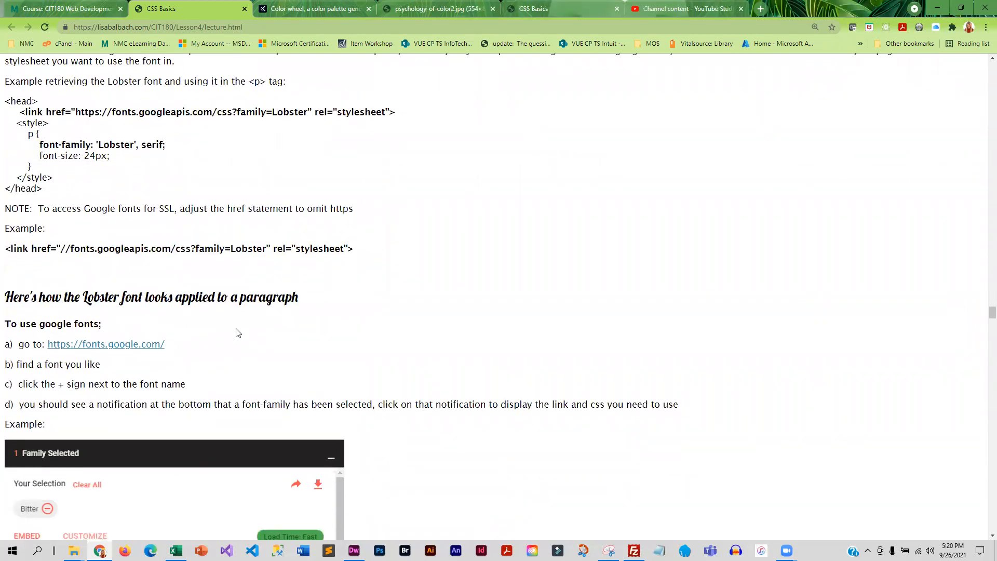
mouse_move(240, 329)
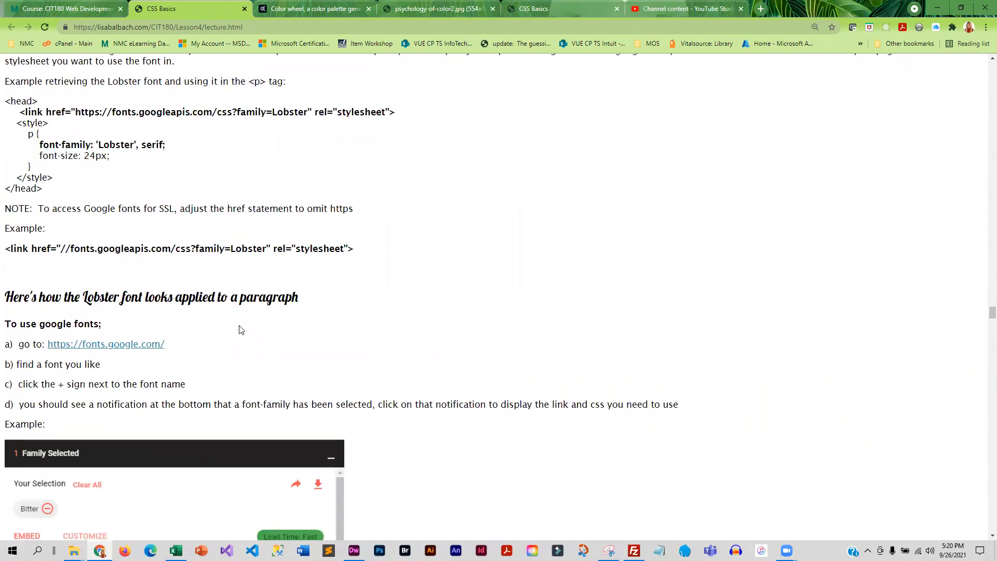
mouse_move(134, 294)
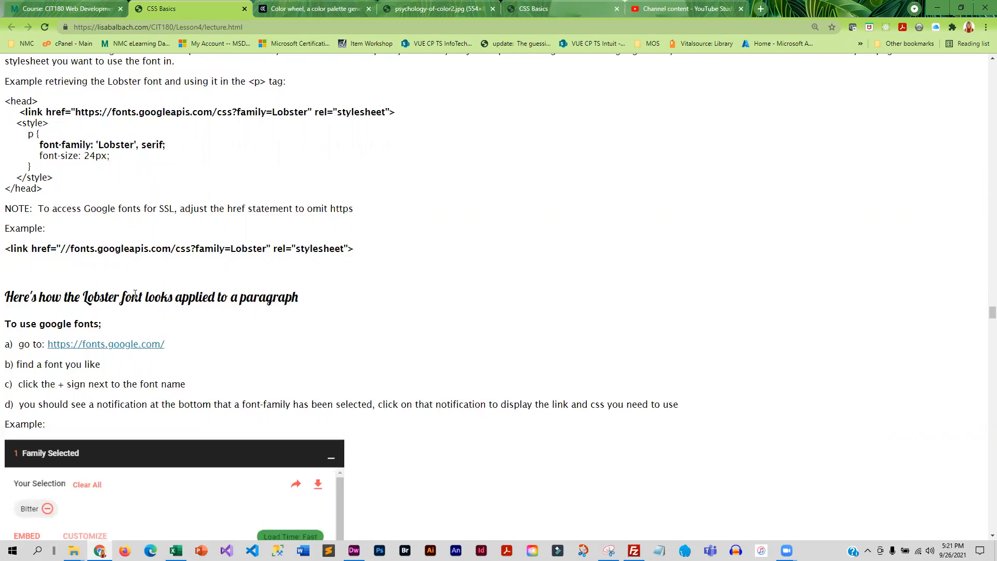
Read the font-size, font-weight, font-style and text-transform notes down to text-shadow.
scroll(down, 3)
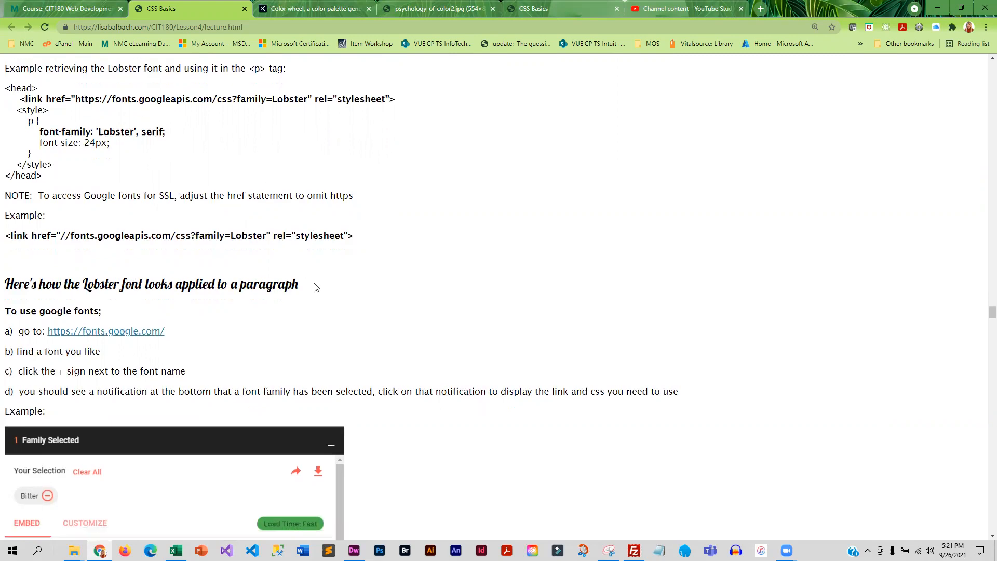
scroll(down, 3)
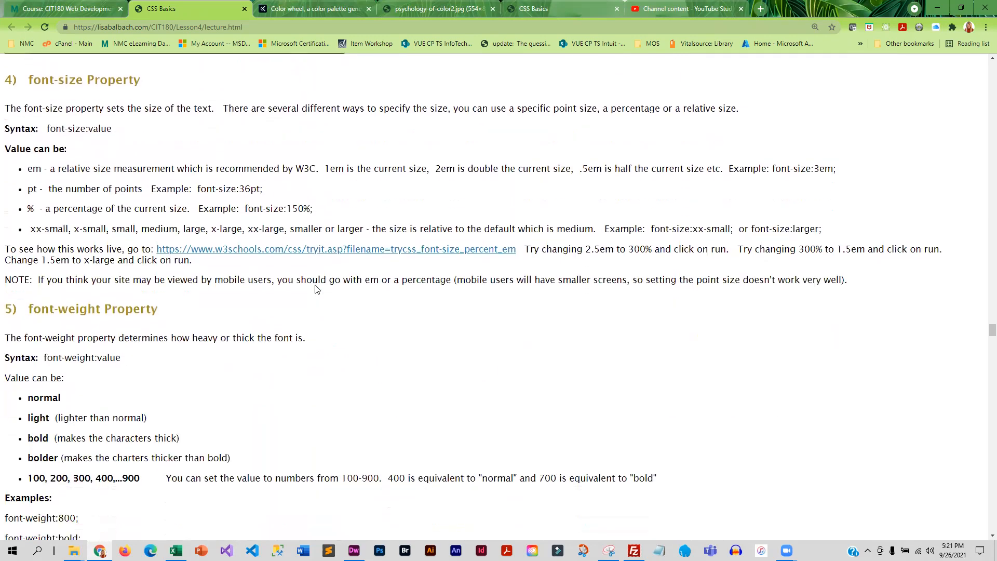
scroll(up, 3)
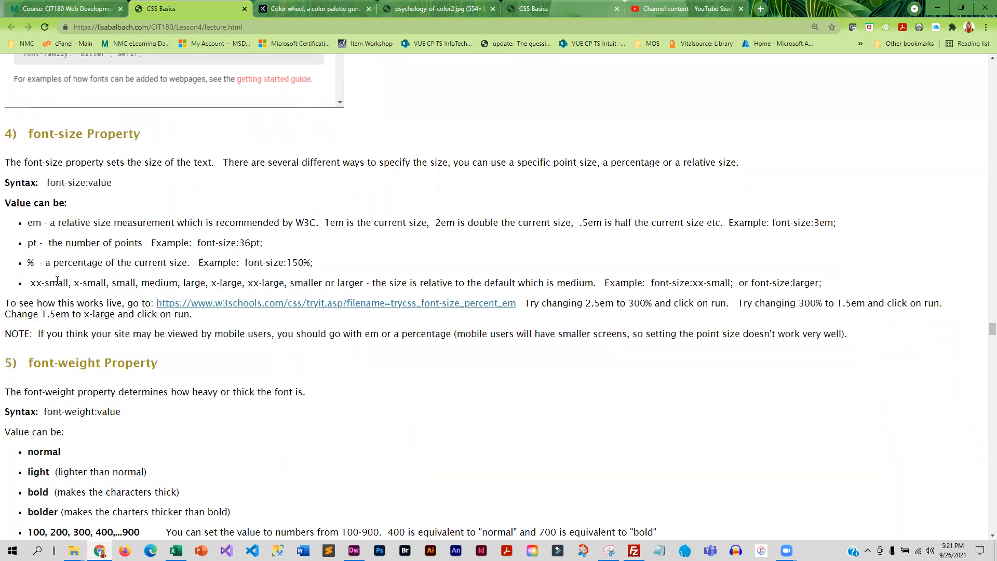
mouse_move(65, 370)
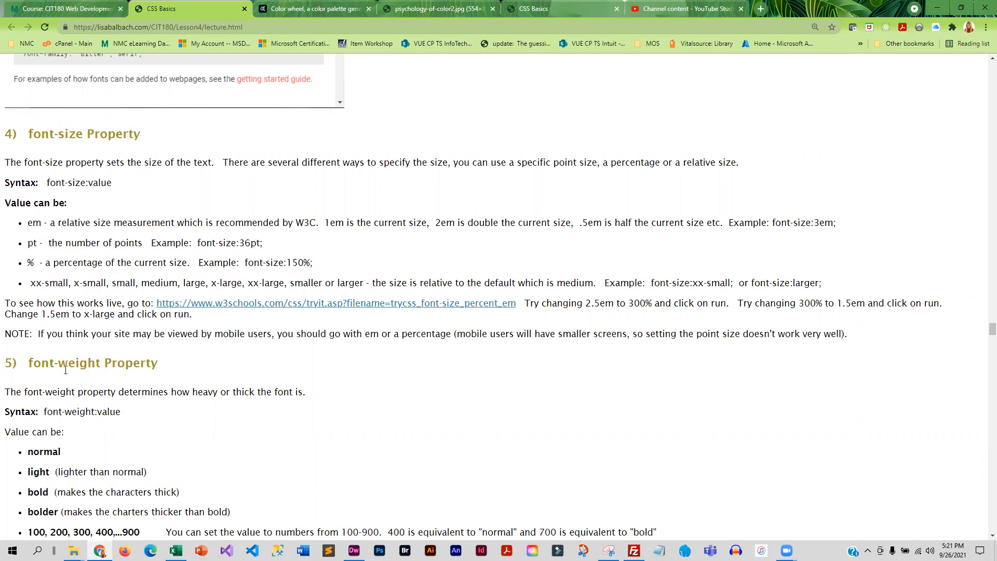
scroll(down, 3)
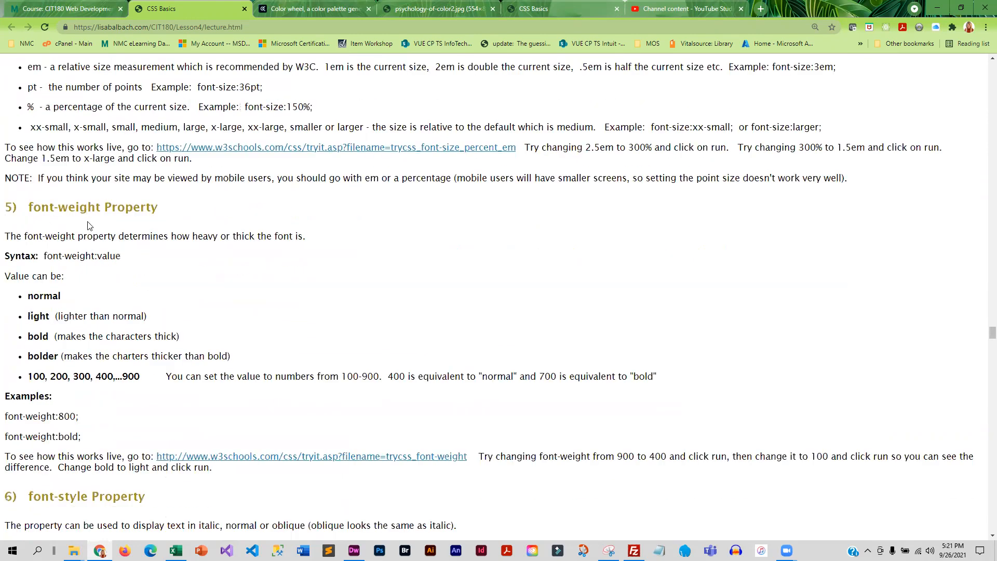
scroll(down, 3)
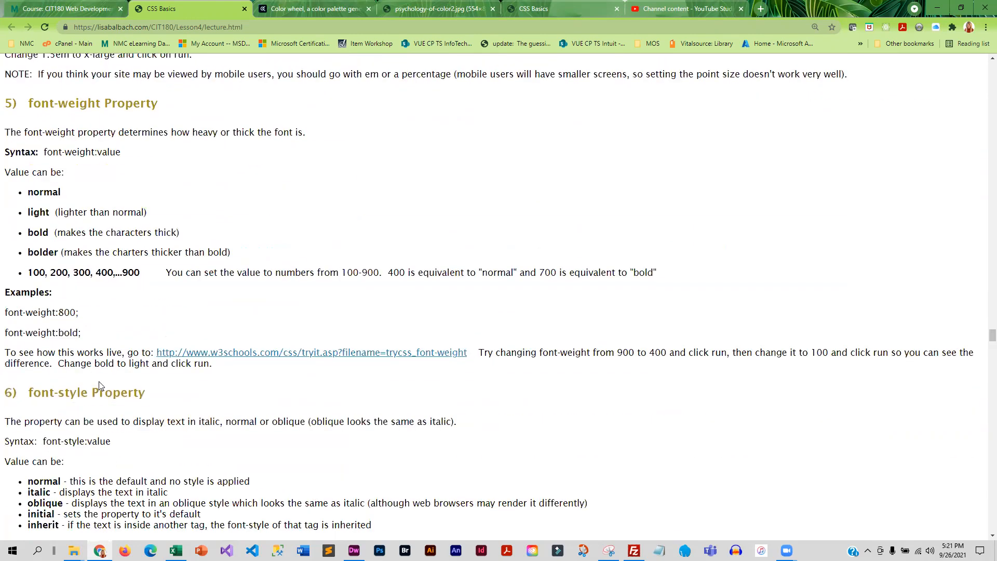
scroll(down, 3)
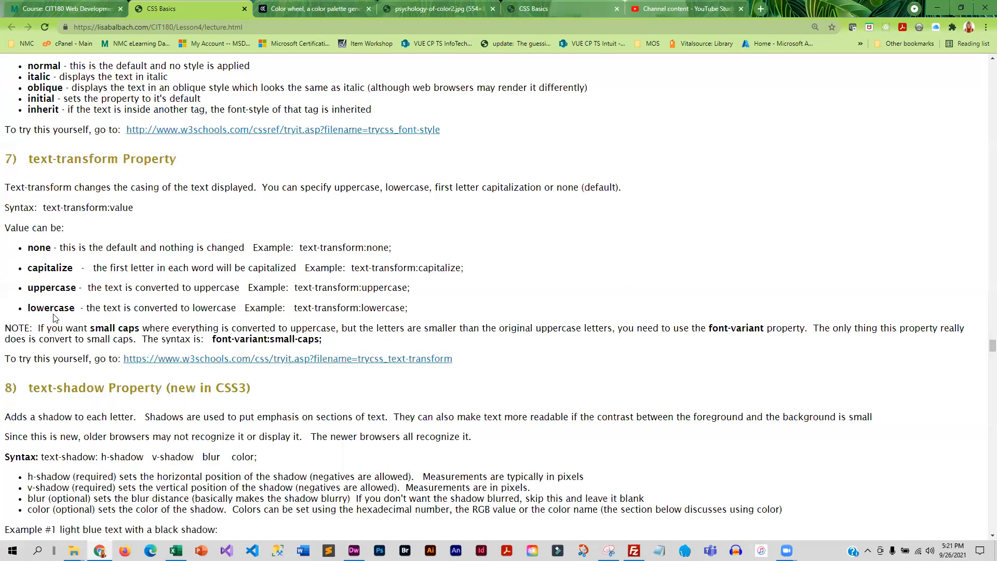
scroll(down, 3)
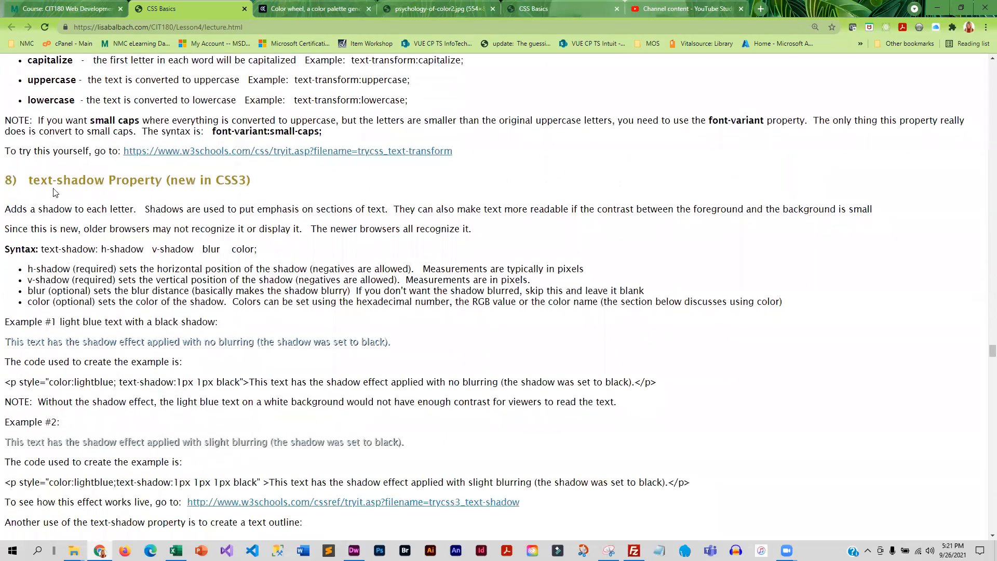
mouse_move(220, 180)
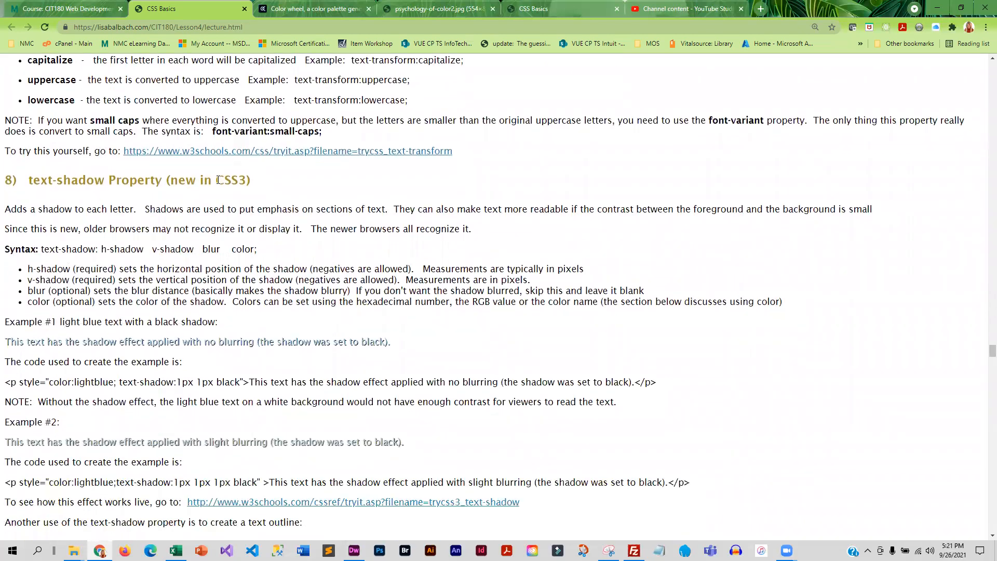
Highlight CSS3 in the text-shadow heading and continue to the text-decoration examples.
double_click(230, 180)
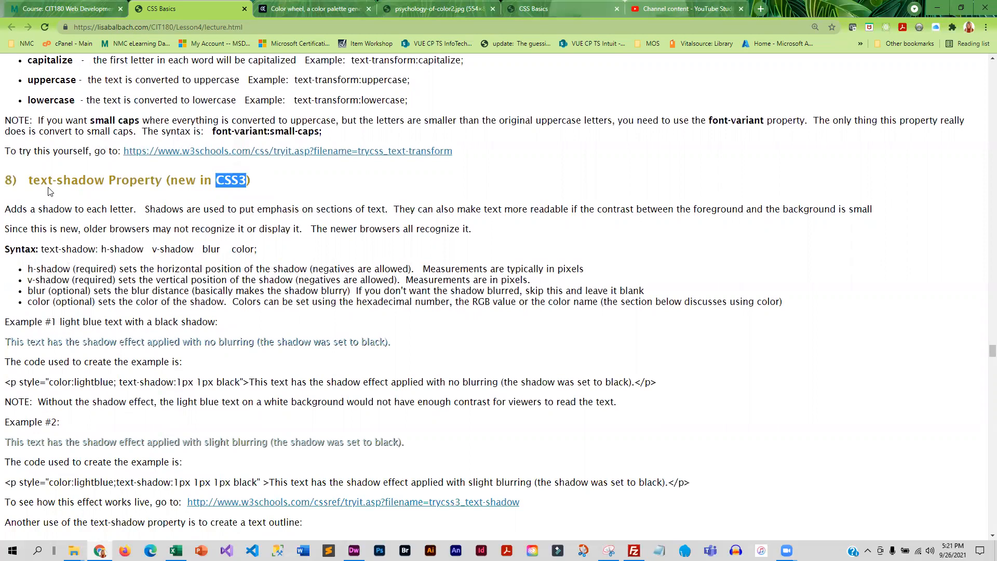
mouse_move(177, 345)
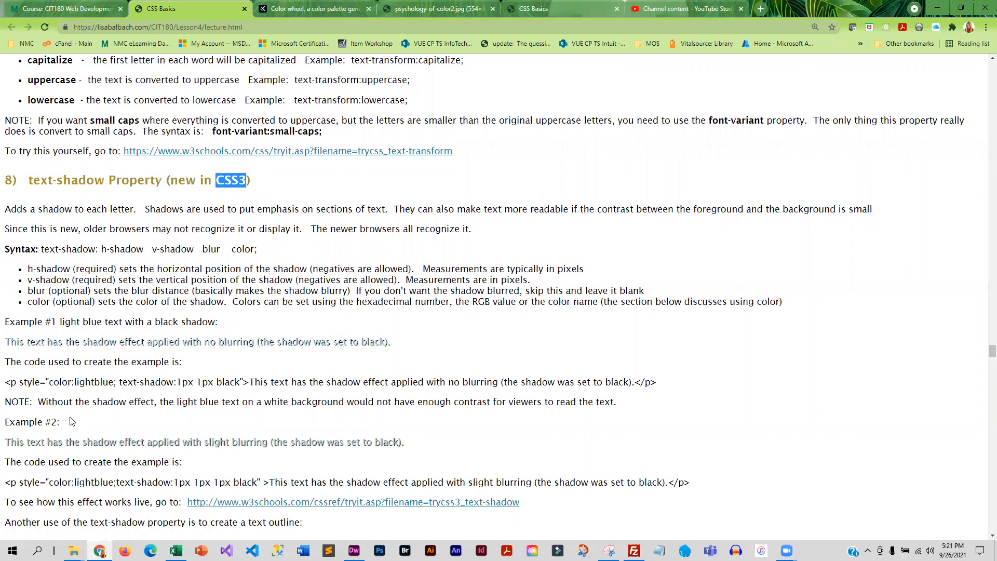
scroll(down, 3)
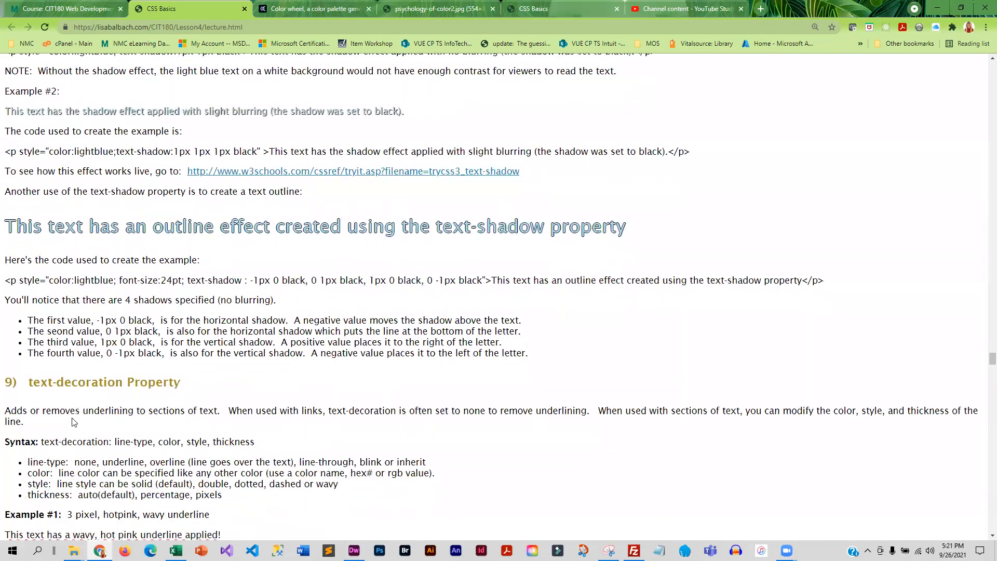
scroll(down, 3)
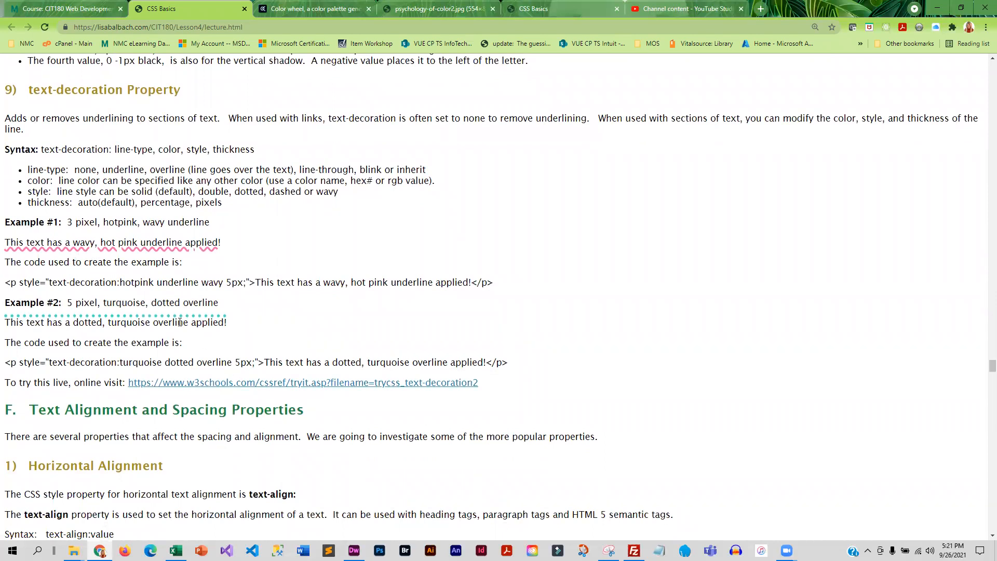
Read the text alignment notes and highlight the letter-spacing try-it-live link.
scroll(down, 3)
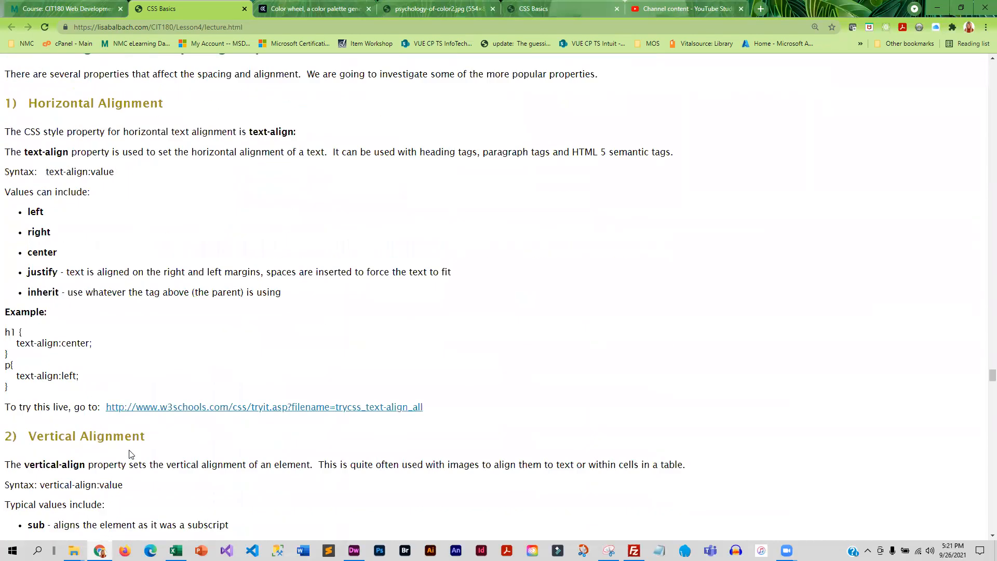
scroll(down, 3)
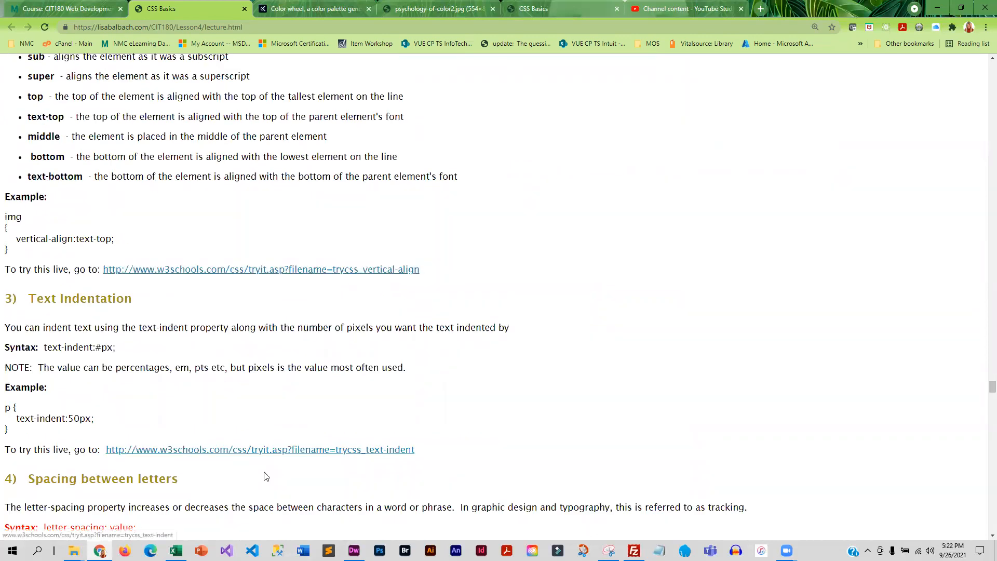
scroll(down, 3)
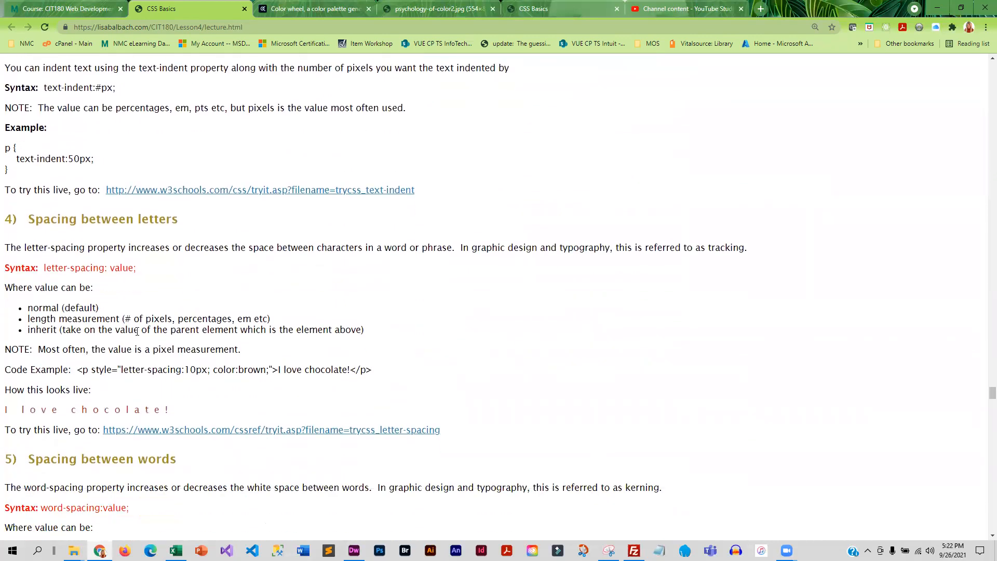
triple_click(271, 430)
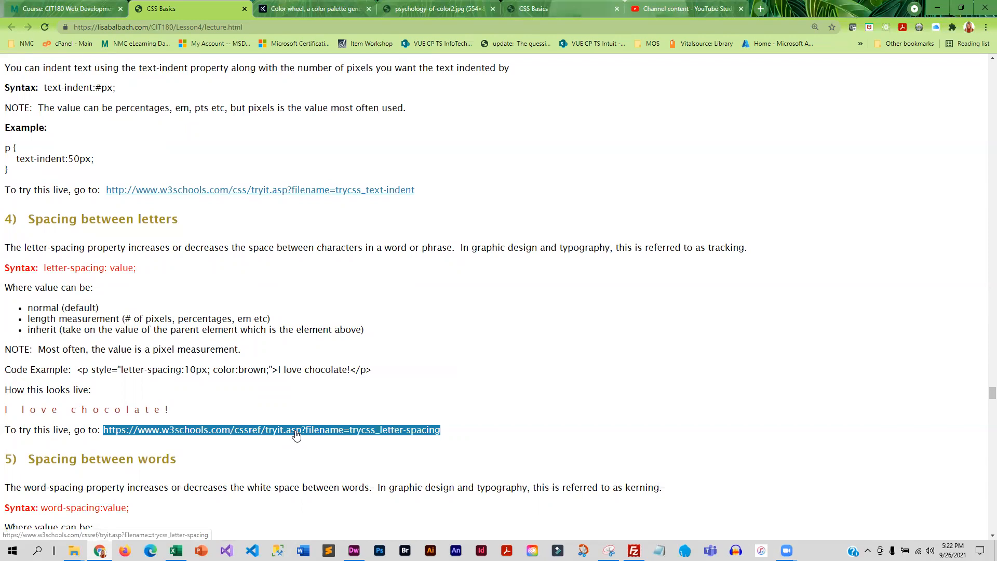
Read the width, height, overflow and margin notes, then return to the Lesson 4 course page.
scroll(down, 3)
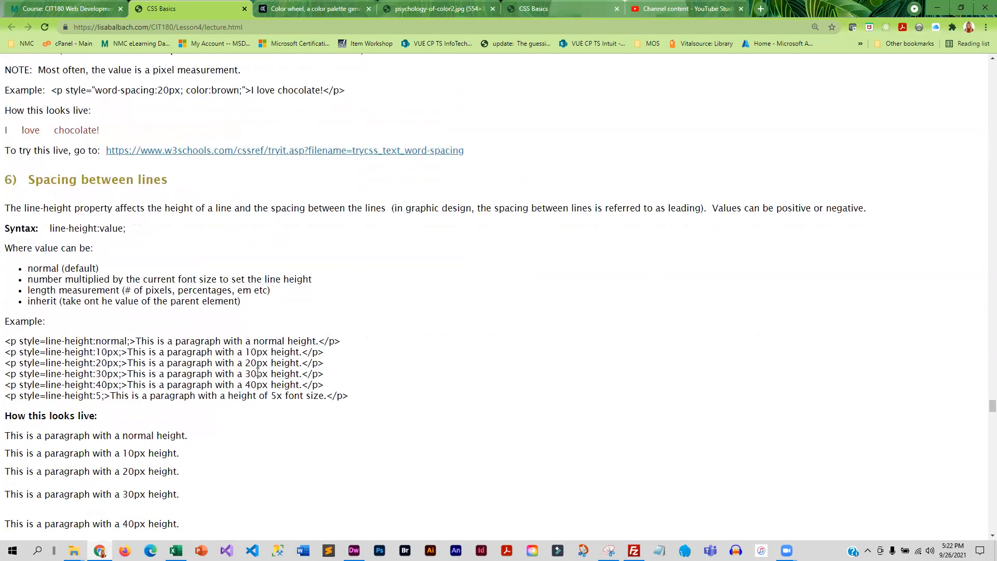
scroll(down, 3)
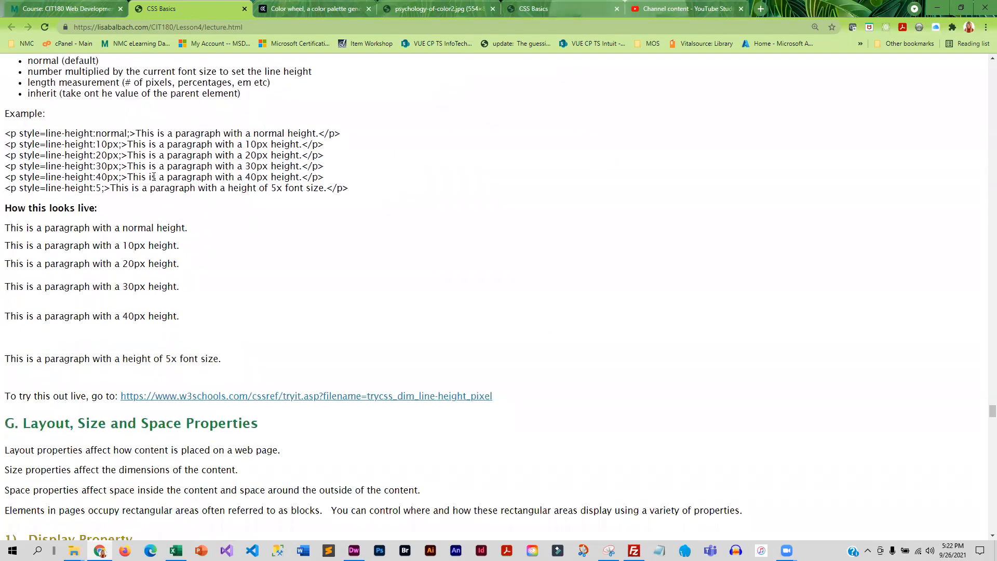
scroll(down, 3)
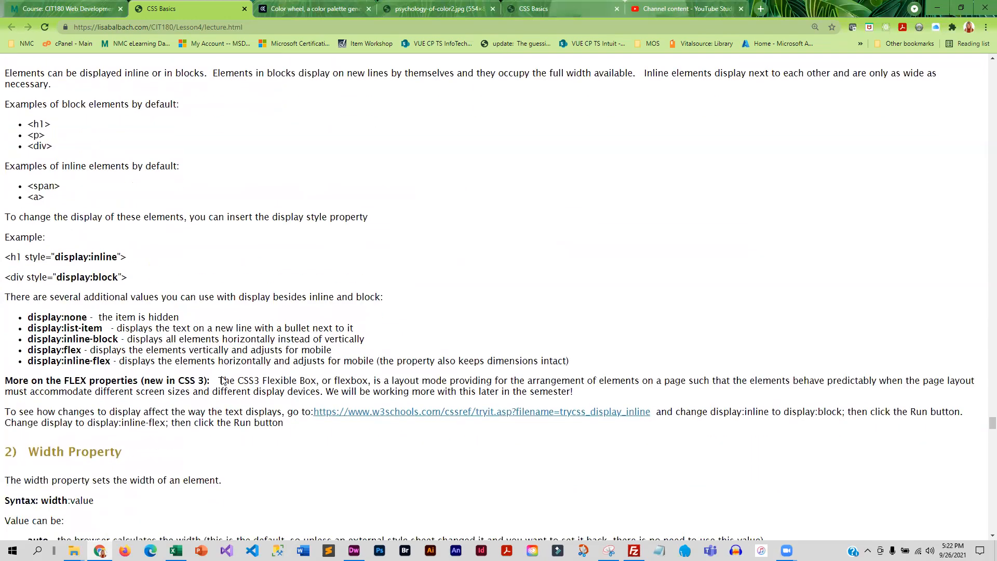
scroll(down, 3)
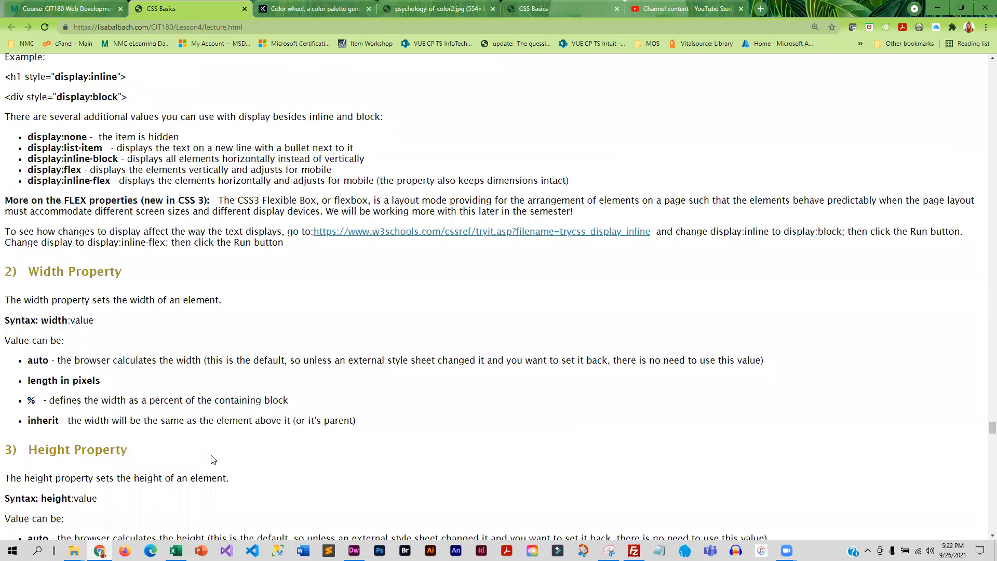
scroll(down, 3)
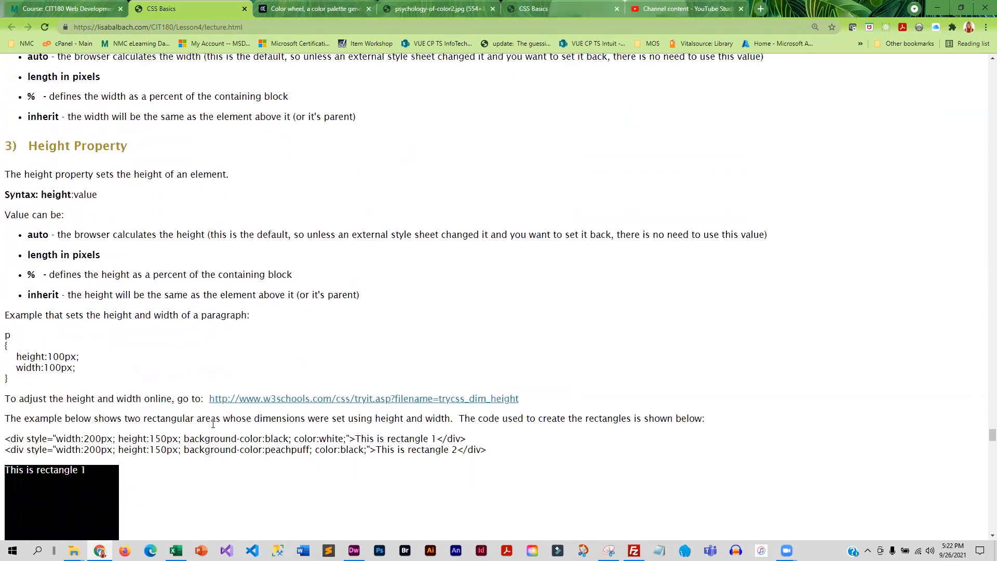
scroll(down, 3)
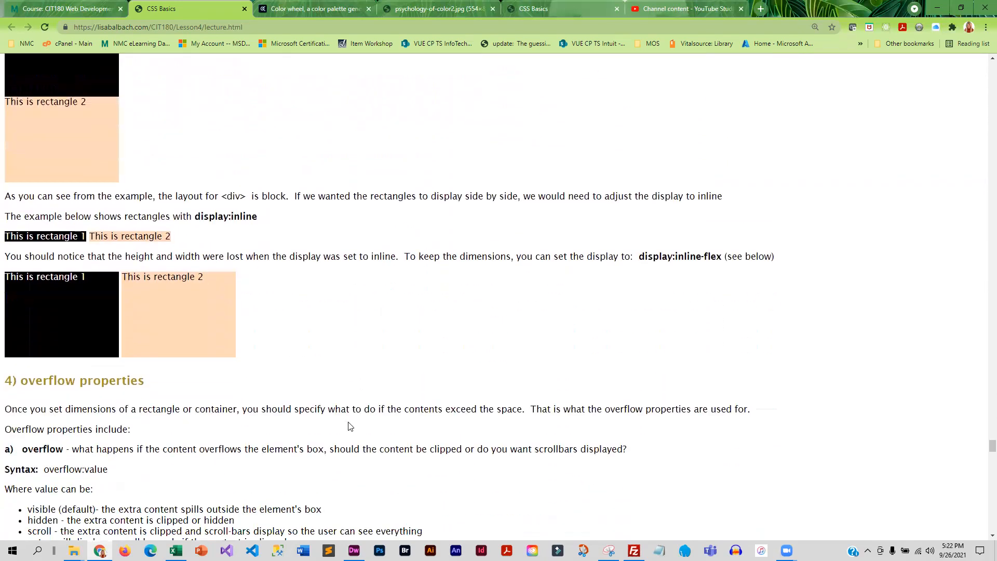
scroll(down, 3)
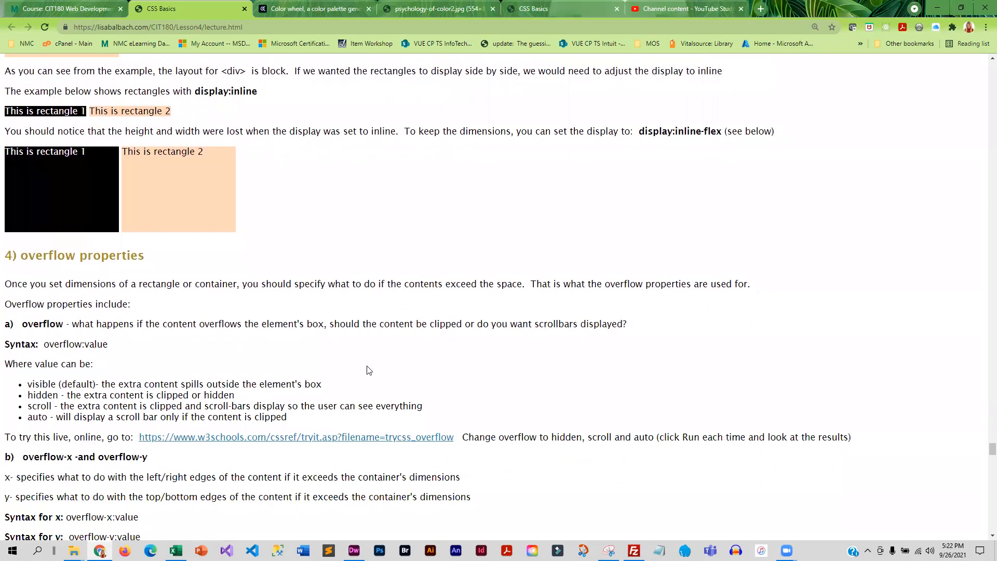
scroll(down, 3)
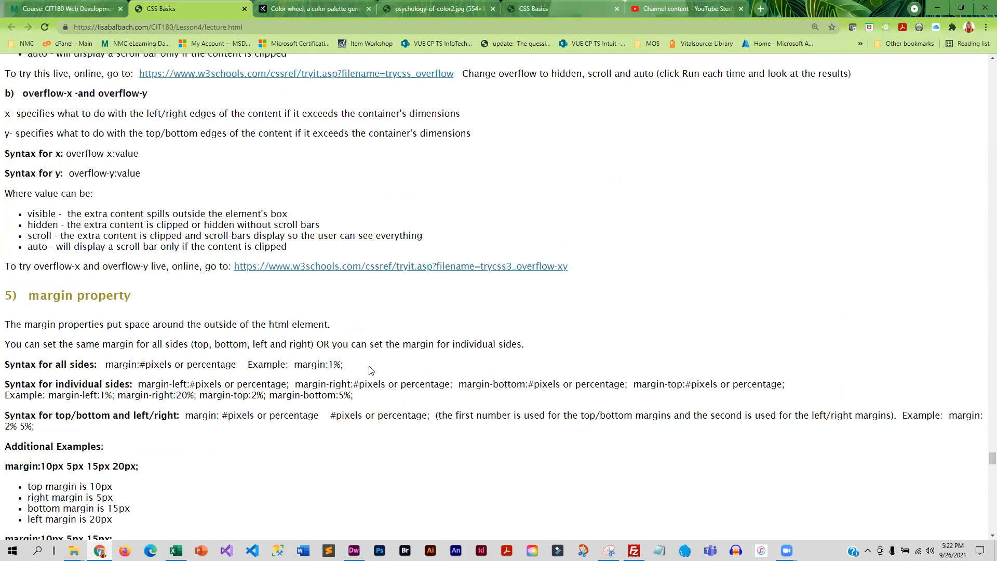
click(63, 9)
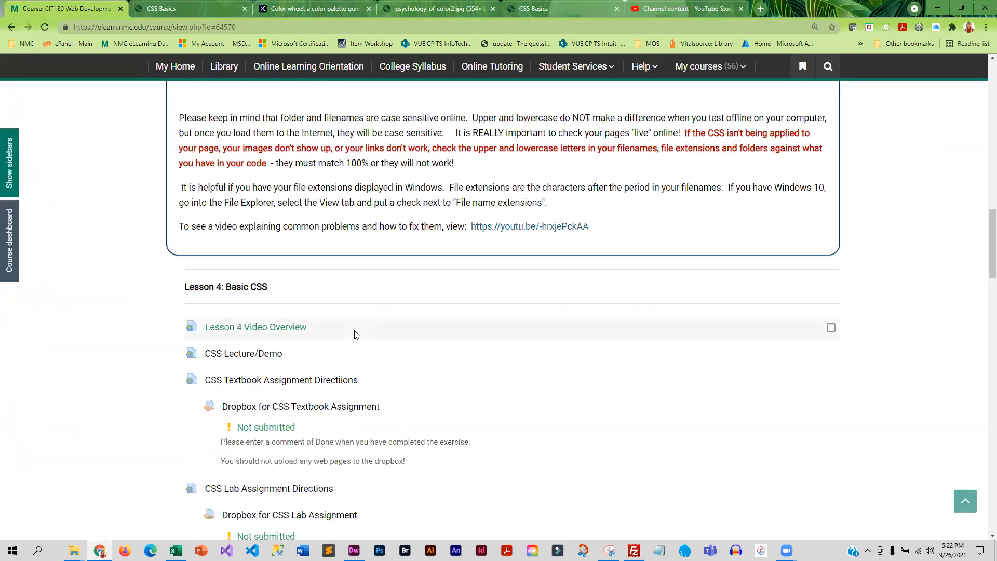
mouse_move(129, 407)
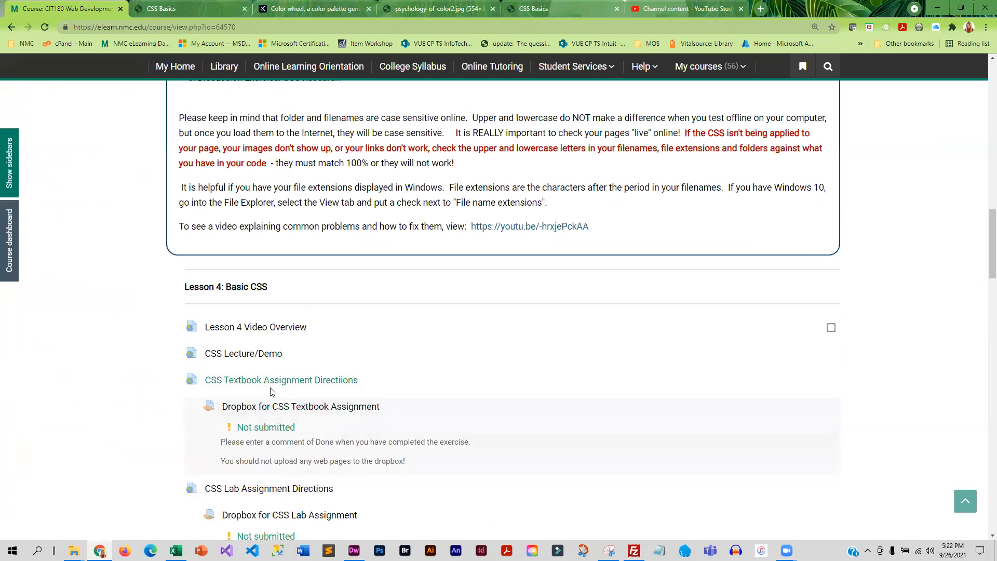
mouse_move(280, 380)
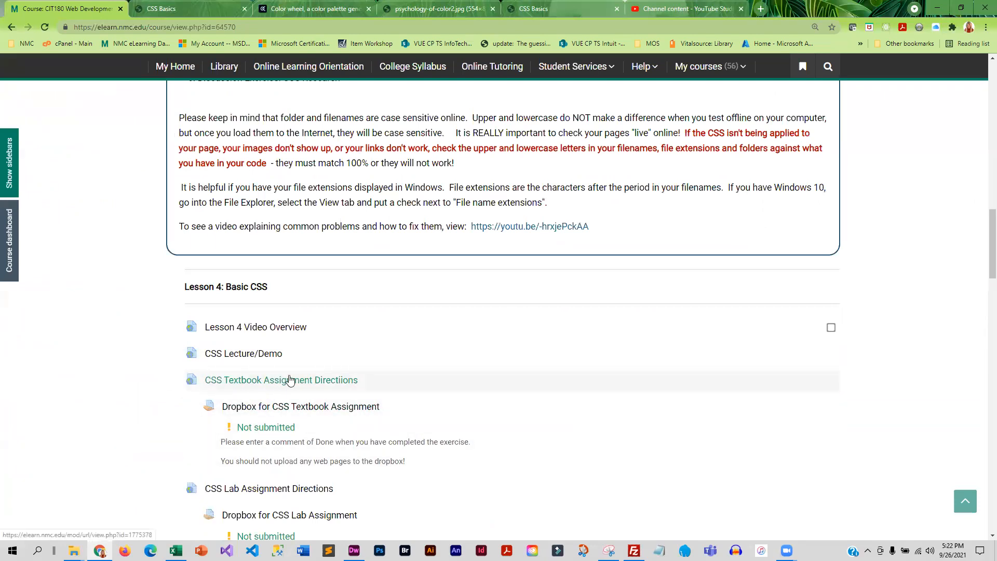
Open the CSS Textbook Assignment Directions under Lesson 4: Basic CSS.
click(282, 380)
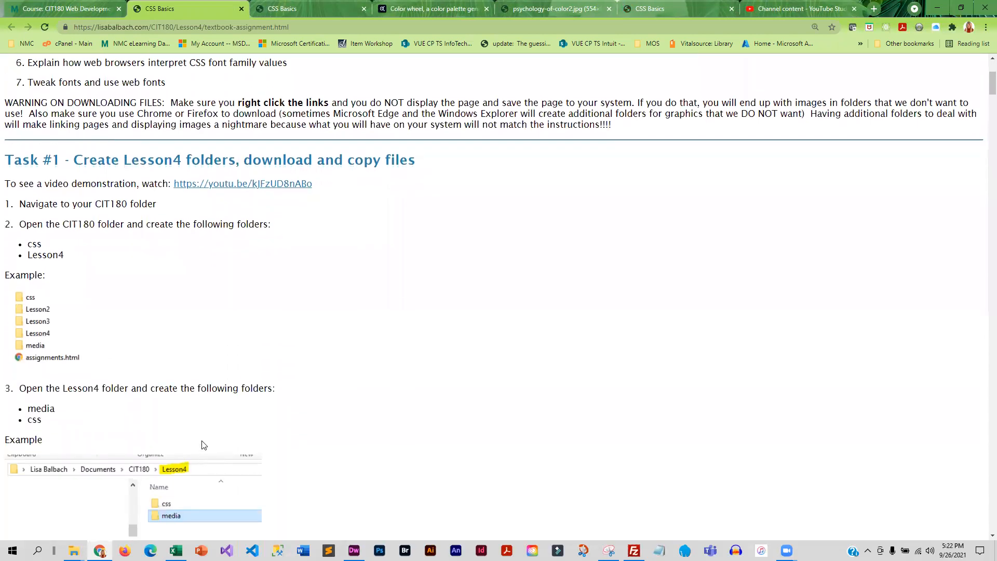
mouse_move(168, 291)
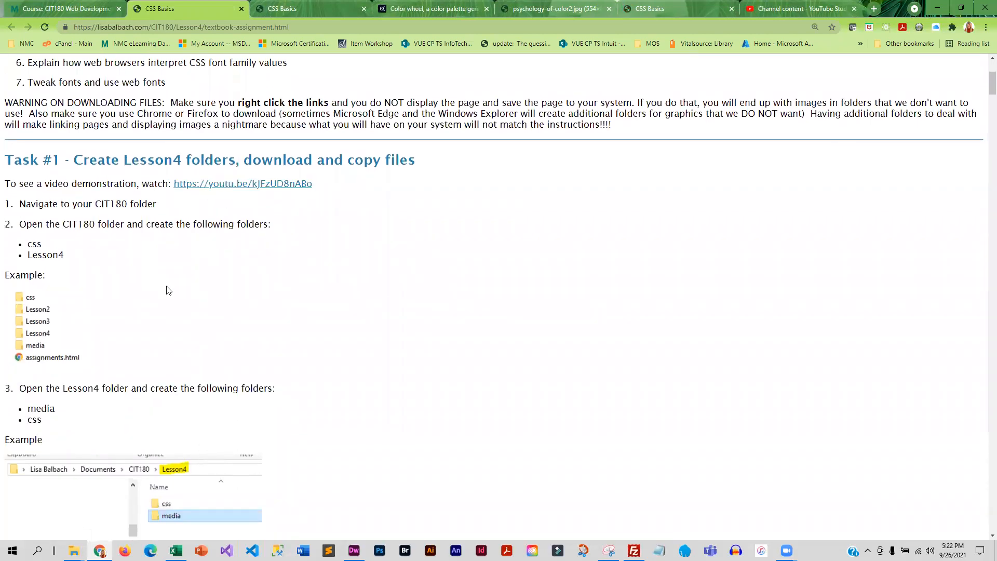
scroll(down, 3)
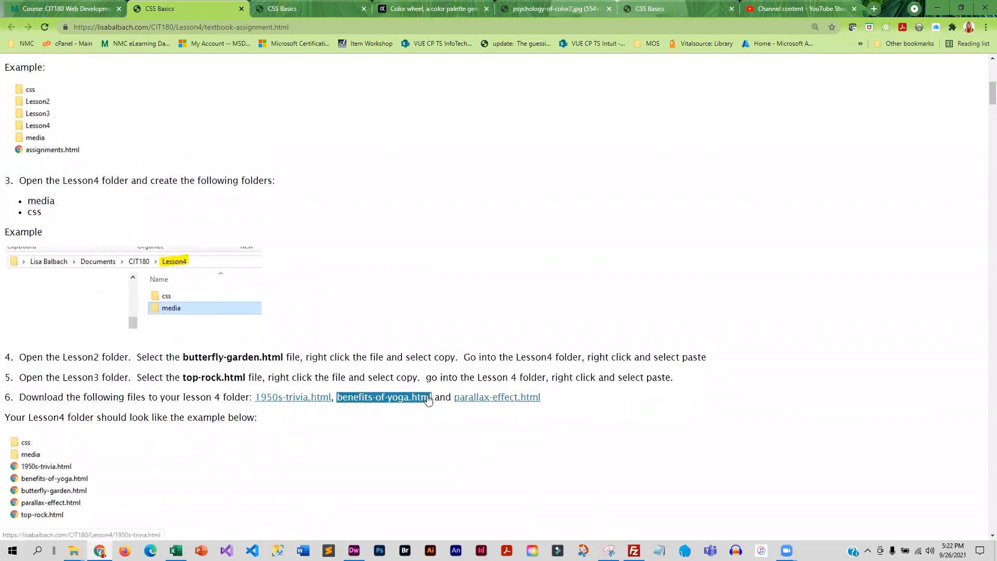
scroll(down, 3)
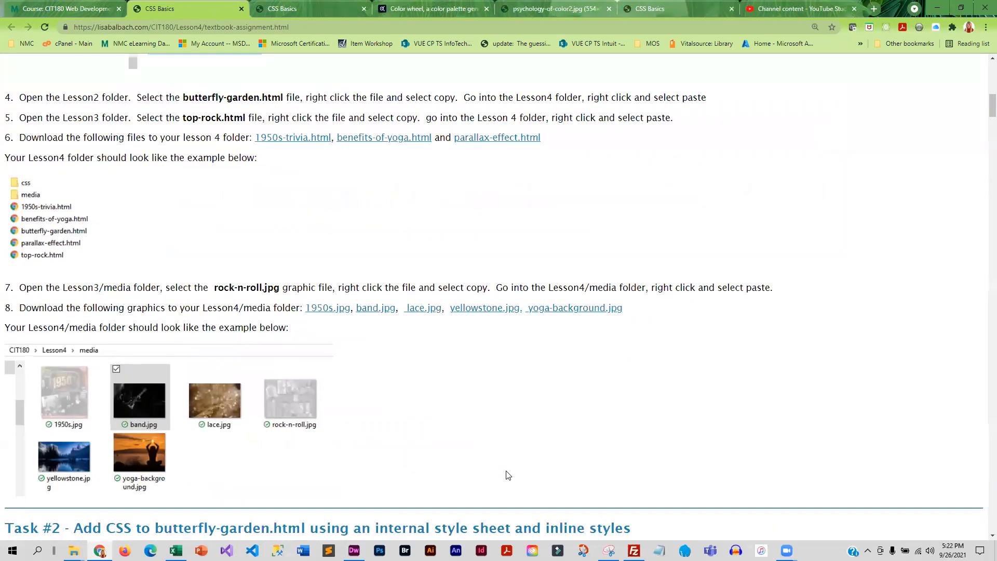
mouse_move(485, 307)
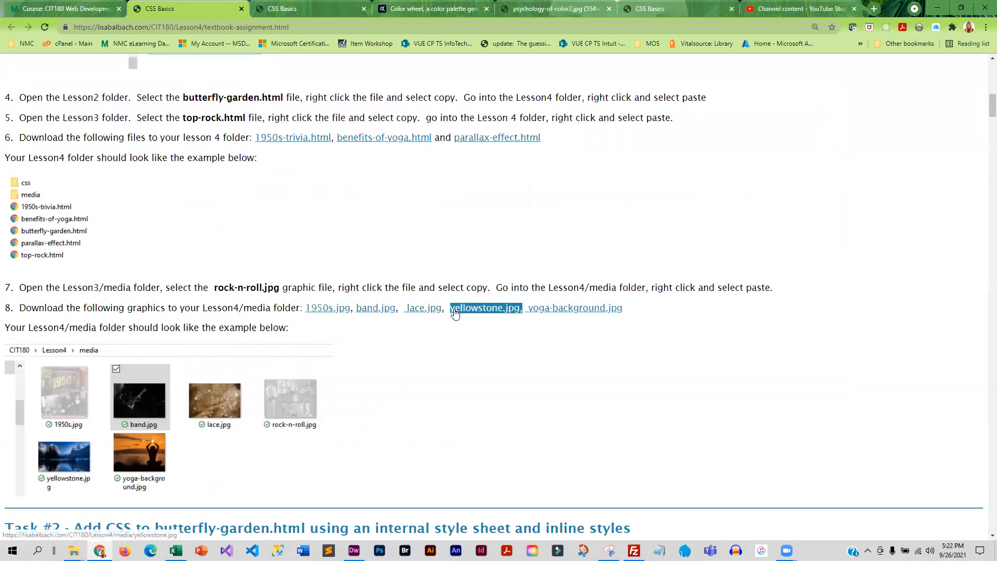
scroll(down, 3)
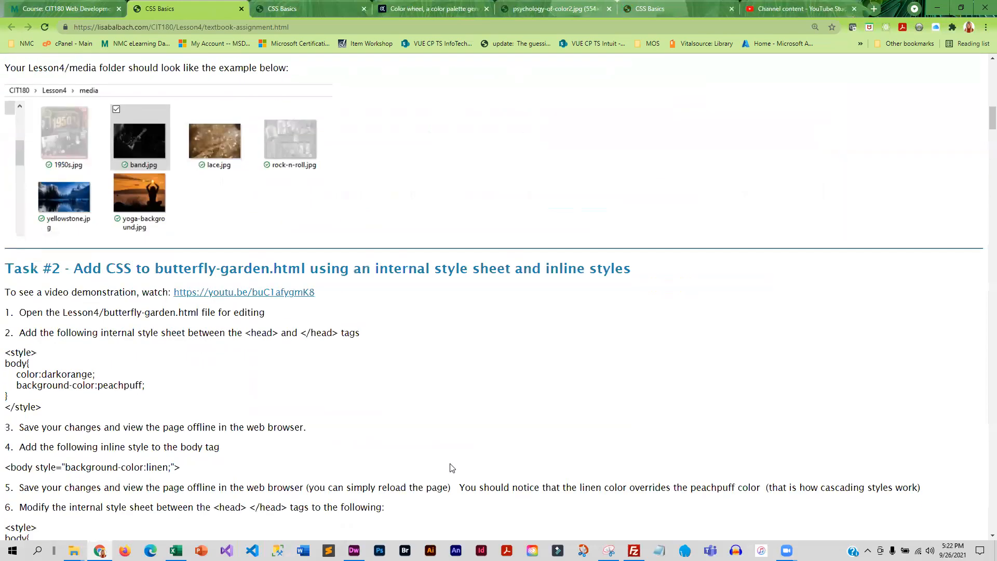
scroll(down, 3)
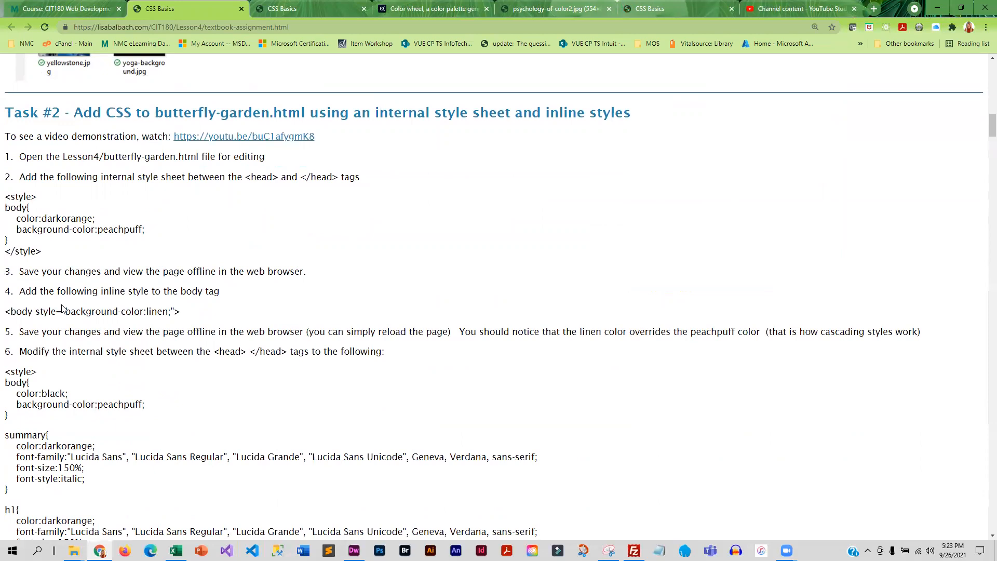
mouse_move(455, 304)
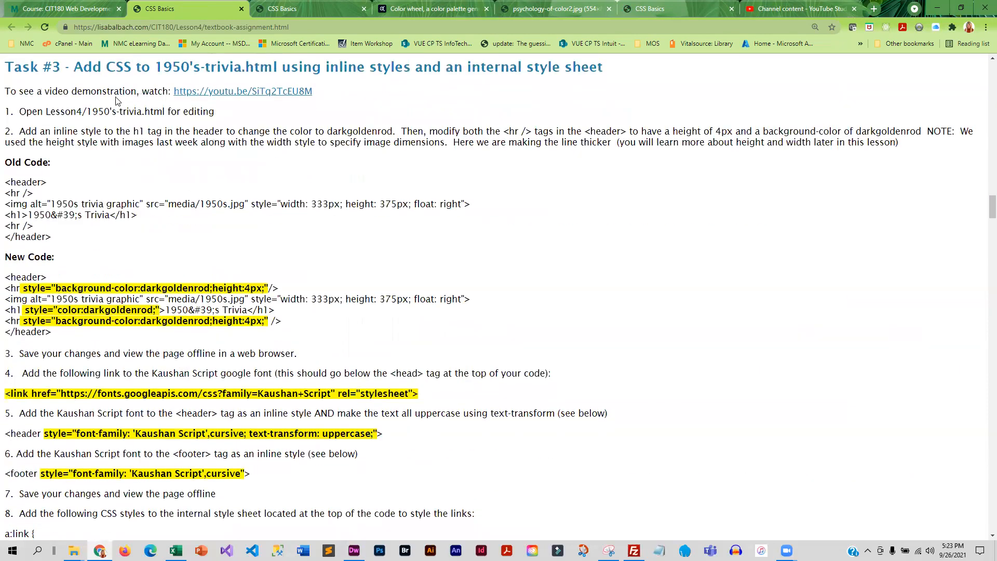
Read the CSS Textbook Assignment directions down to the grading rubric.
scroll(down, 3)
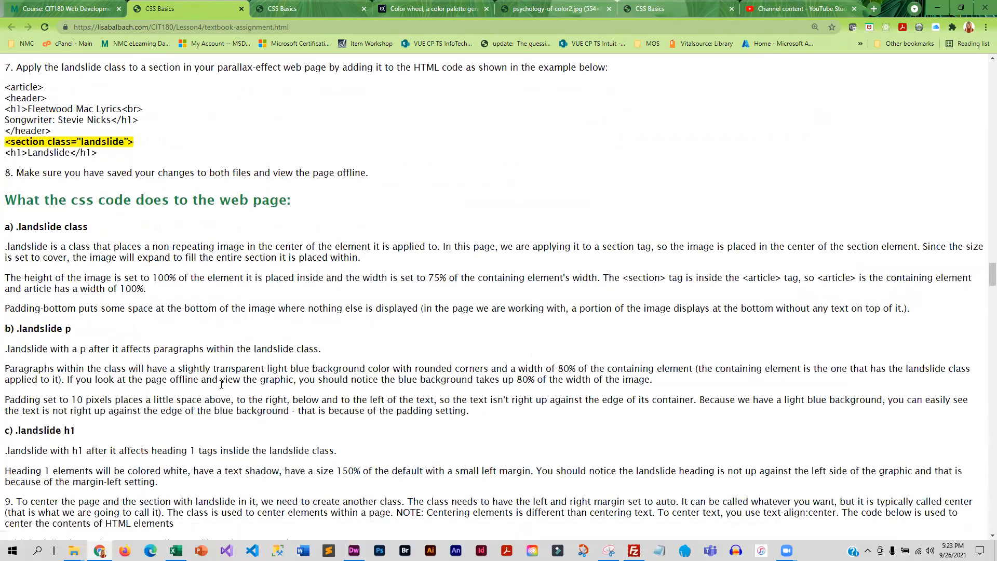
scroll(down, 3)
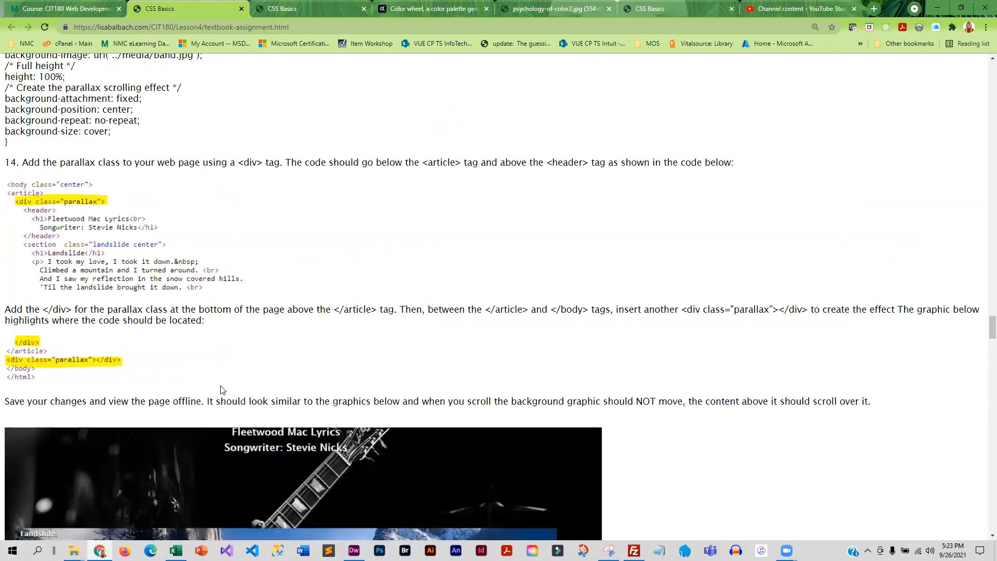
scroll(down, 3)
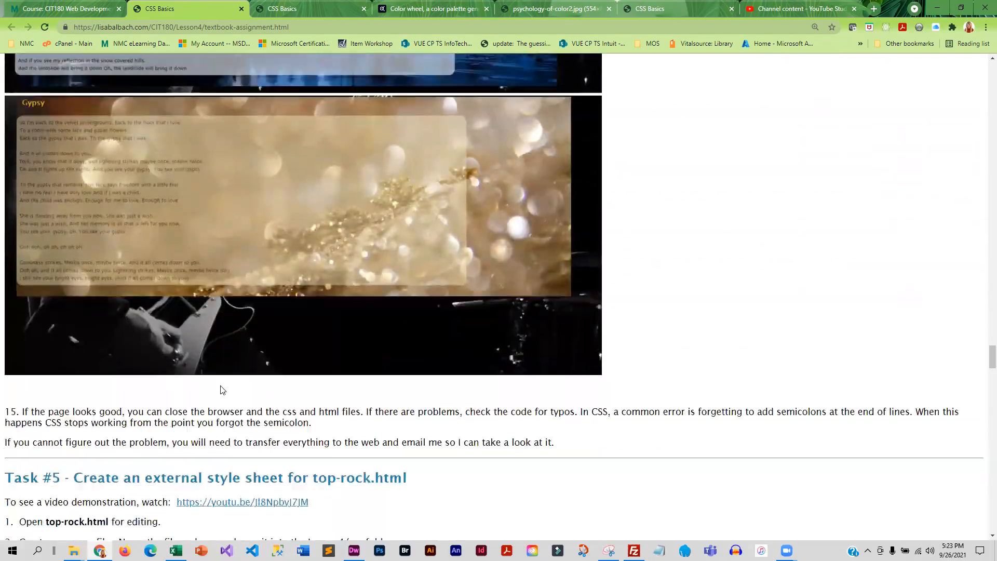
scroll(up, 3)
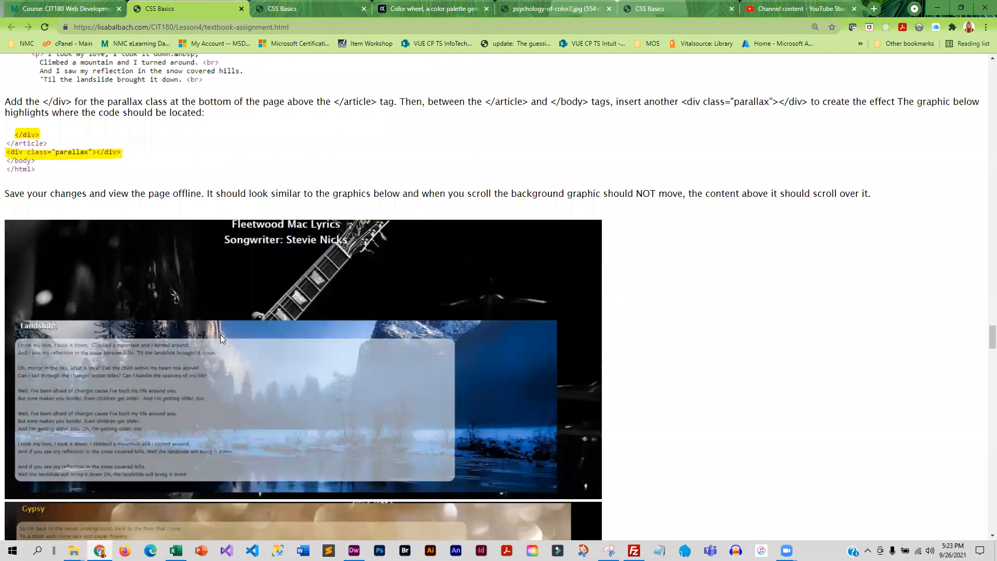
mouse_move(399, 355)
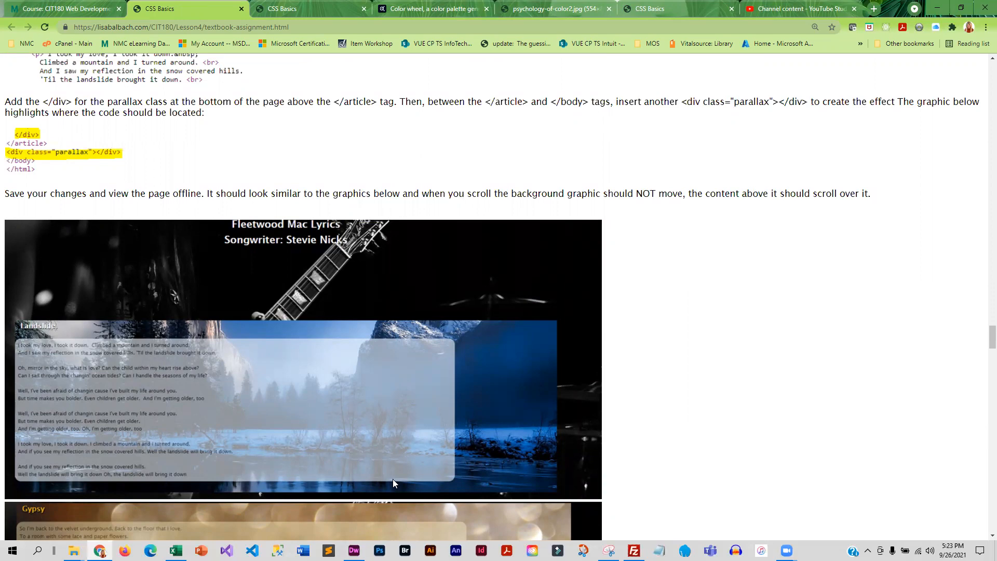
scroll(down, 3)
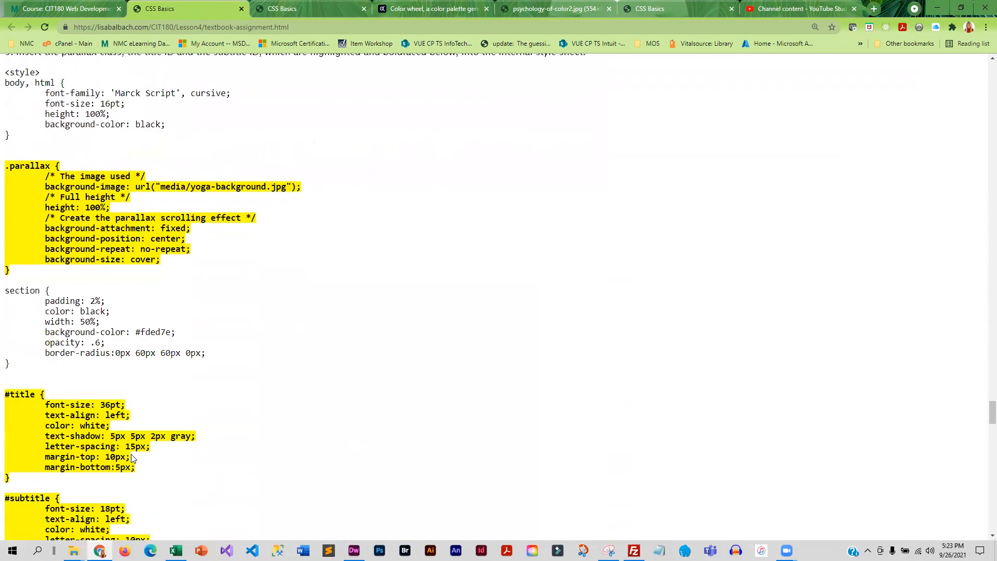
scroll(down, 3)
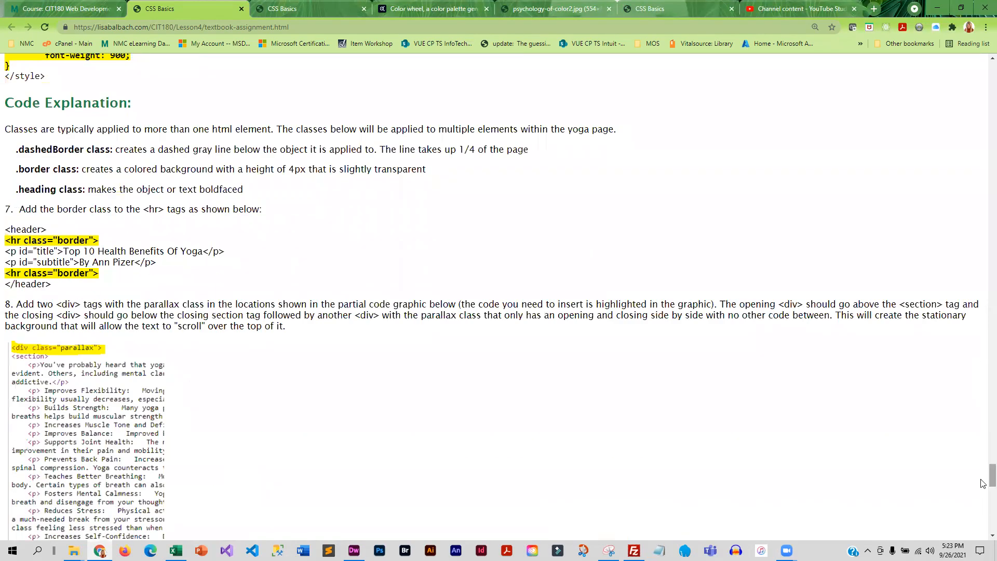
scroll(down, 3)
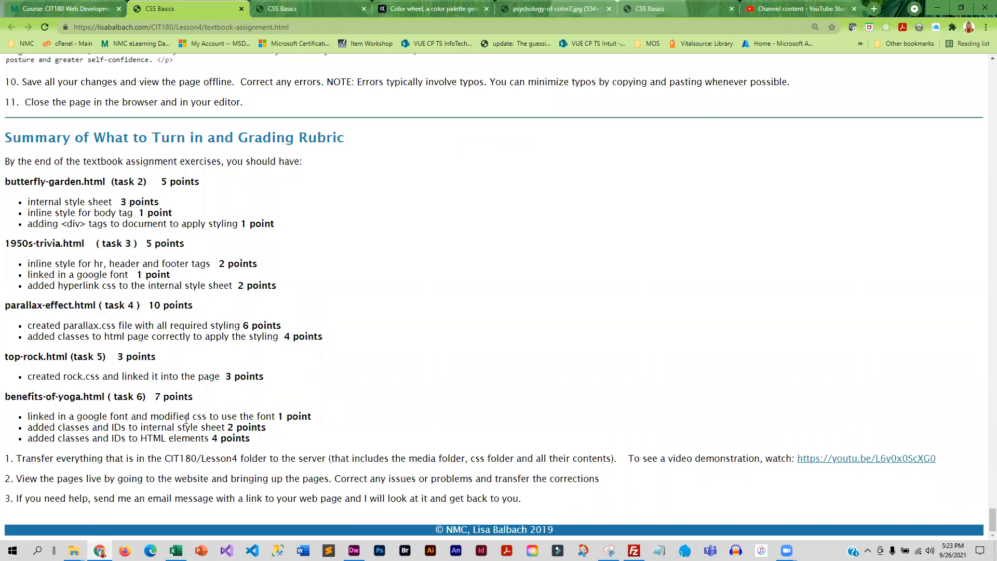
mouse_move(235, 434)
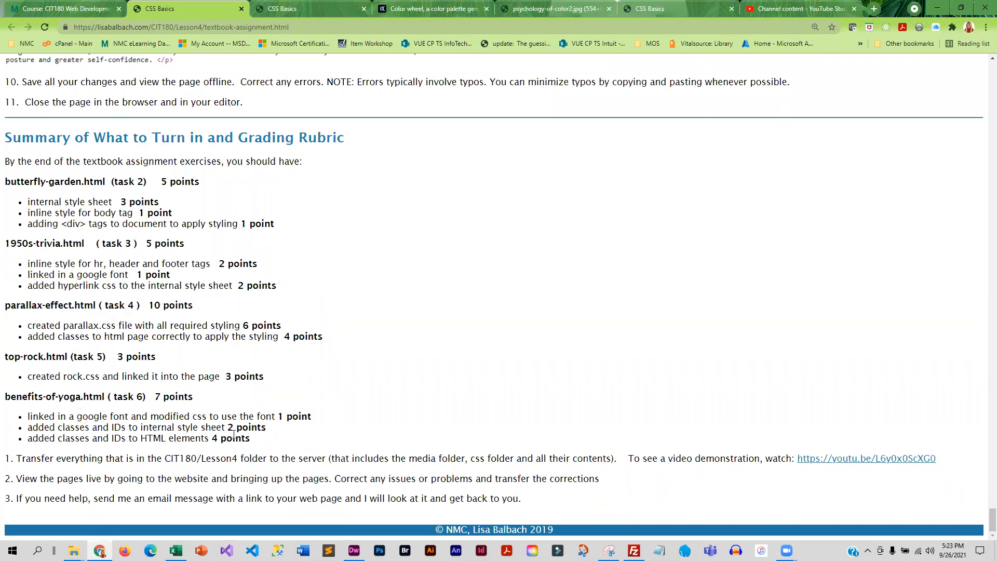
Return to the Lesson 4 course page and open the CSS Lab Assignment Directions.
click(64, 9)
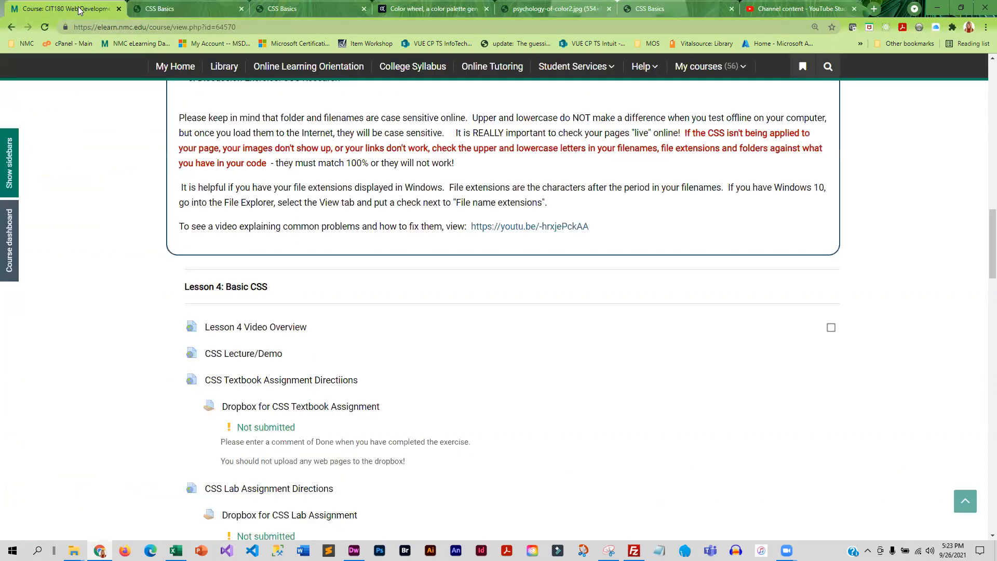
scroll(down, 3)
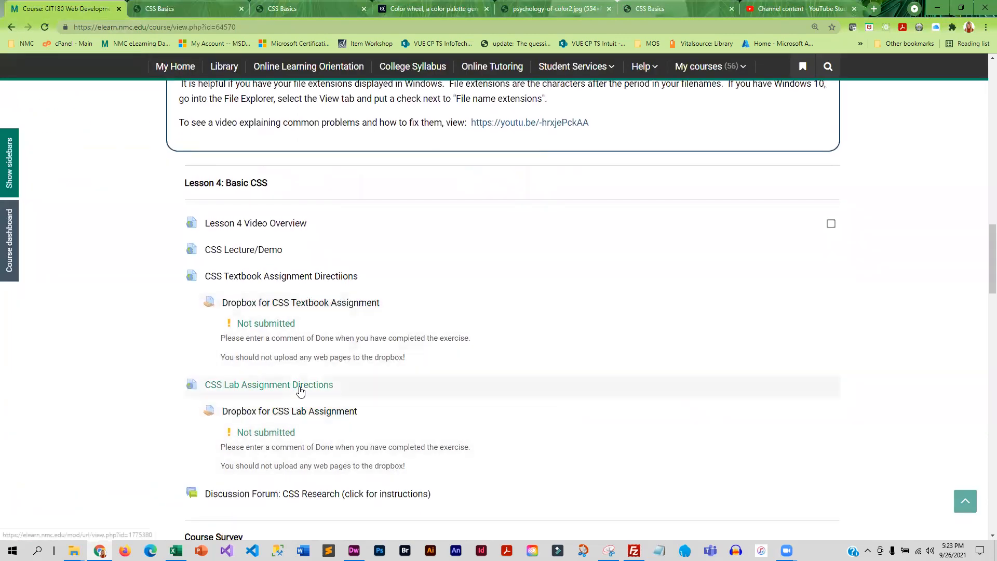
click(268, 385)
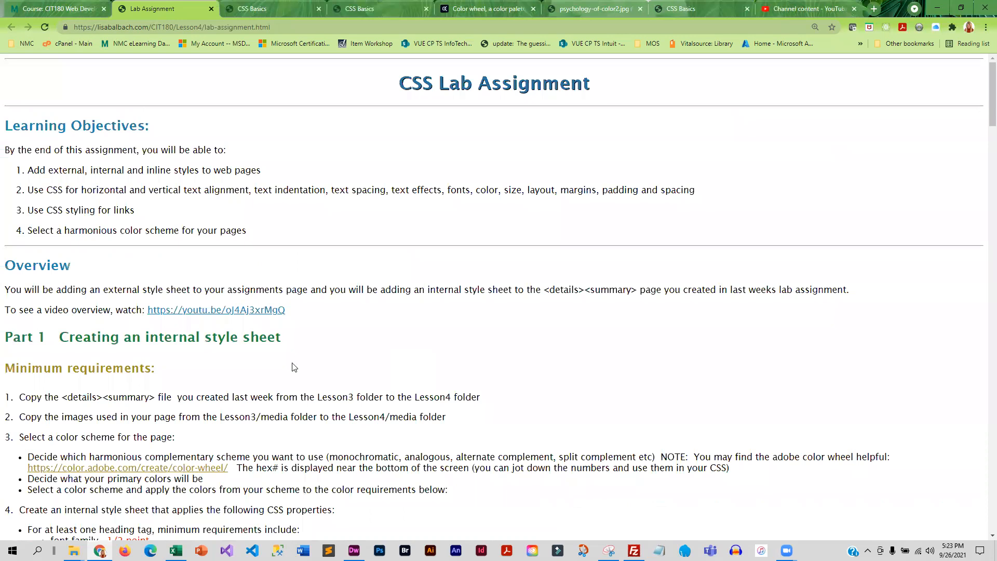
scroll(down, 3)
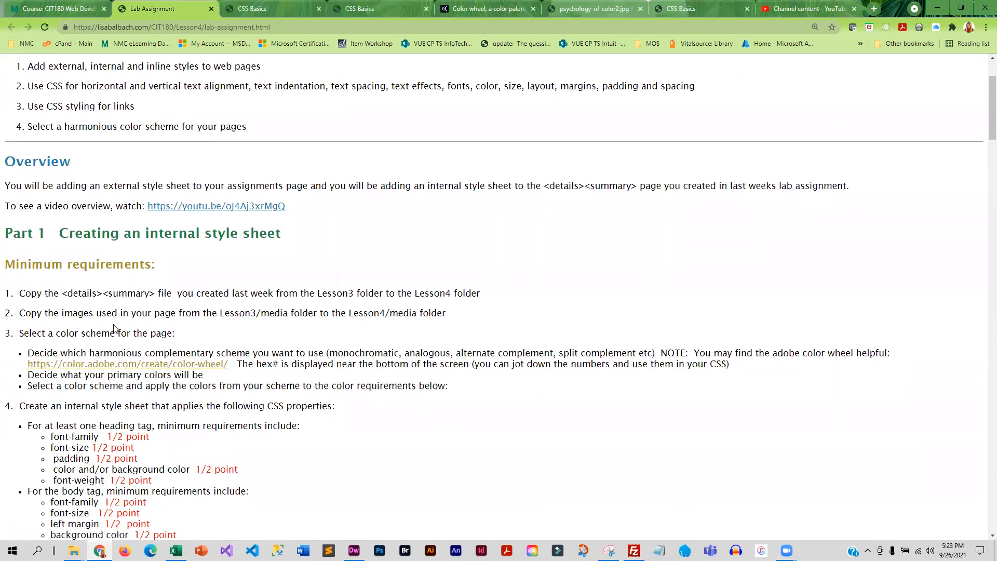
mouse_move(86, 293)
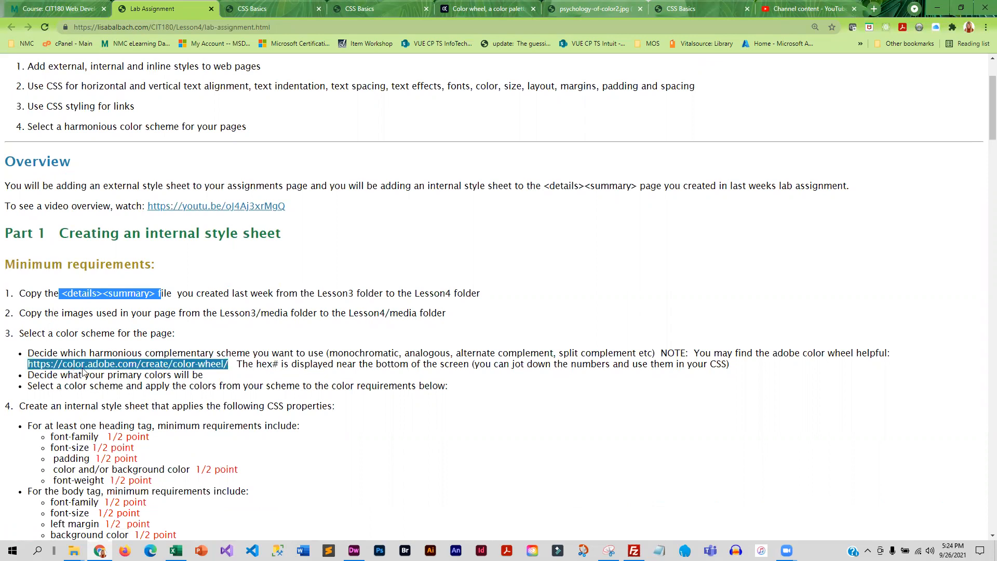
click(360, 427)
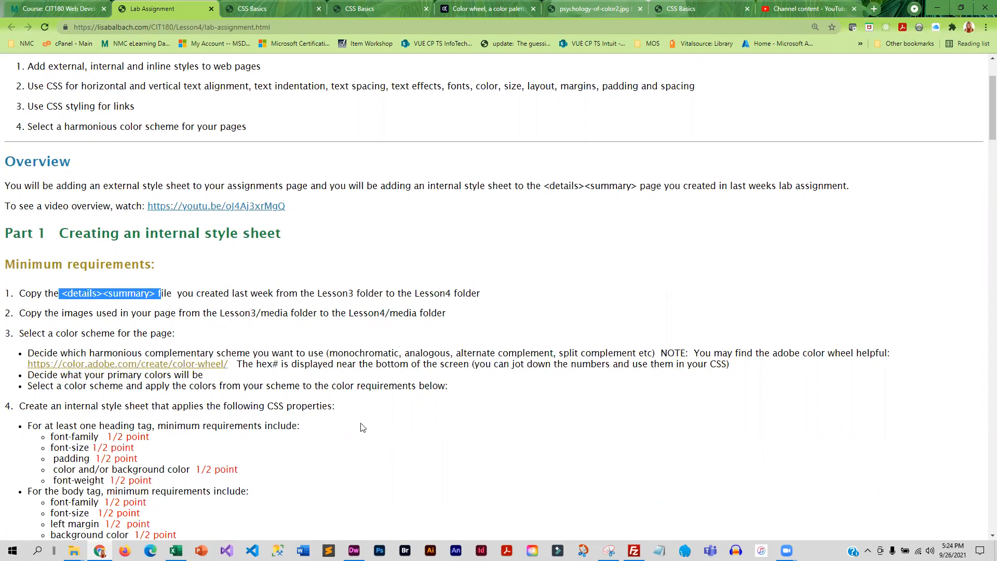
scroll(down, 3)
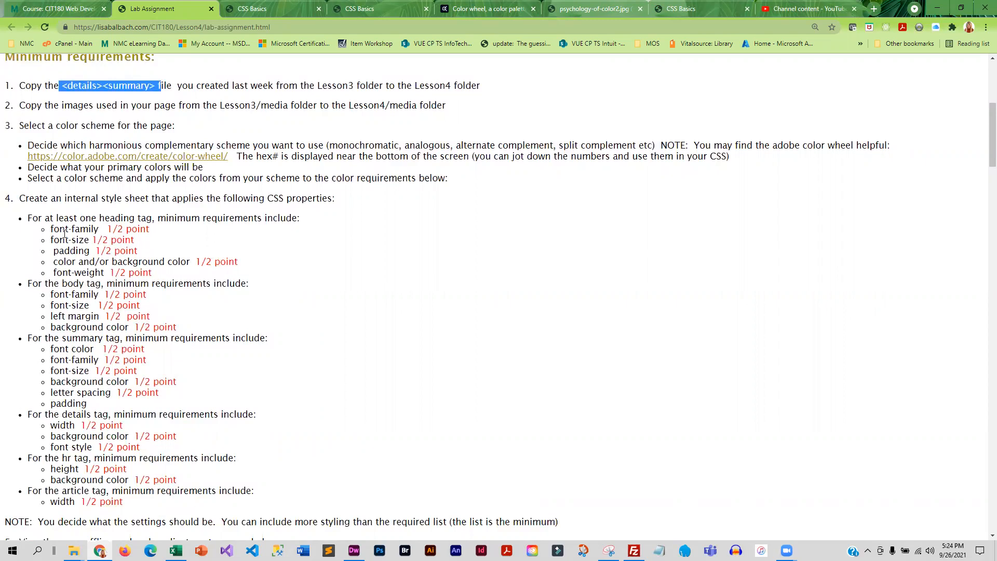
mouse_move(84, 331)
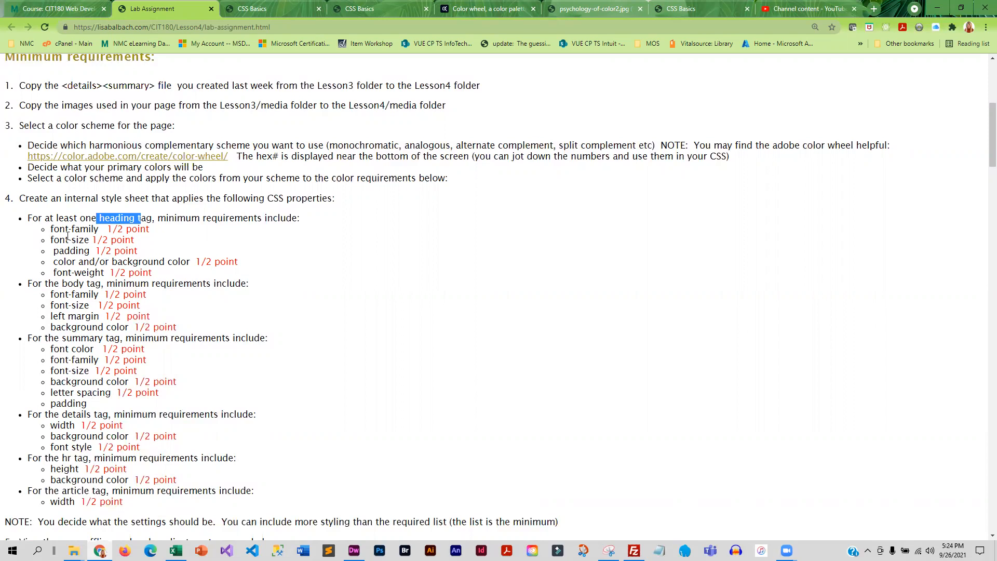
mouse_move(65, 271)
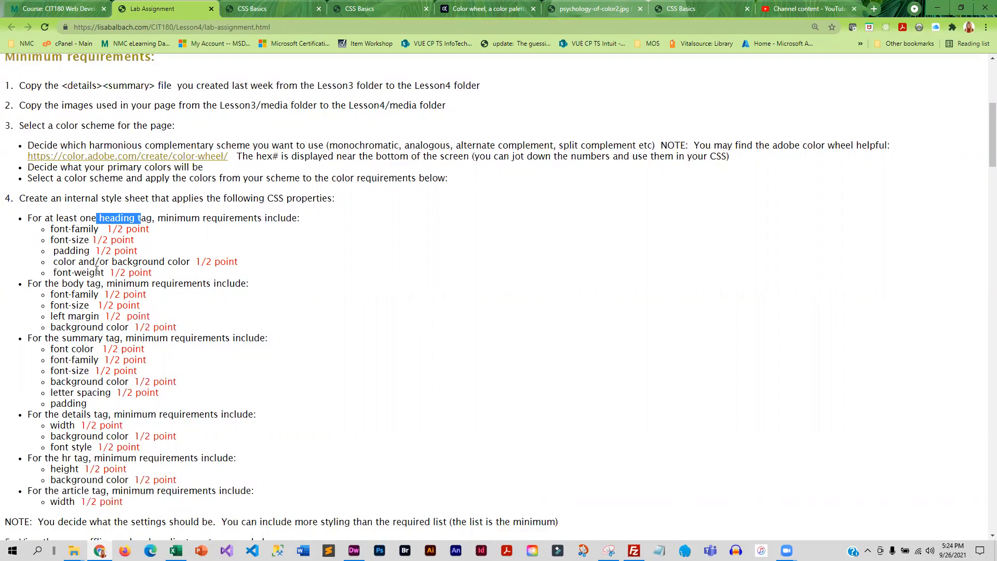
mouse_move(50, 299)
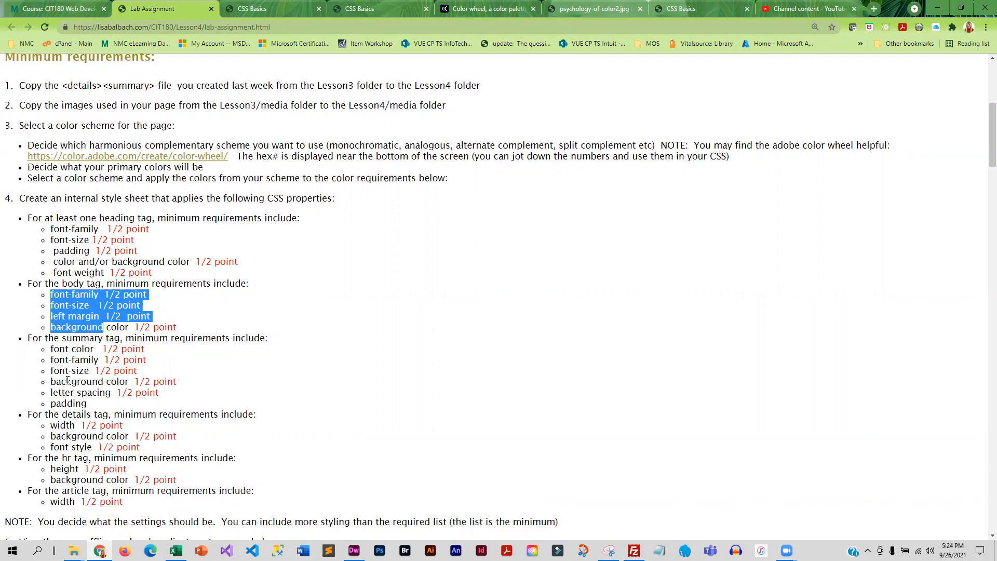
scroll(down, 3)
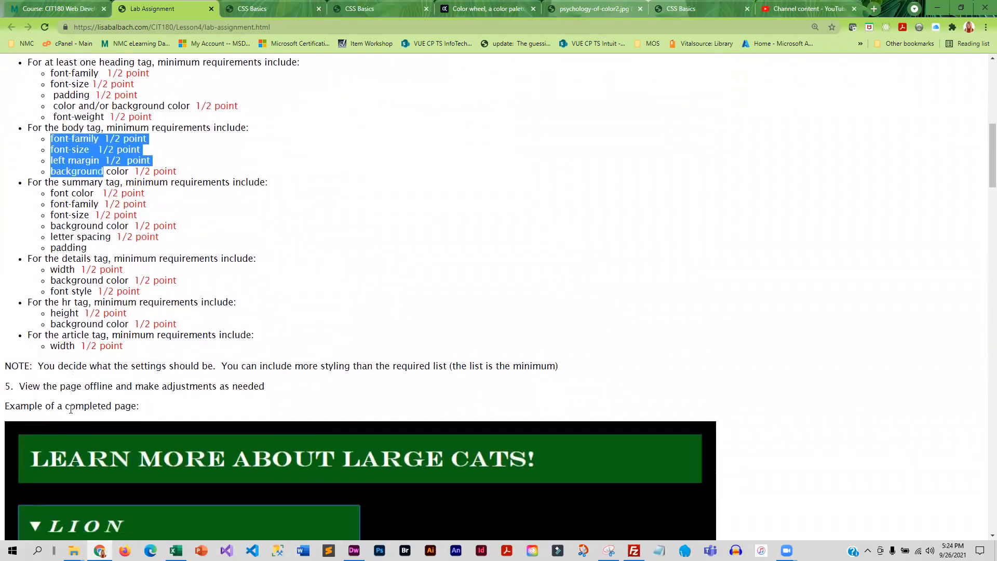
scroll(down, 3)
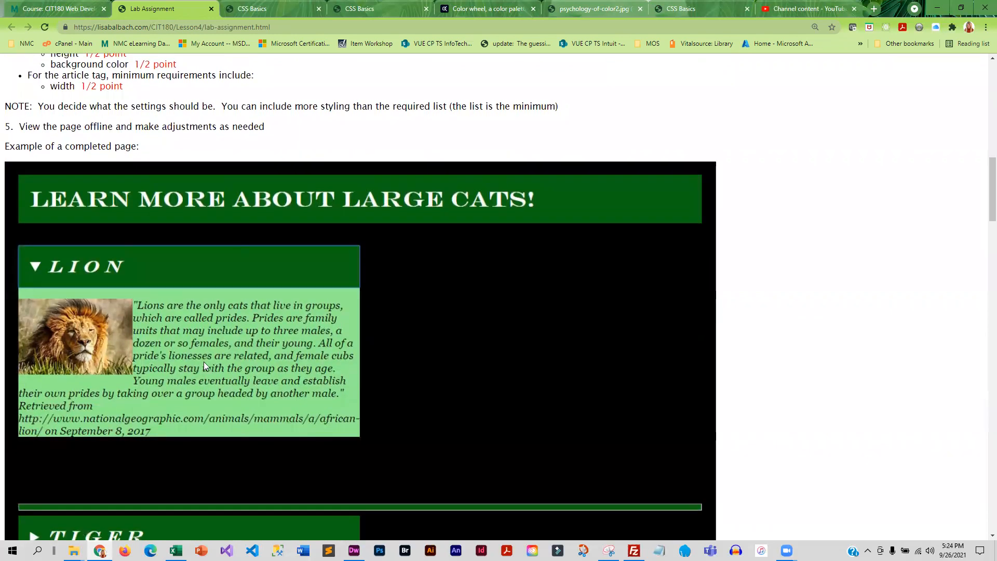
scroll(down, 3)
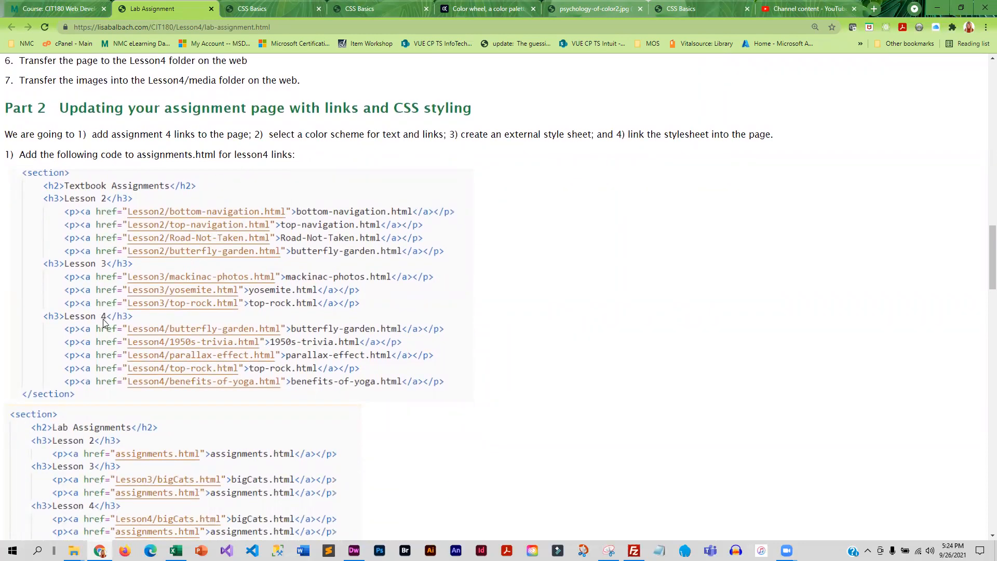
mouse_move(189, 373)
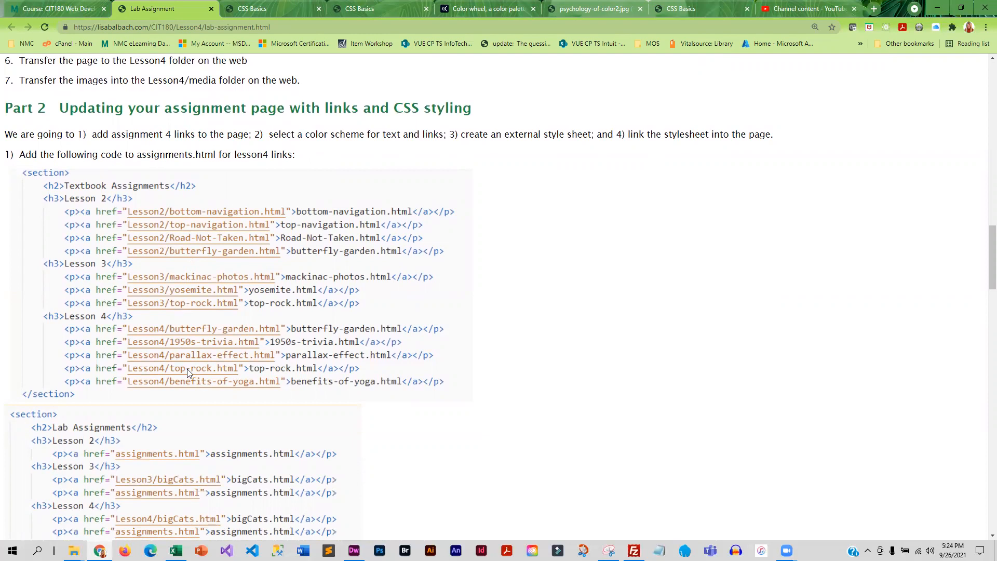
Read the lab's external style sheet minimum requirements and open the example assignment.css.
scroll(down, 3)
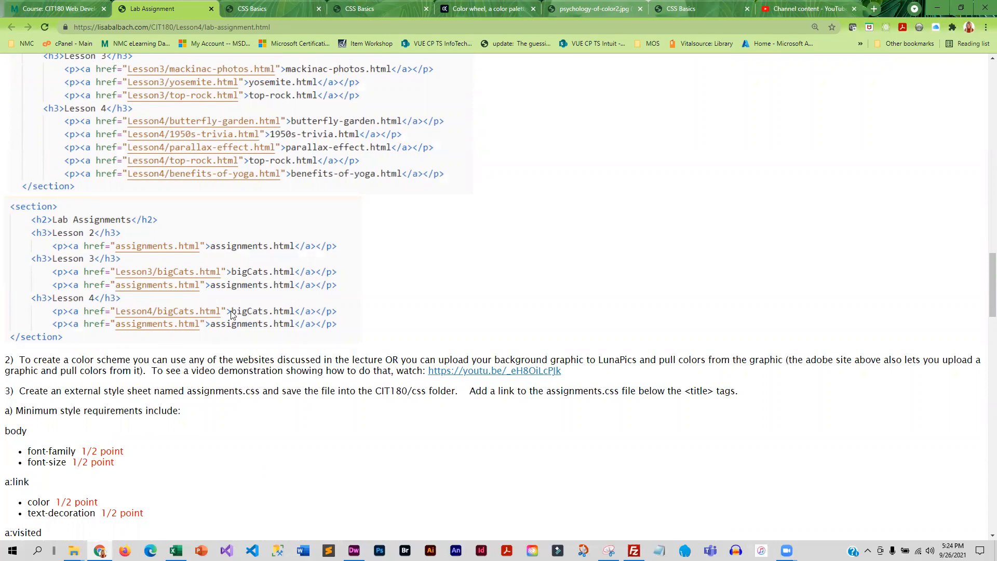
mouse_move(460, 419)
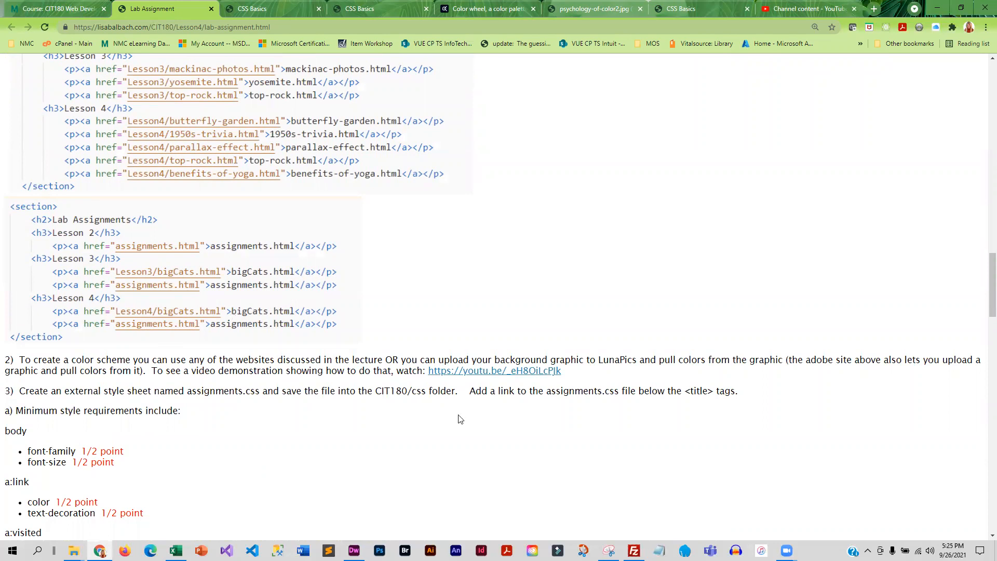
scroll(down, 3)
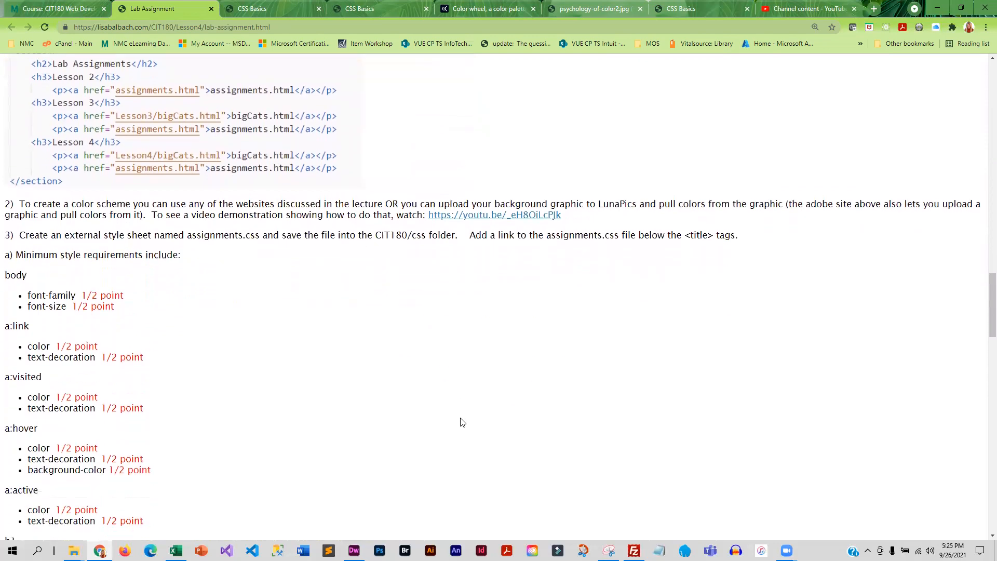
mouse_move(312, 401)
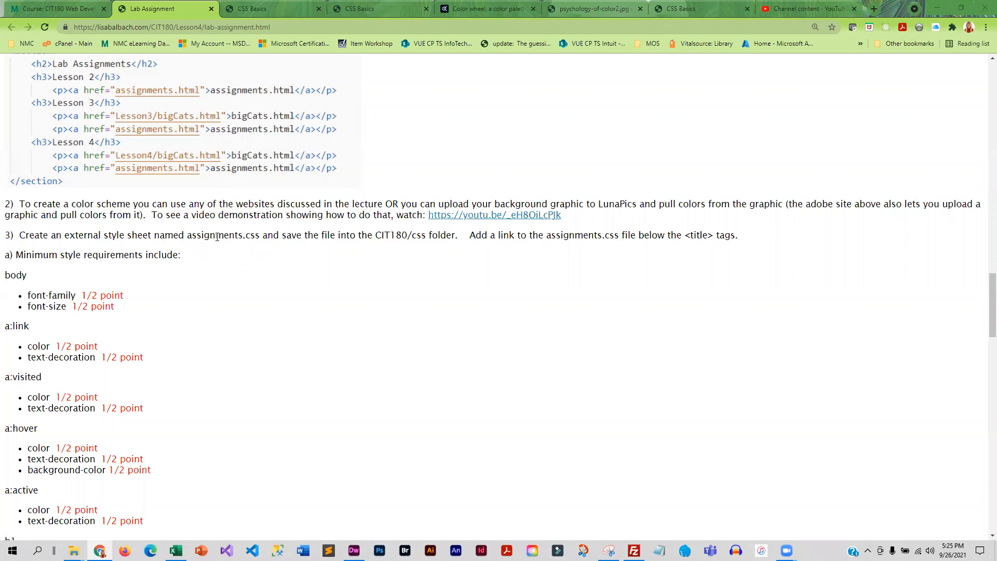
scroll(down, 3)
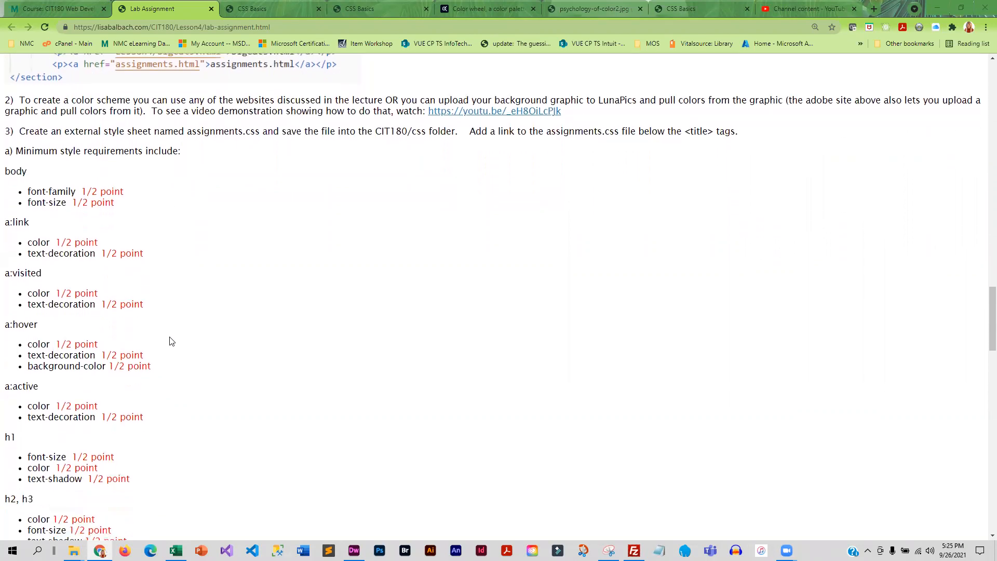
scroll(down, 3)
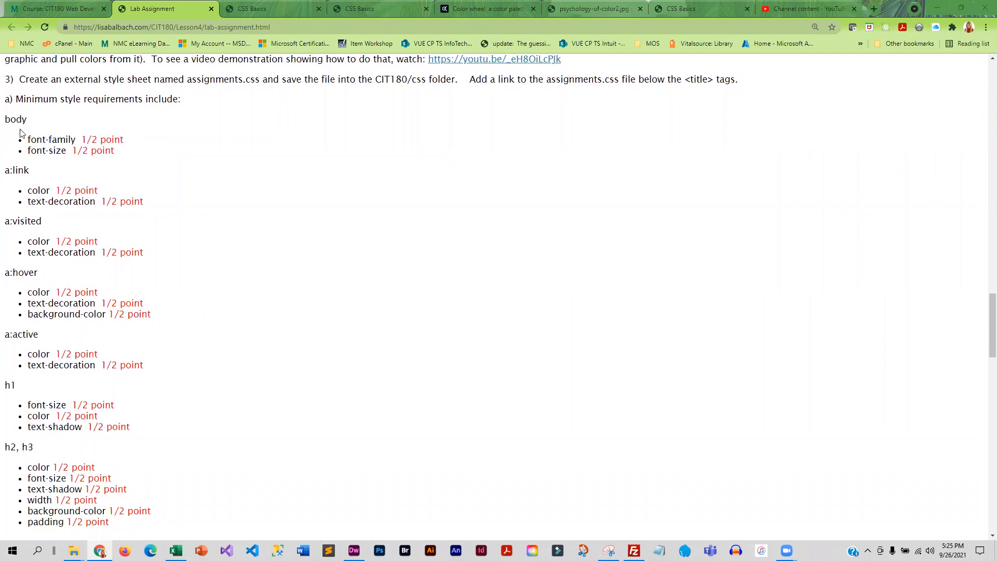
mouse_move(61, 151)
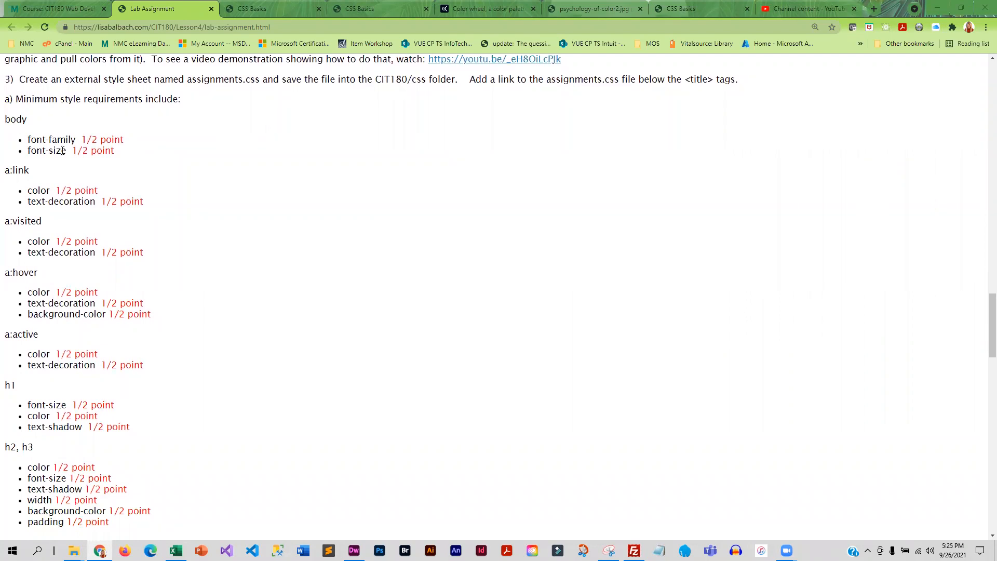
mouse_move(18, 180)
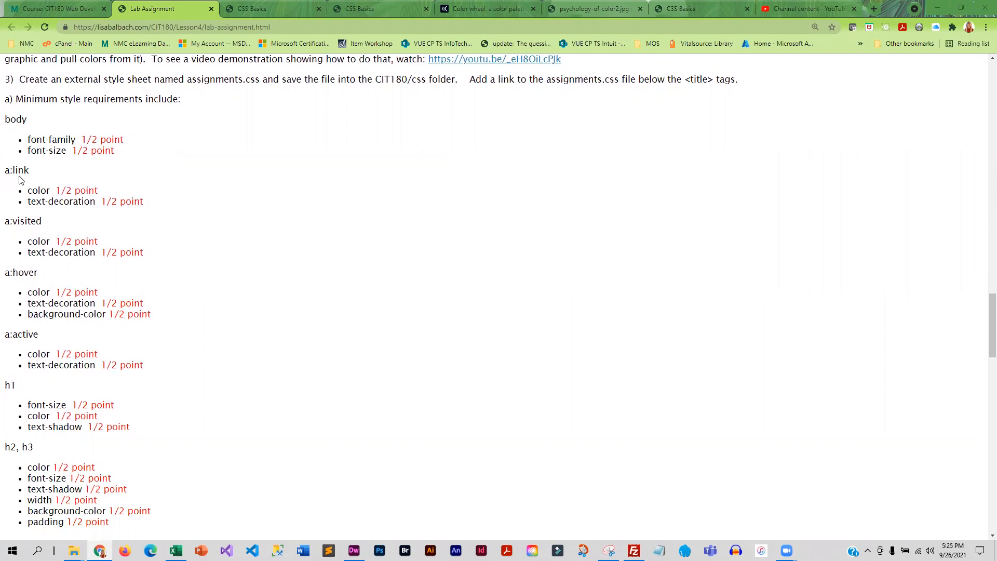
mouse_move(21, 337)
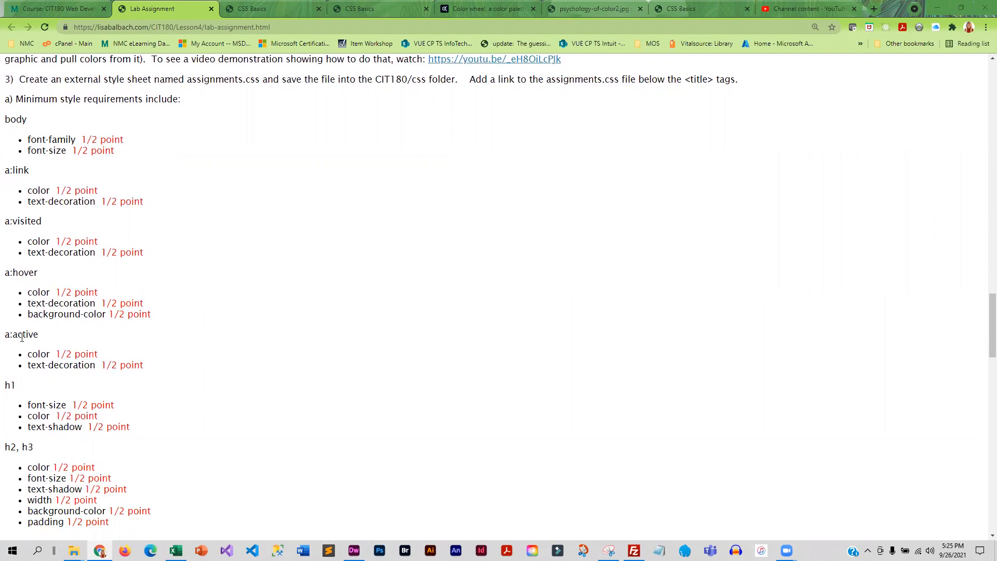
scroll(down, 3)
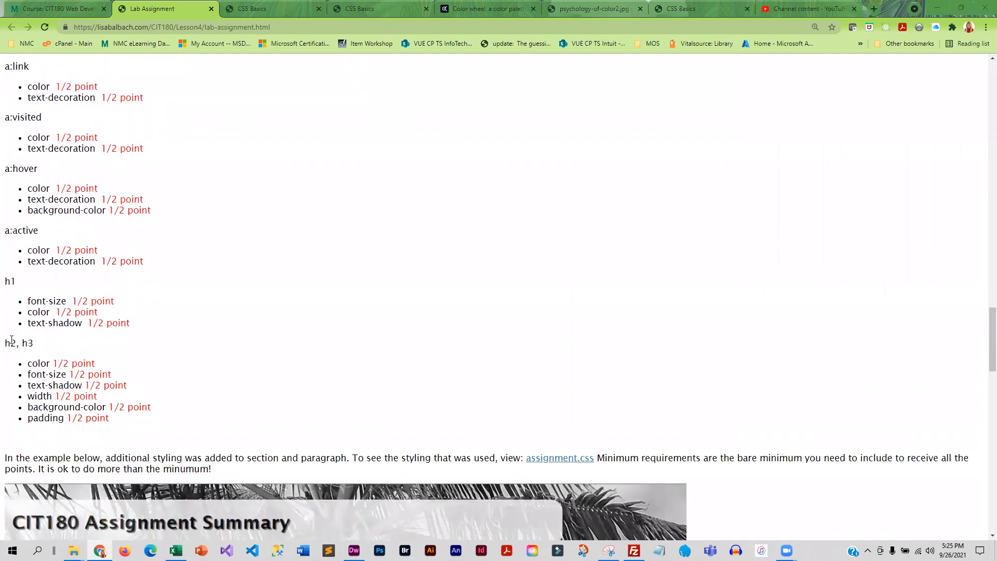
scroll(down, 3)
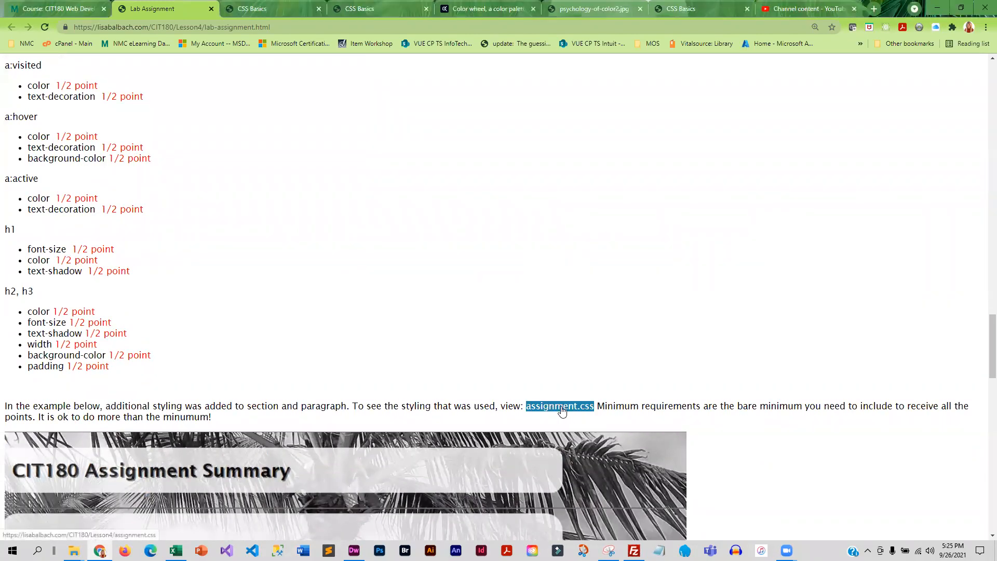
click(561, 406)
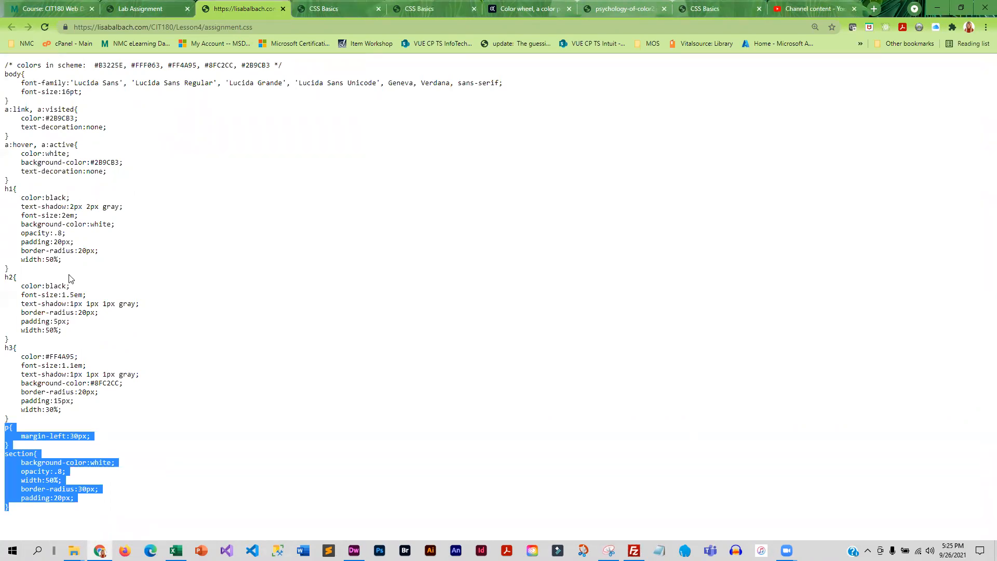
mouse_move(164, 51)
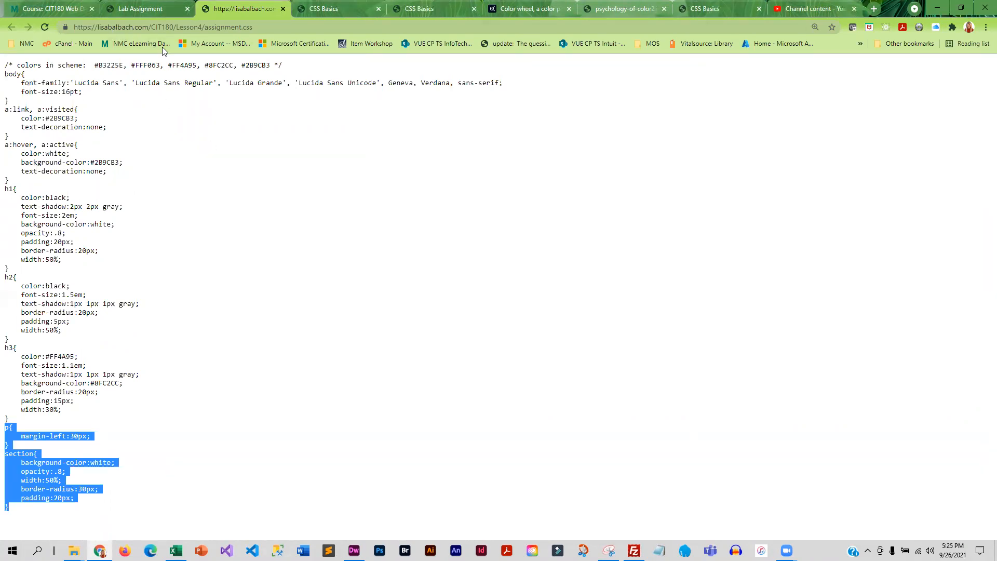
Return from the example assignment.css to the Lab Assignment page.
click(148, 8)
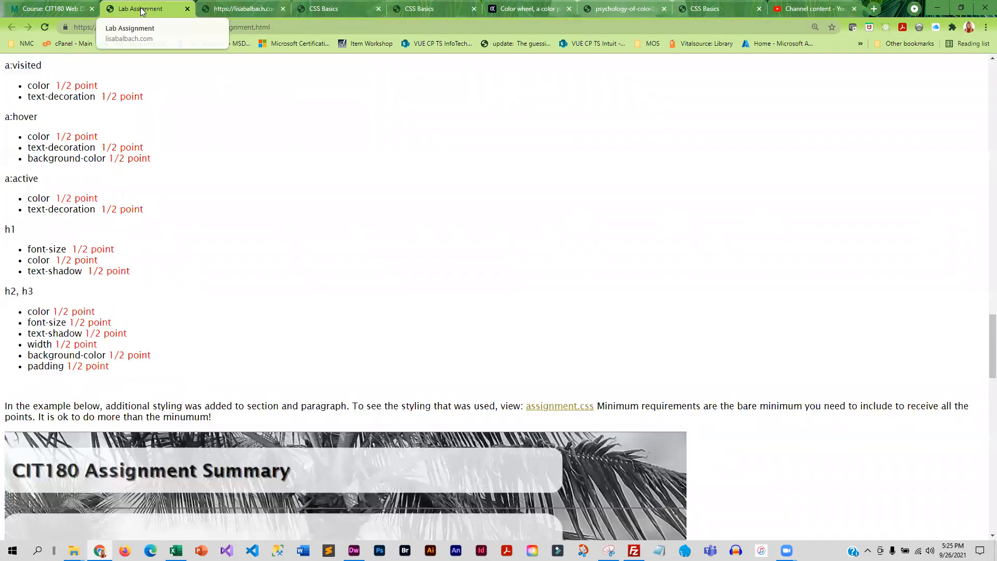
scroll(down, 3)
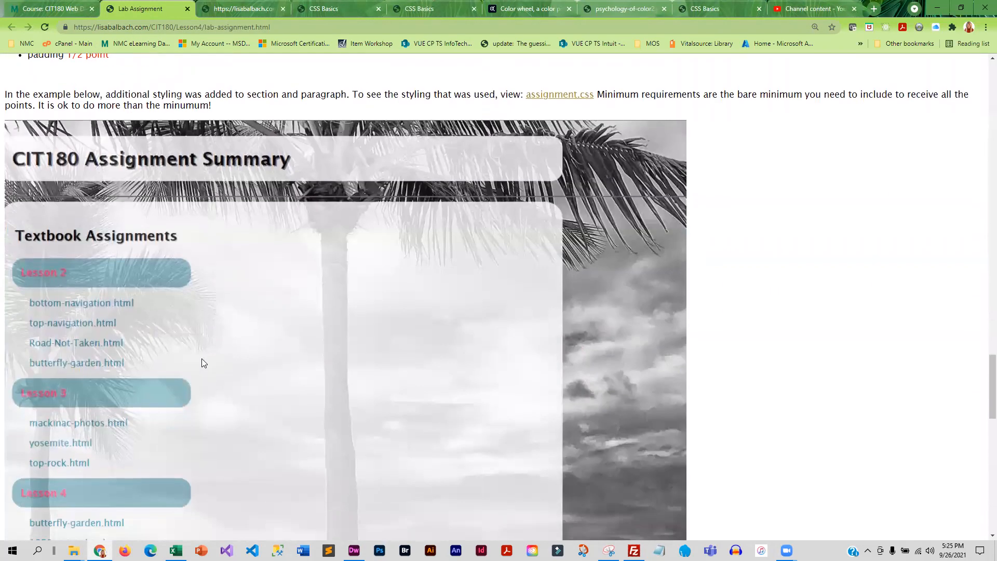
scroll(down, 3)
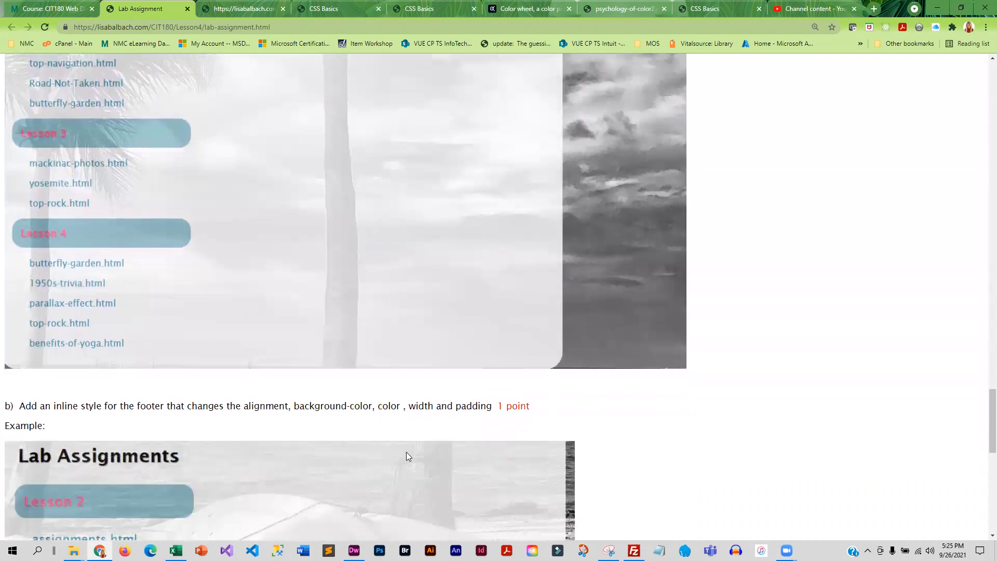
scroll(down, 3)
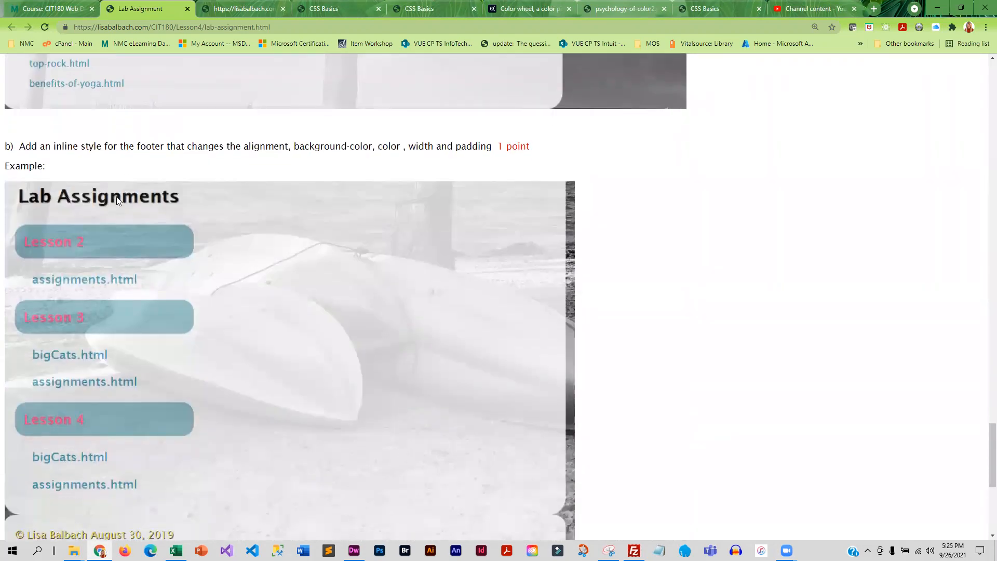
scroll(down, 3)
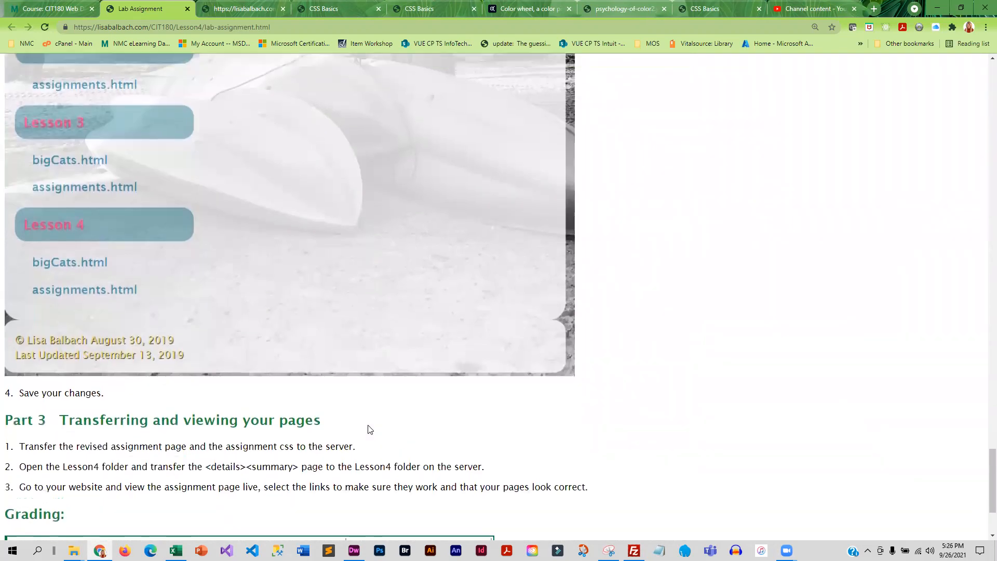
scroll(up, 3)
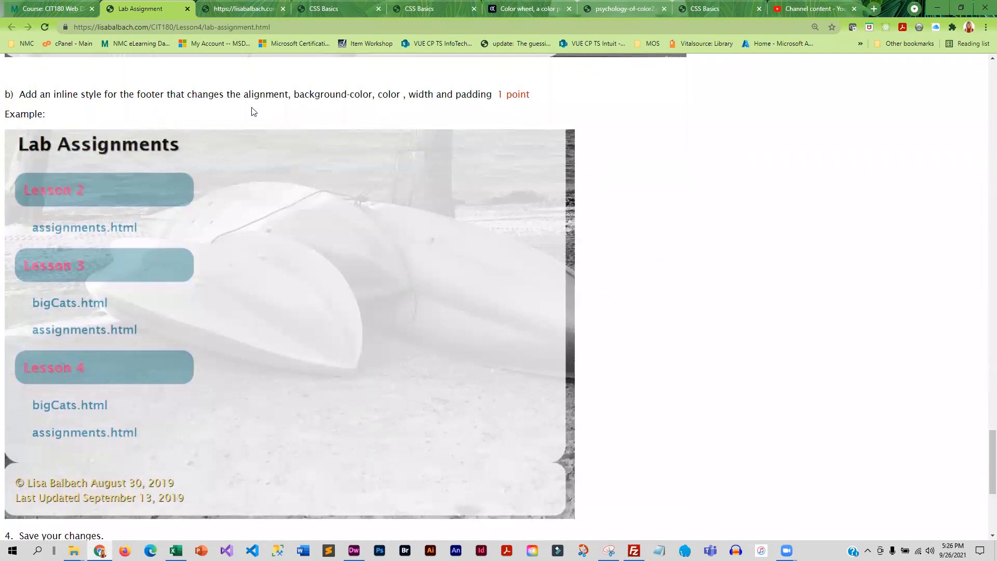
mouse_move(146, 506)
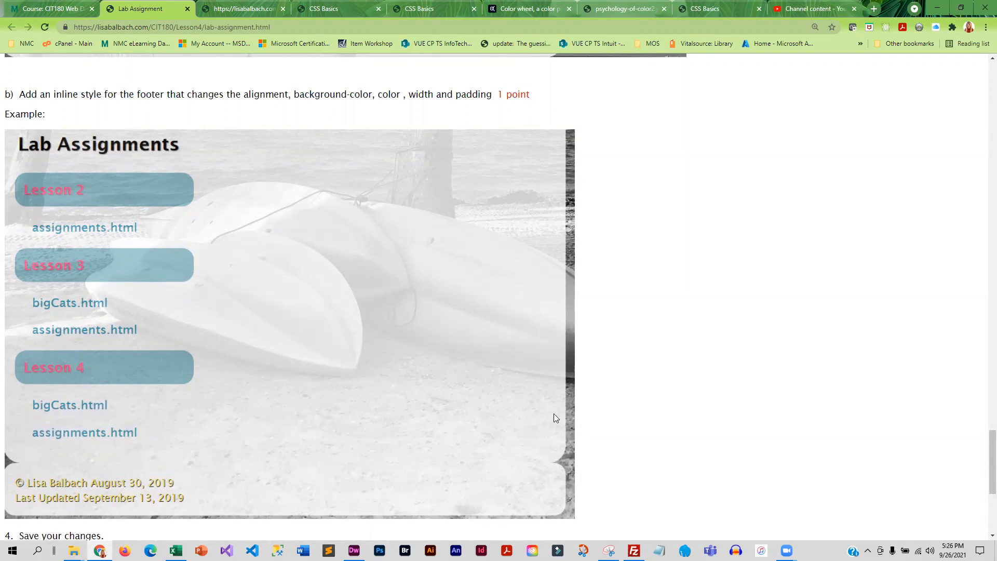
scroll(down, 3)
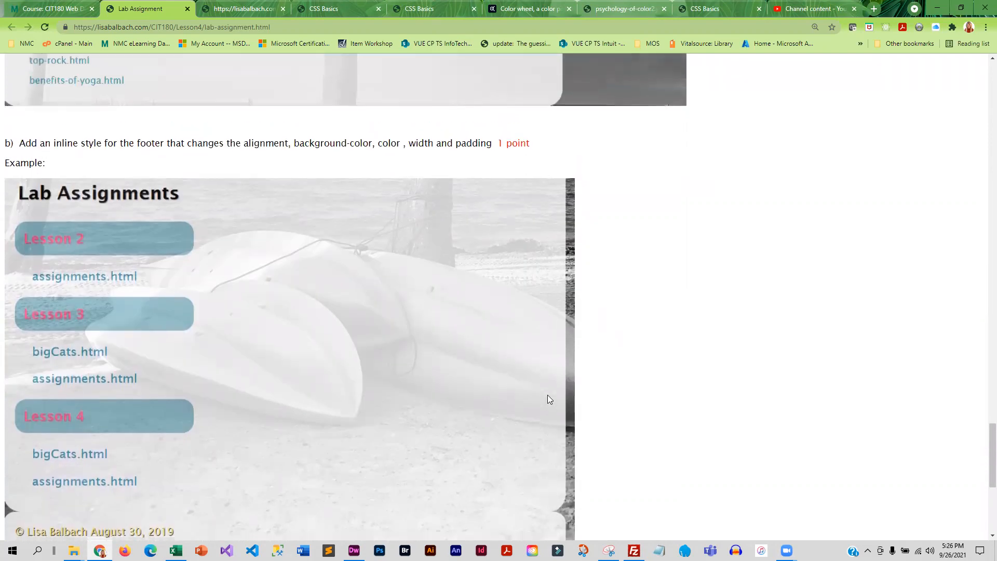
scroll(down, 3)
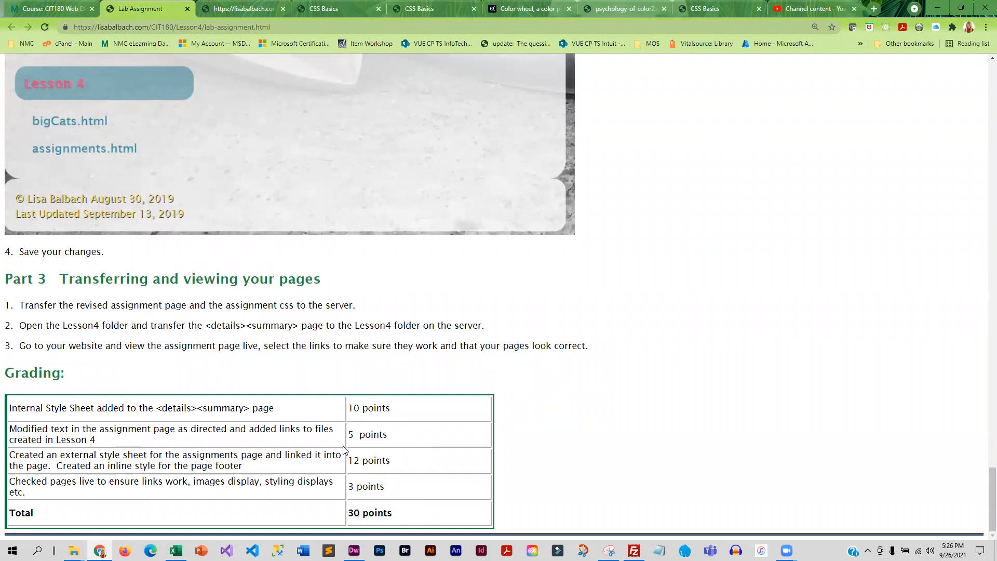
click(48, 8)
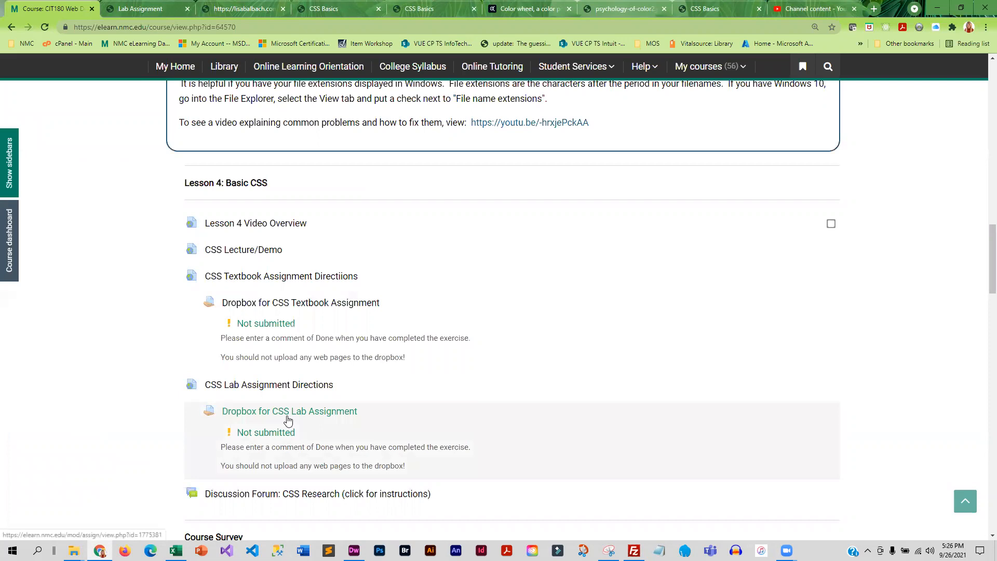
Scroll the Lesson 4 section down to the Discussion Forum: CSS Research item.
scroll(down, 3)
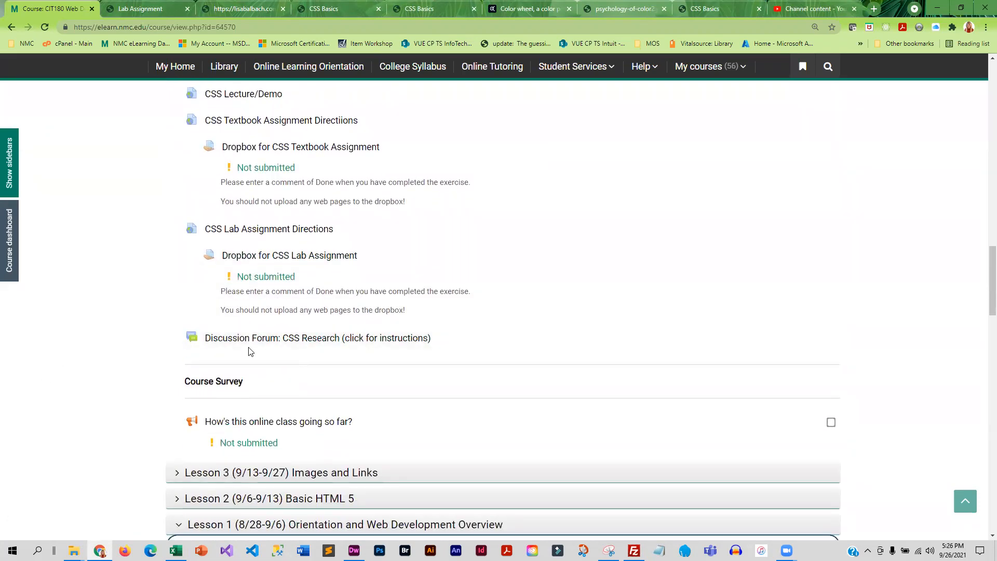
mouse_move(287, 344)
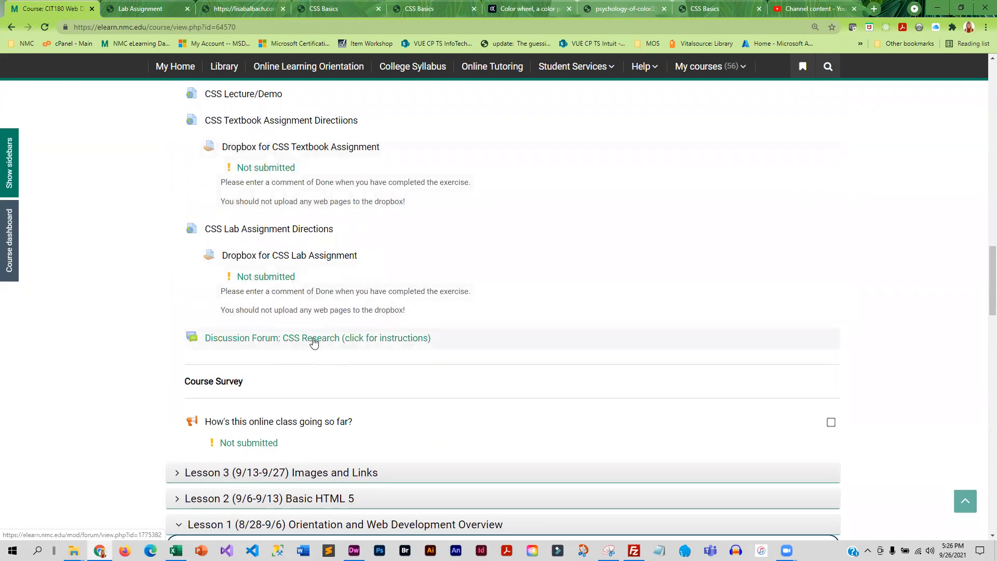
click(318, 337)
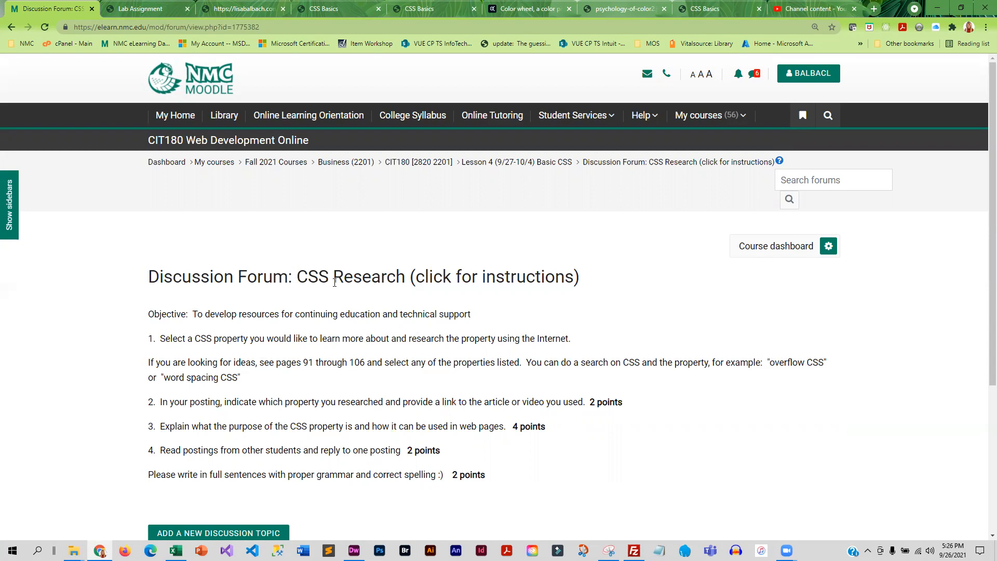
mouse_move(326, 395)
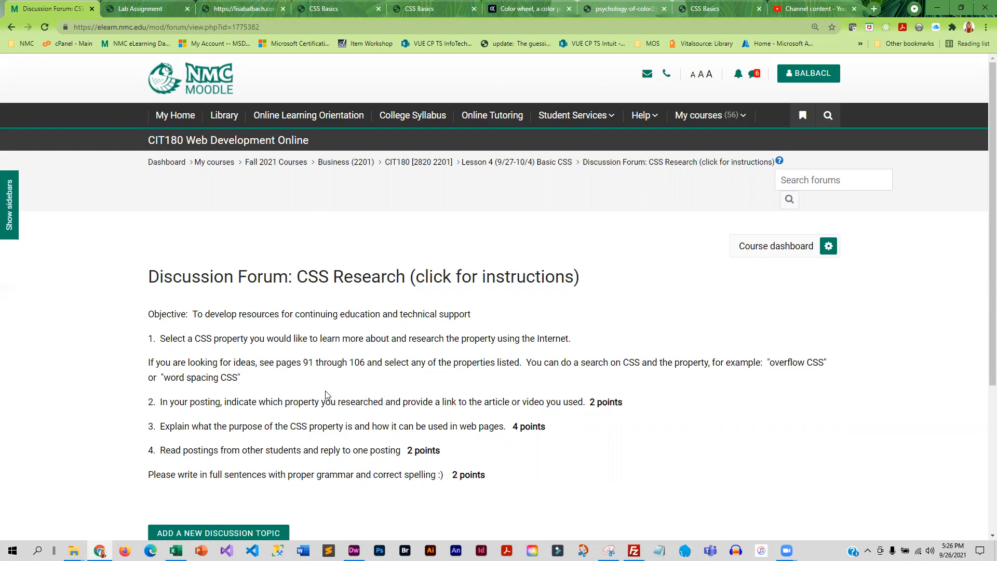
scroll(down, 3)
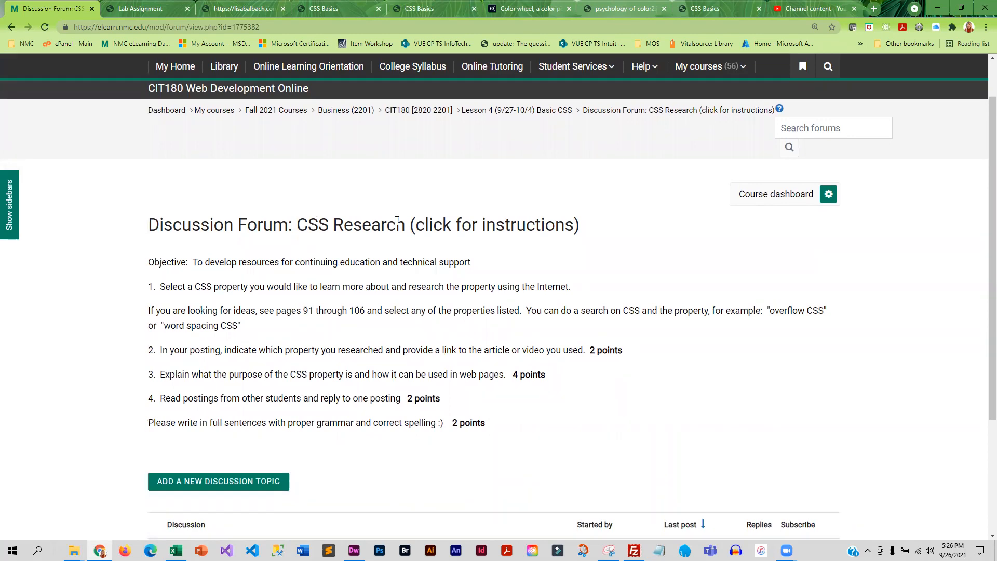
mouse_move(555, 311)
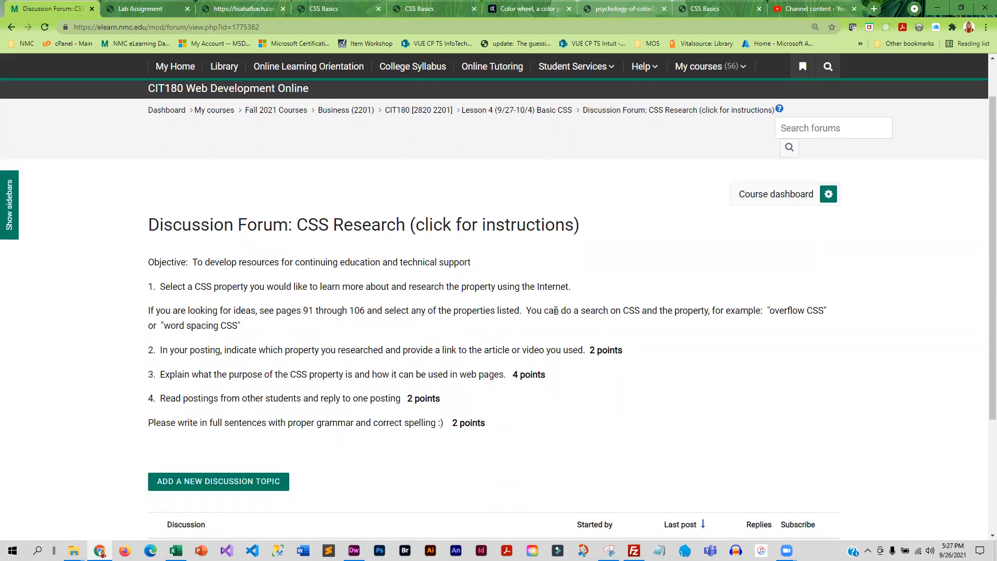
mouse_move(356, 342)
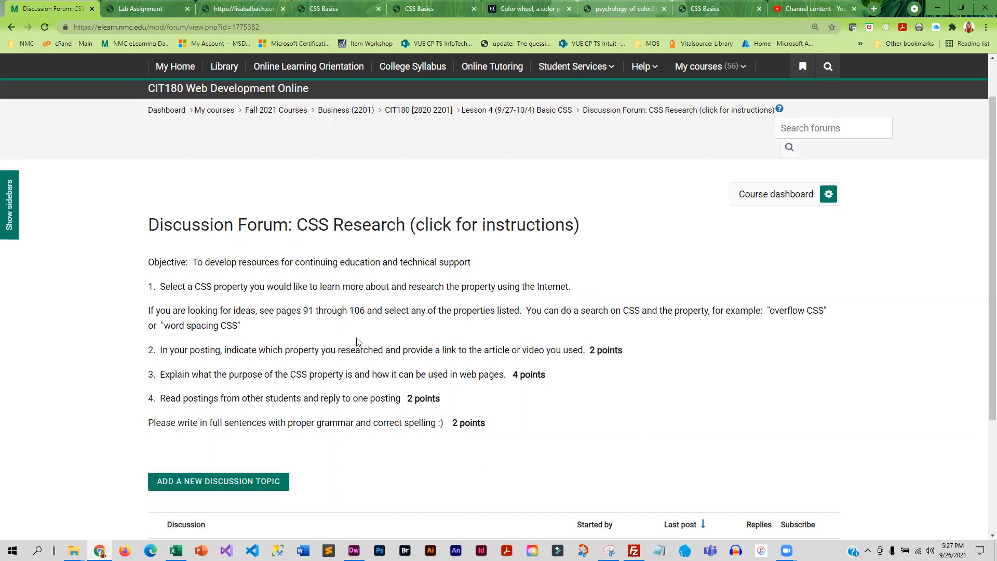
scroll(down, 3)
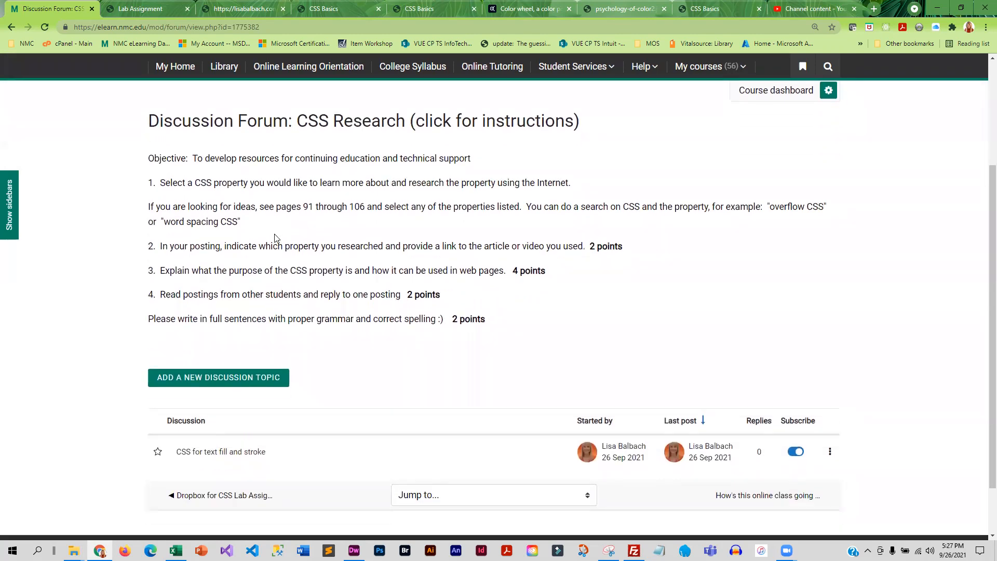
mouse_move(326, 9)
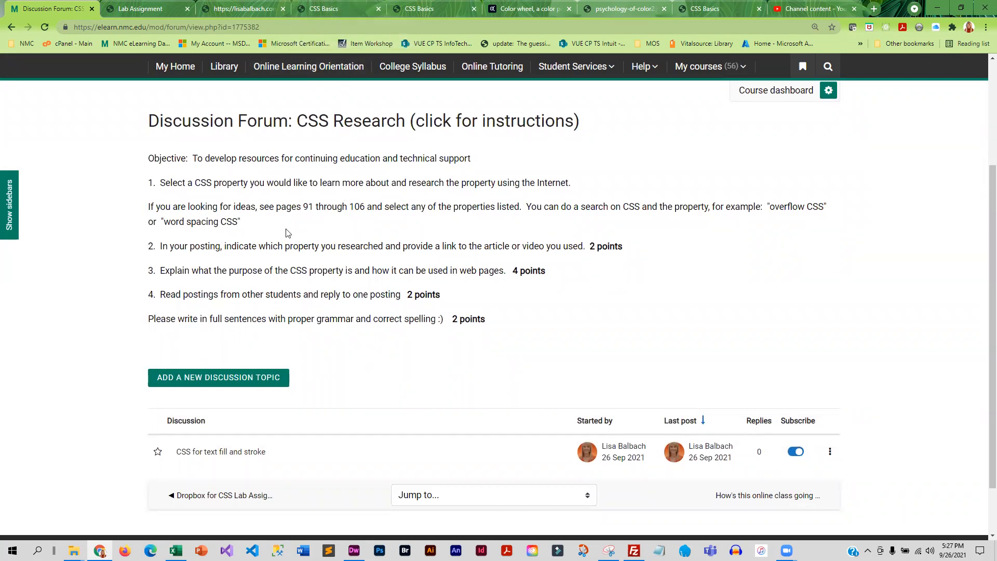
mouse_move(464, 248)
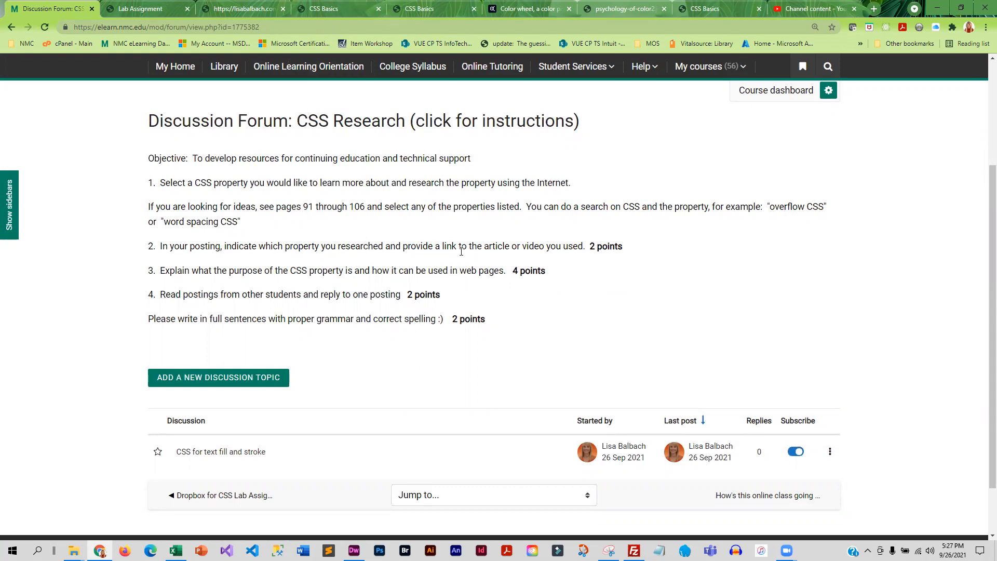
mouse_move(219, 377)
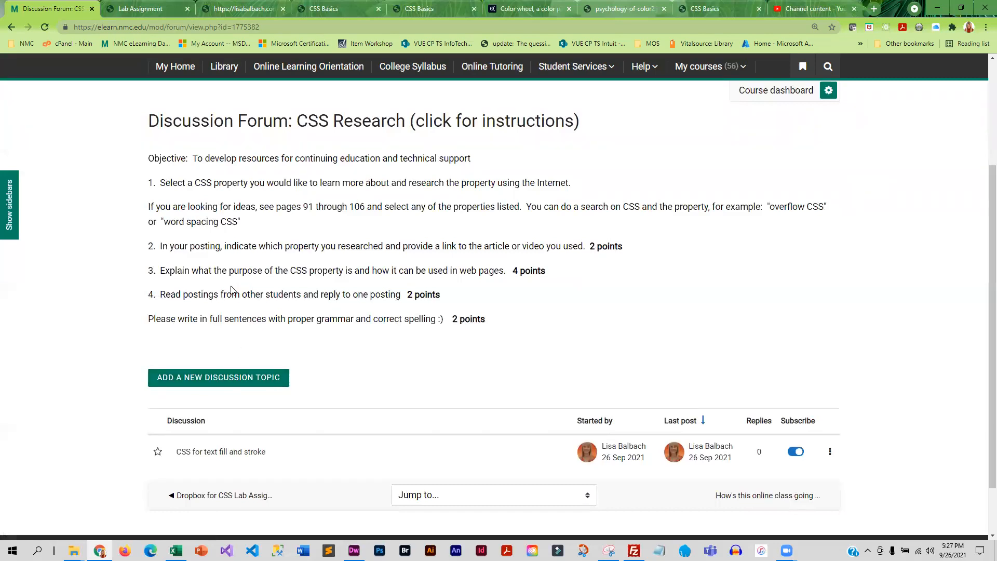
mouse_move(266, 308)
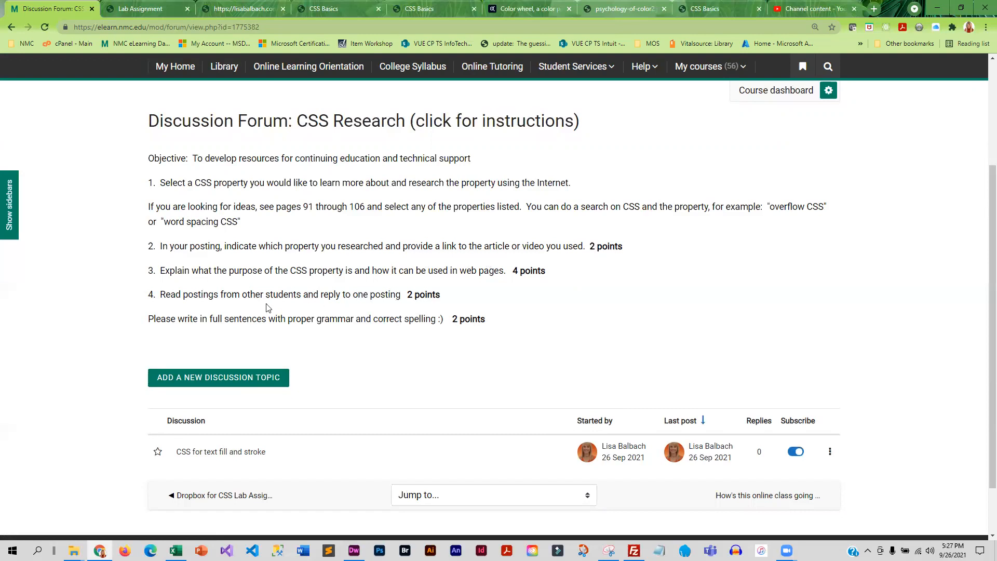
mouse_move(284, 287)
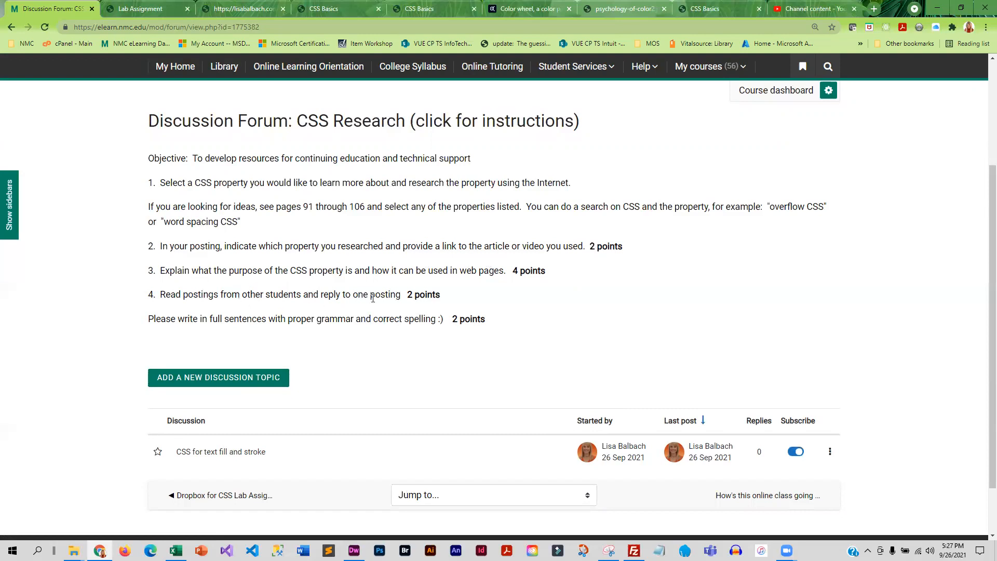
mouse_move(243, 309)
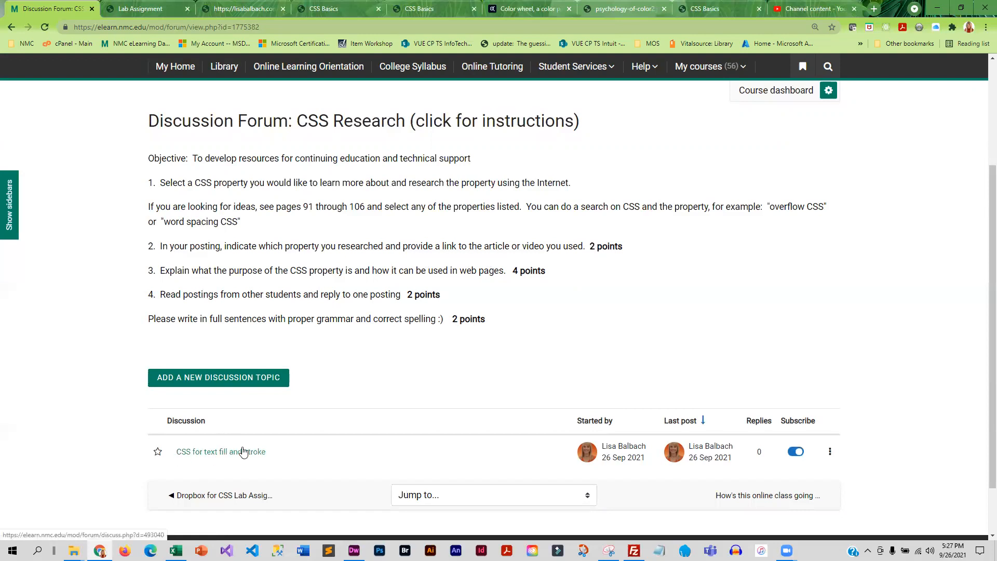
Open the 'CSS for text fill and stroke' post and its linked CSS-Tricks article in a new tab.
click(220, 452)
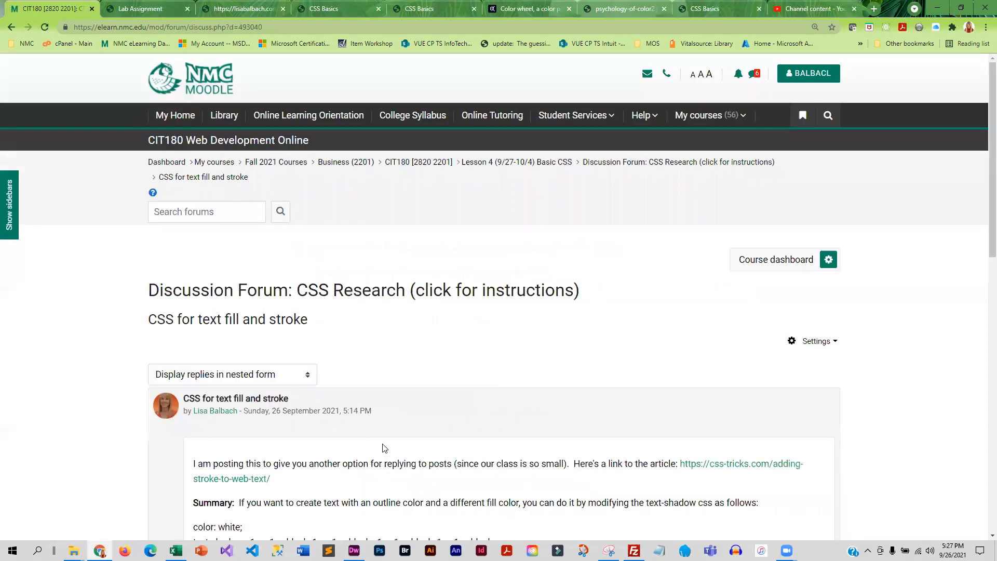
scroll(down, 3)
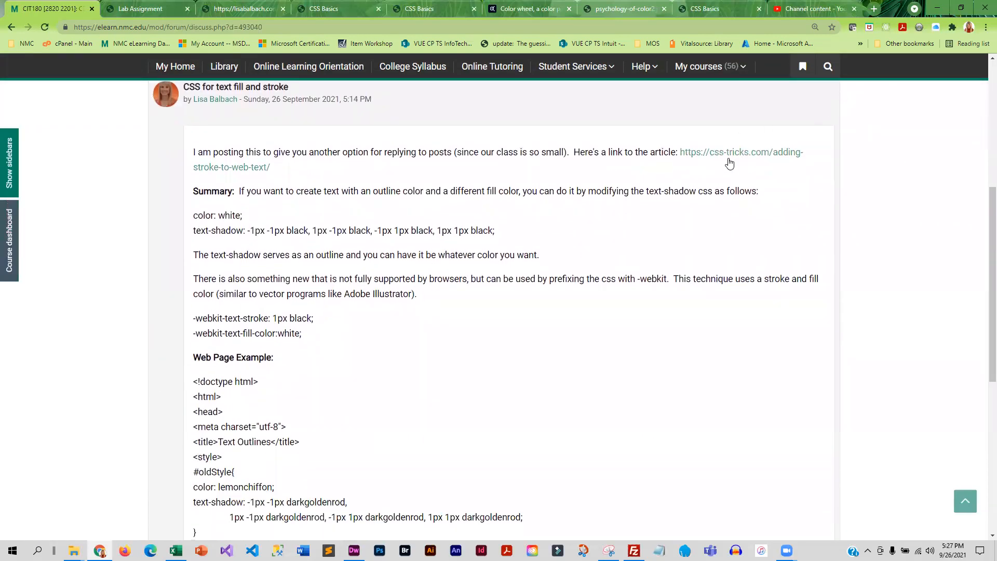
mouse_move(752, 158)
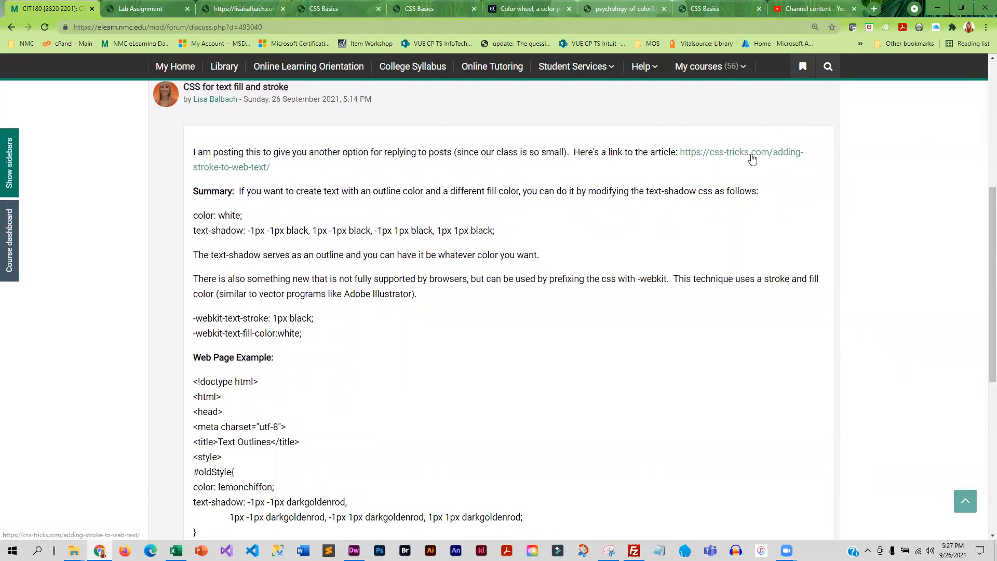
click(572, 66)
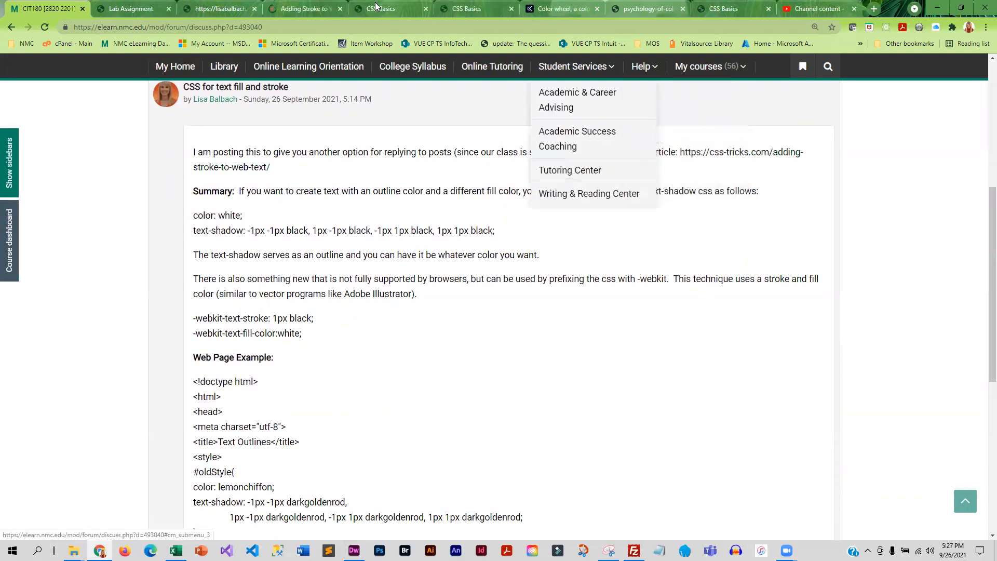
Read the 'Adding Stroke to Web Text' article down to its -webkit-text-stroke shorthand example.
click(302, 8)
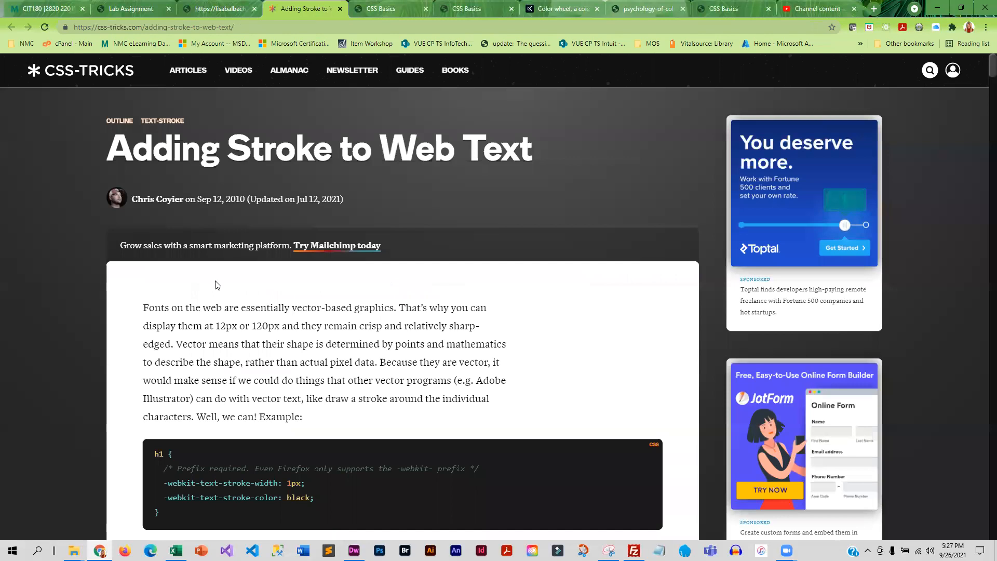
scroll(down, 3)
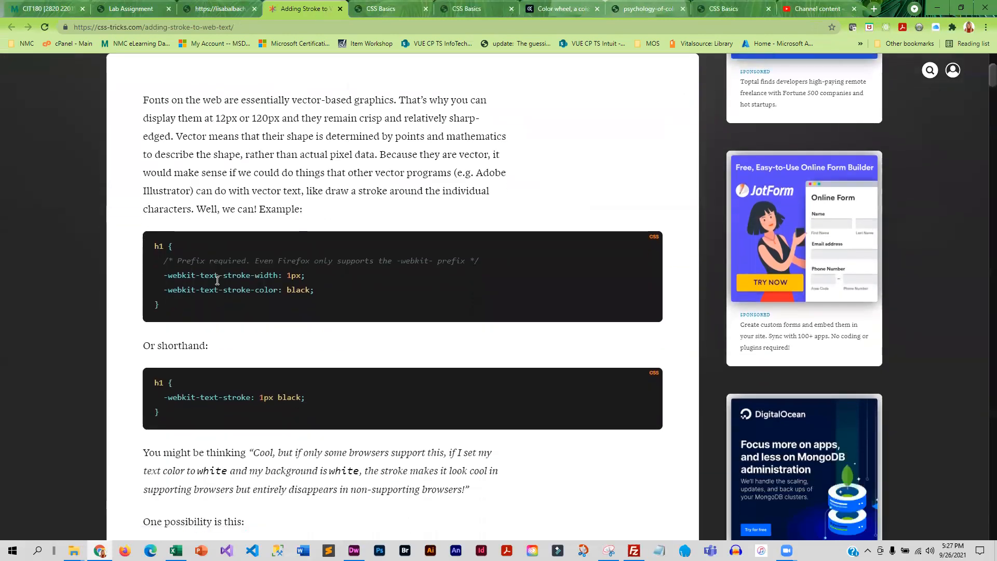
scroll(down, 3)
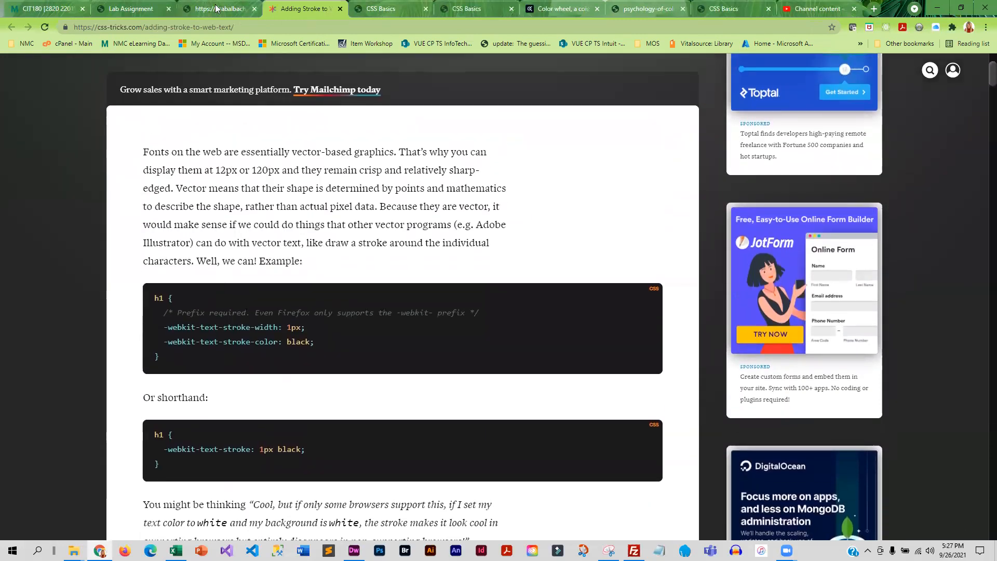
mouse_move(131, 9)
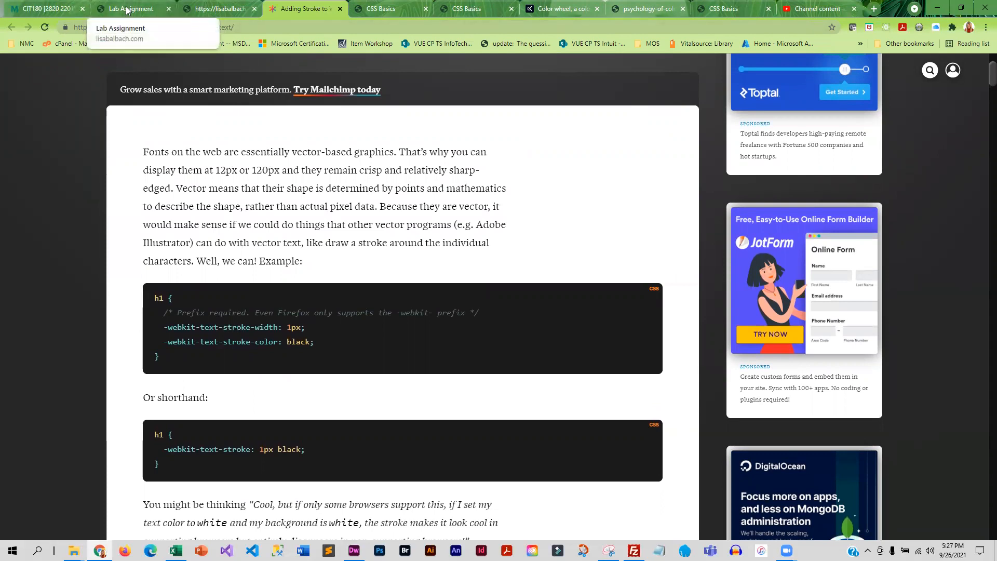
Return to the Moodle post and highlight its text-shadow outline code and the -webkit prefix.
click(44, 8)
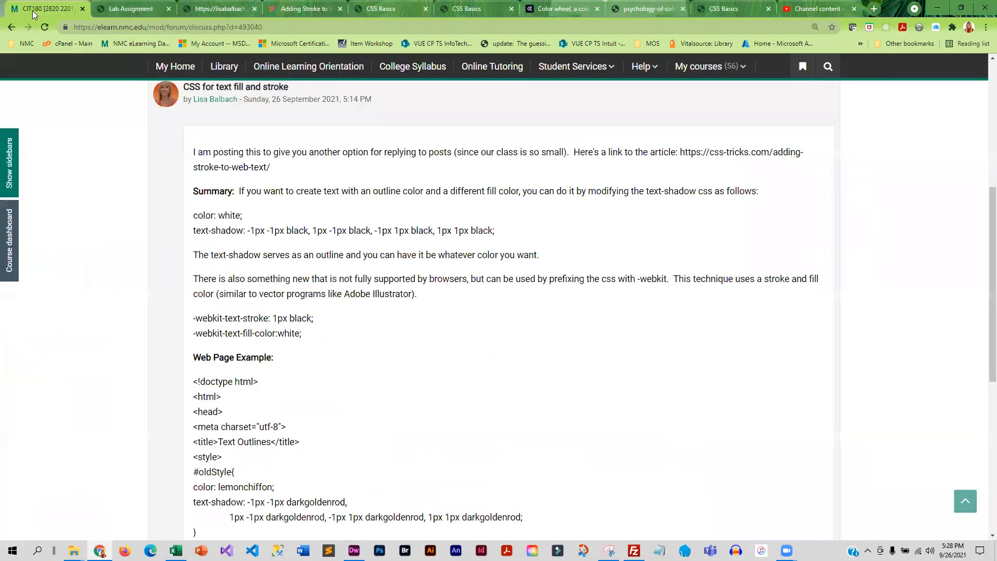
scroll(down, 3)
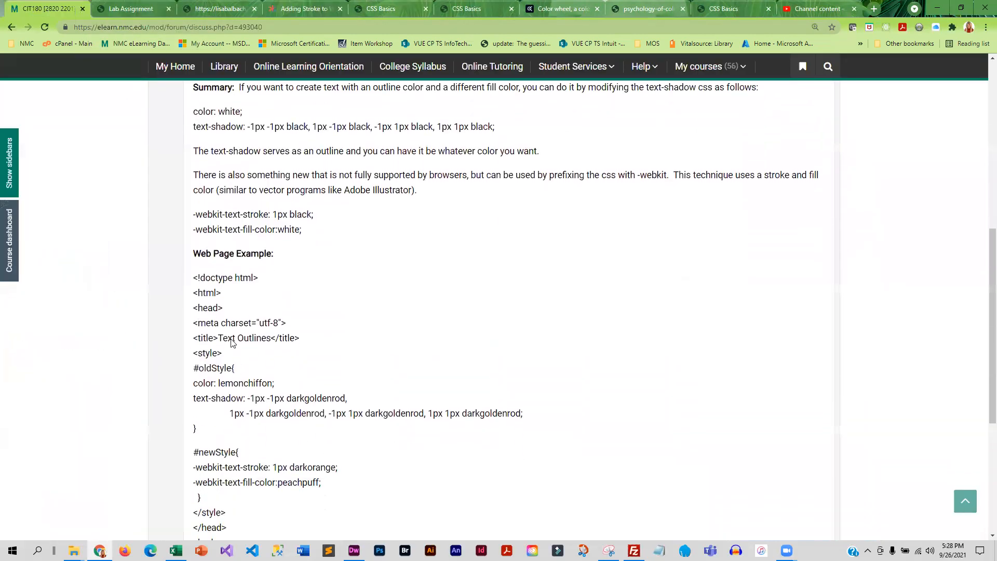
scroll(down, 3)
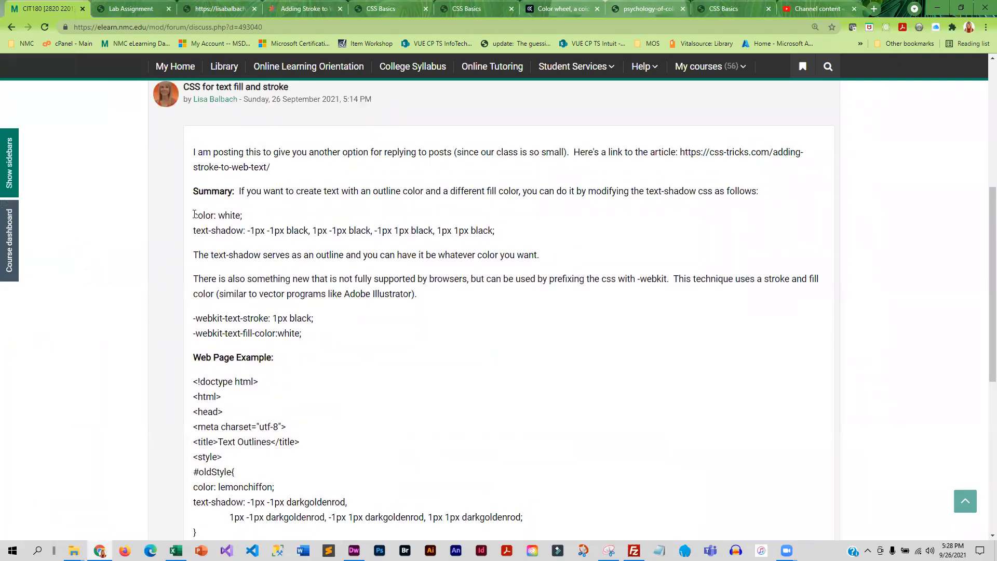
drag(194, 215, 495, 230)
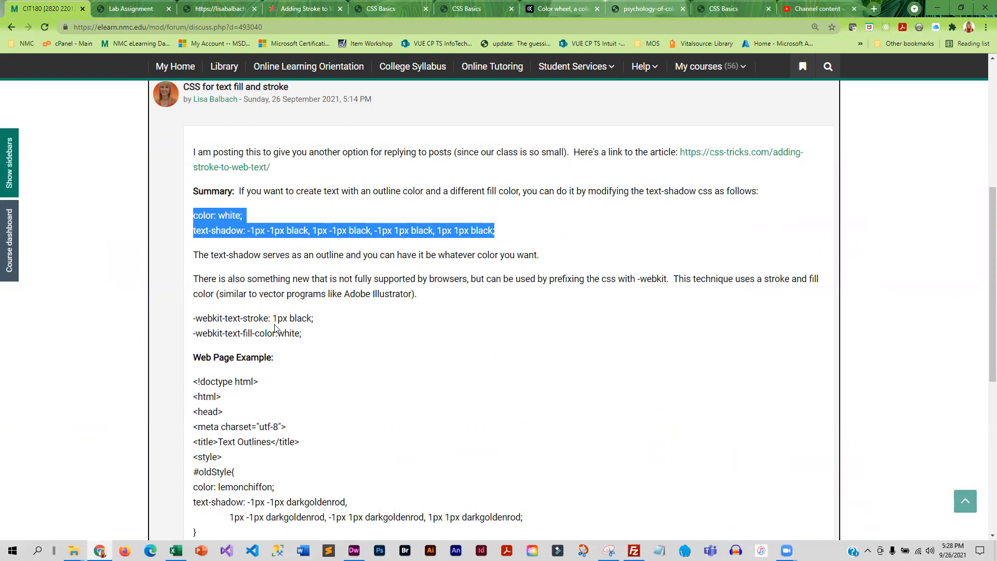
double_click(212, 318)
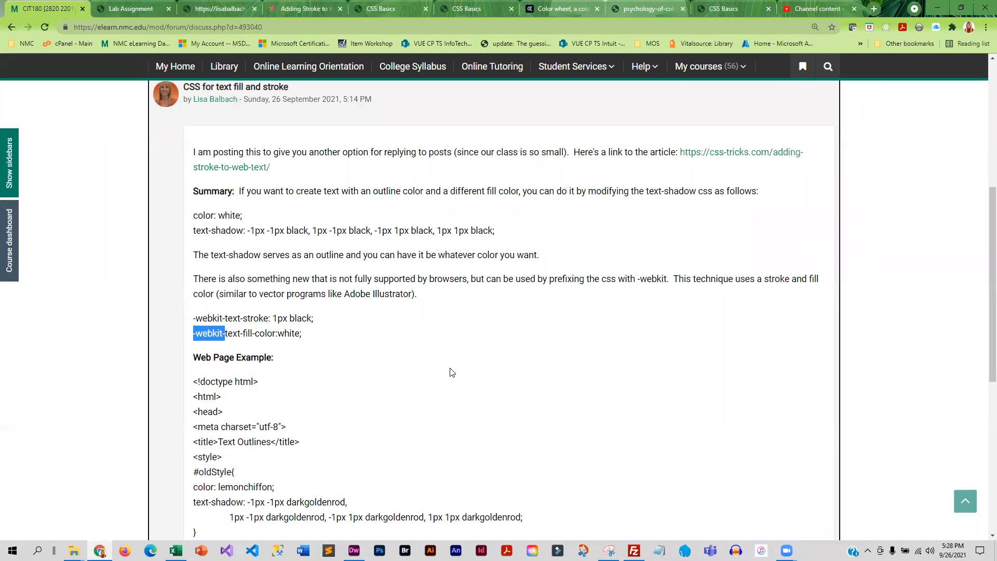
Highlight the oldStyle color and text-shadow declarations, then review the rest of the post.
scroll(down, 3)
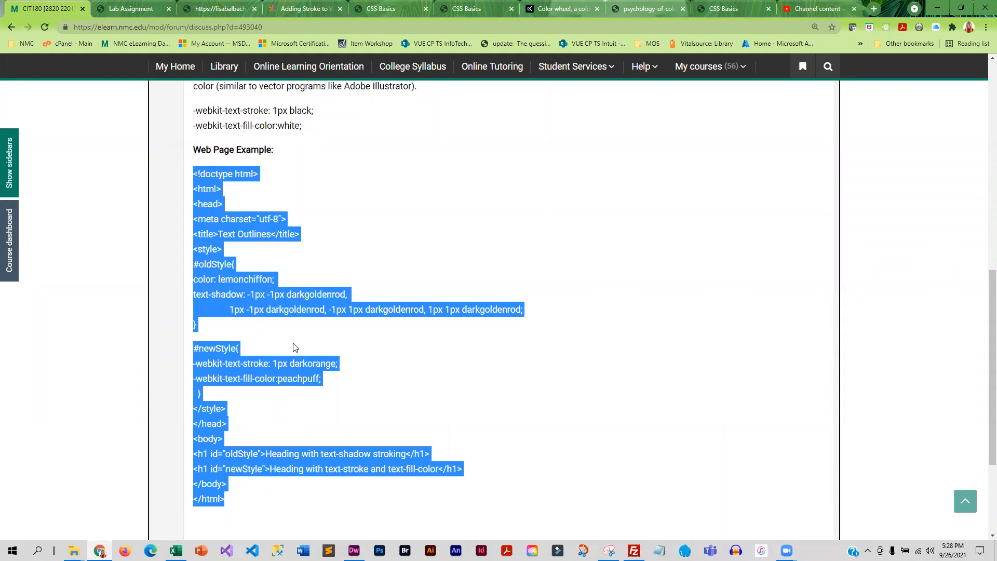
mouse_move(220, 328)
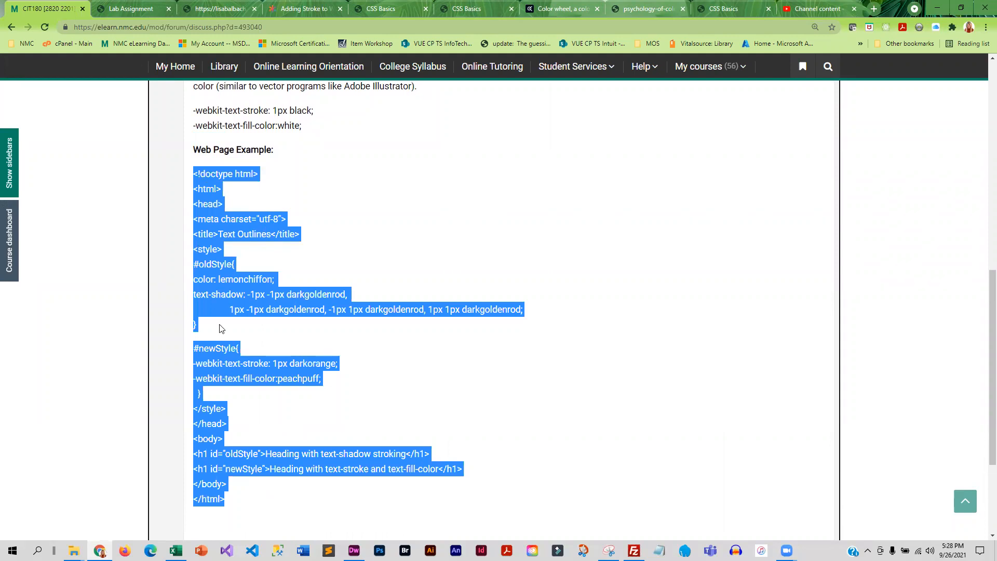
click(273, 393)
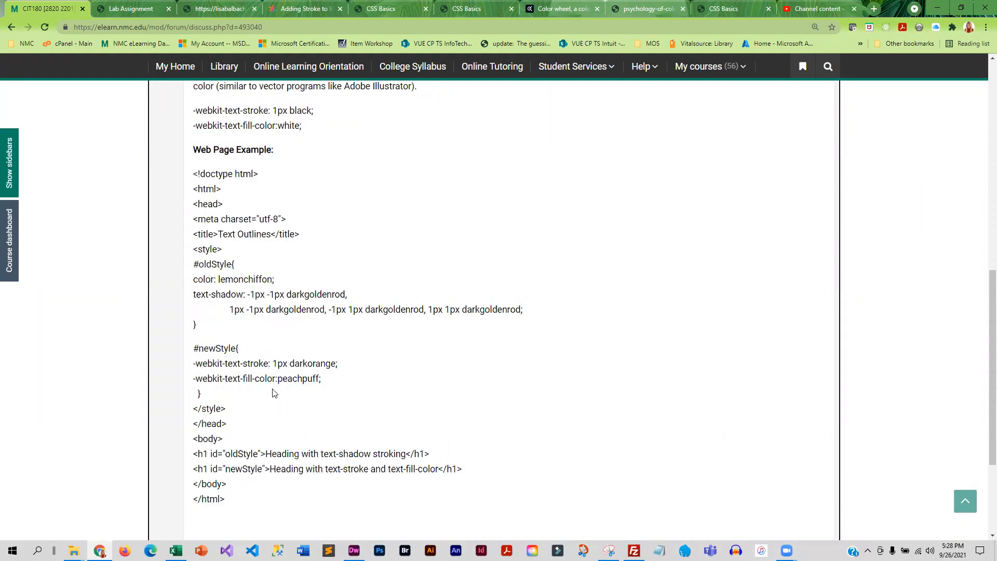
drag(194, 364, 322, 379)
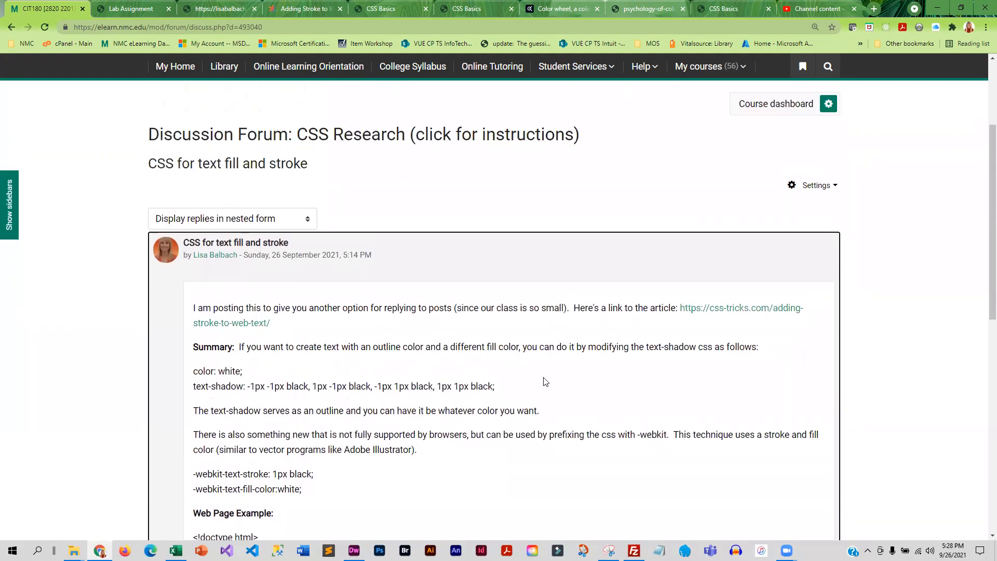
scroll(down, 3)
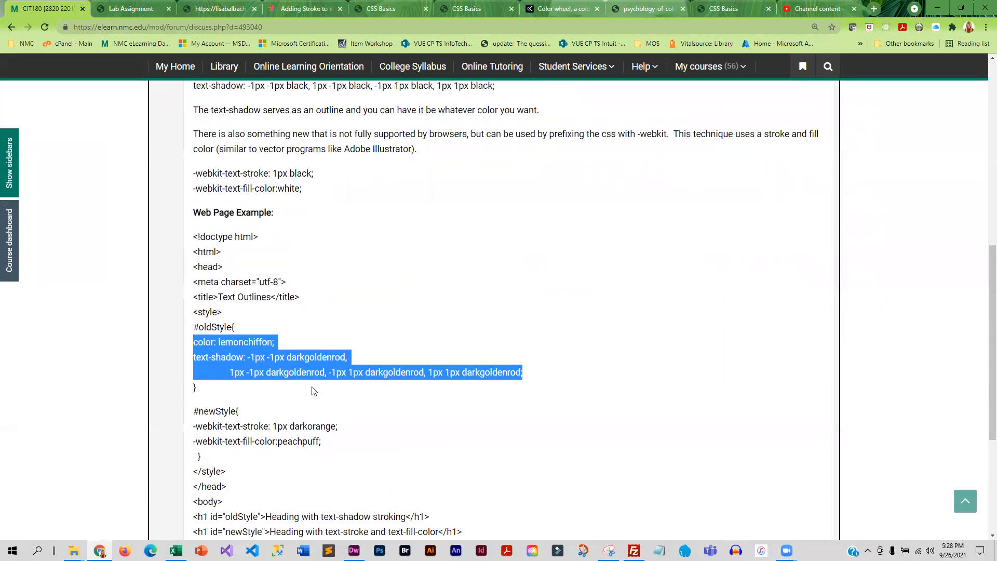
scroll(up, 3)
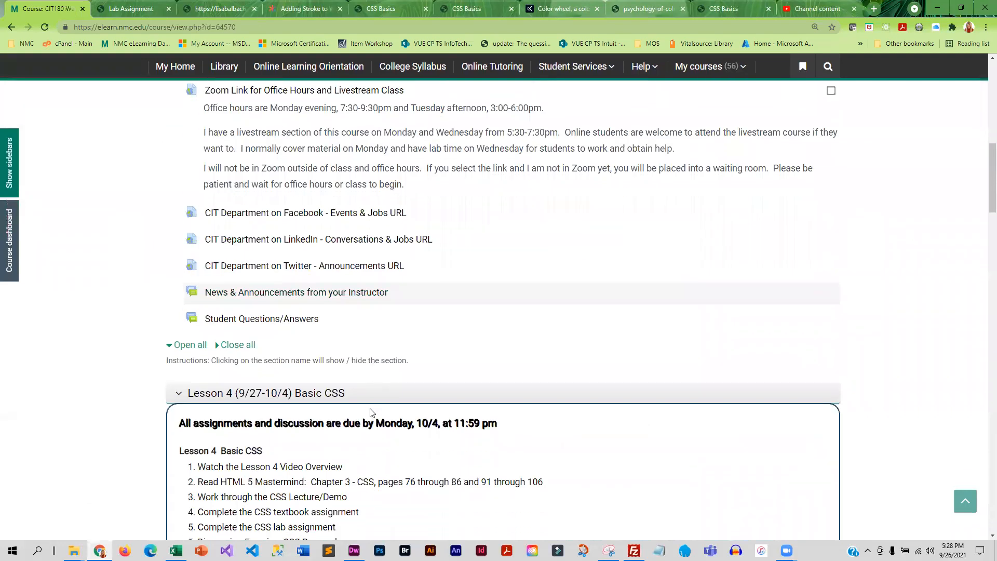
scroll(down, 3)
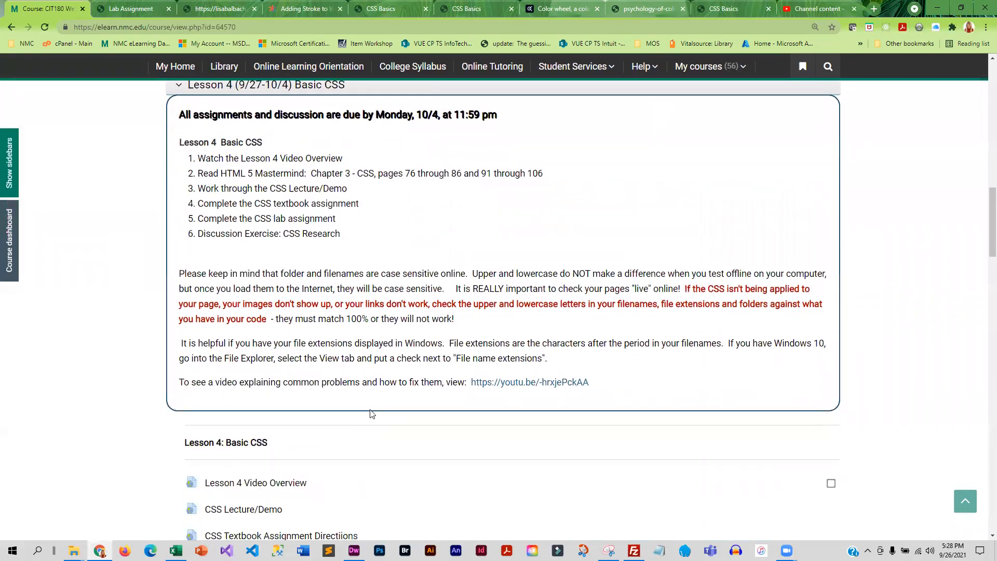